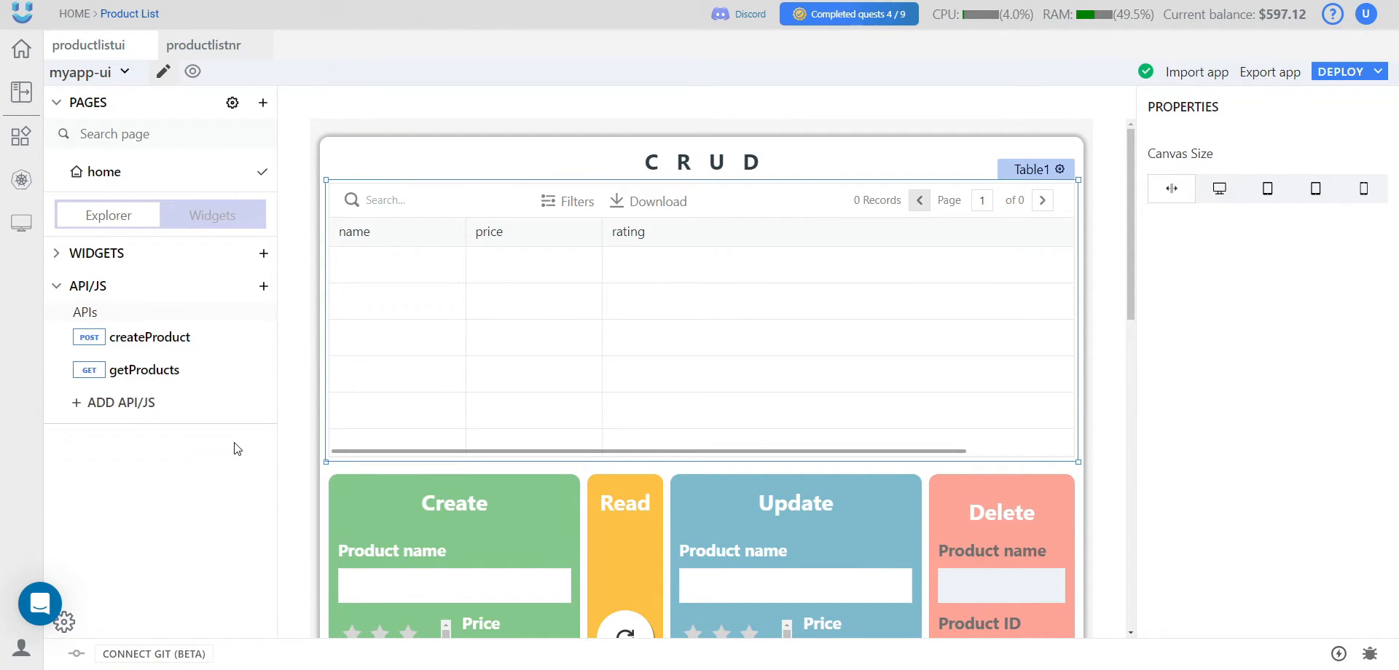
# - Drop a mongodb node and a function node into the new flow between the http in and http response nodes
pyautogui.scroll(-3)
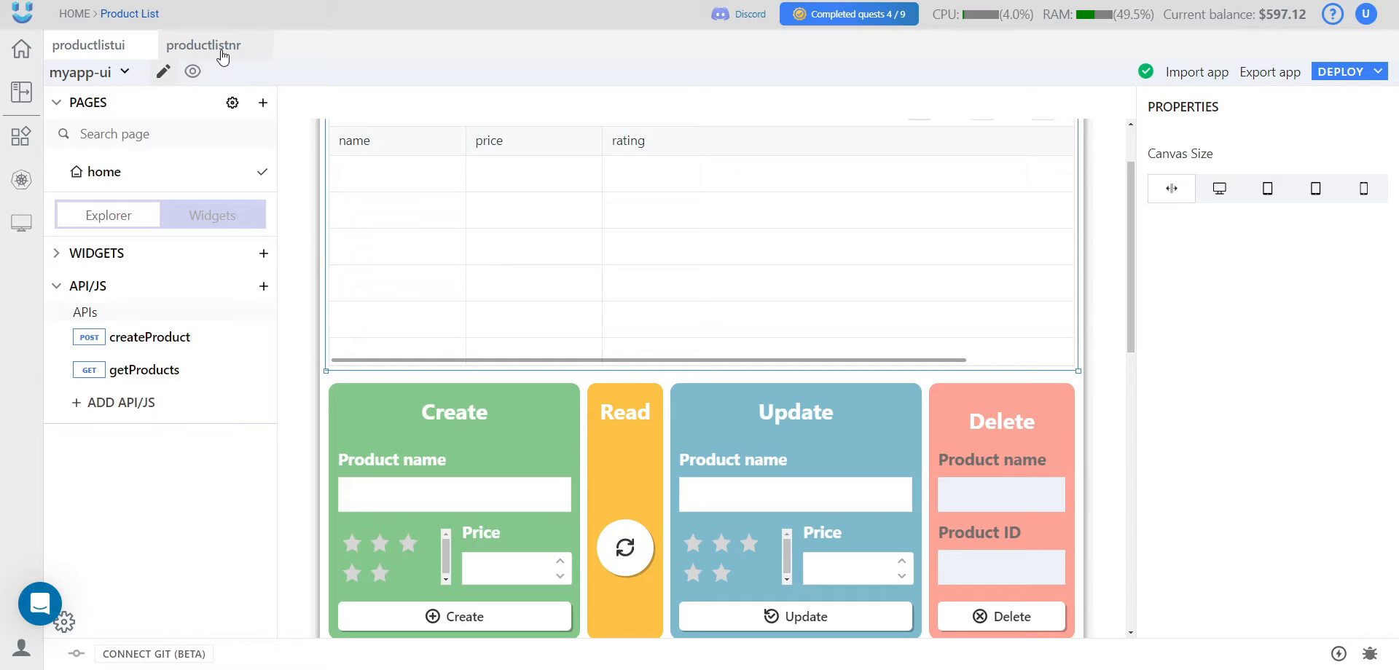
pyautogui.click(203, 46)
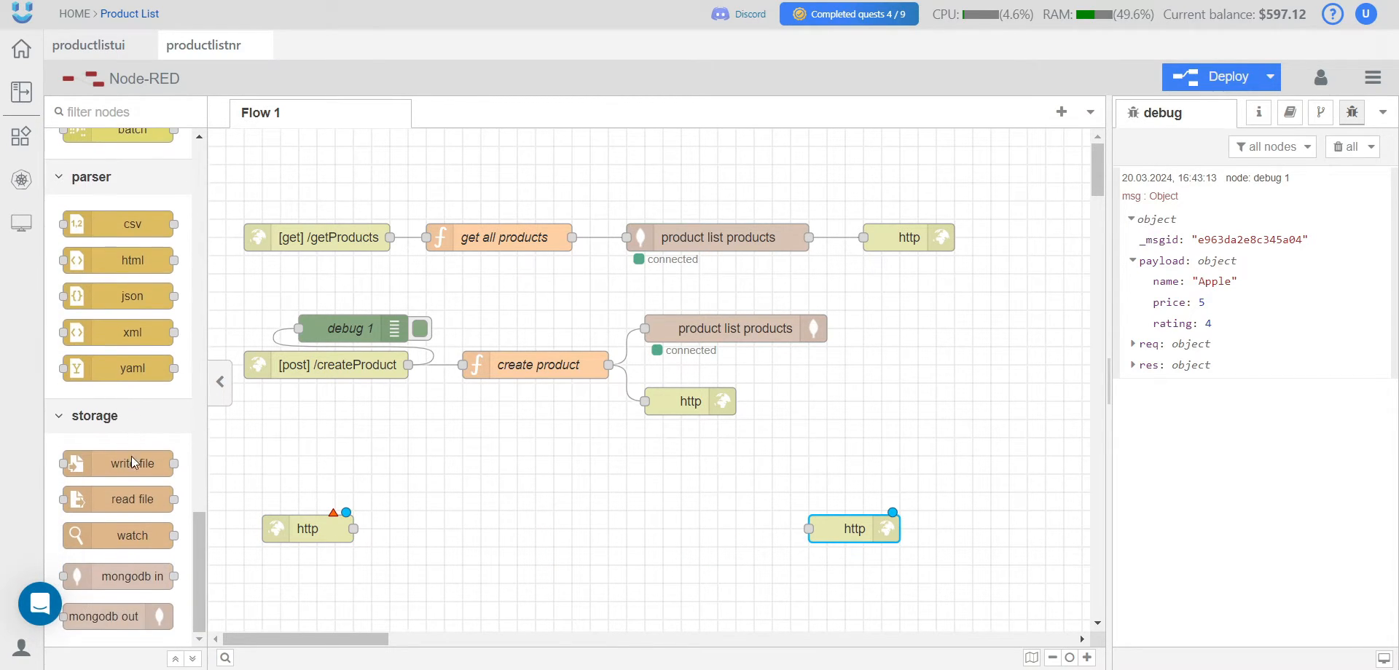
pyautogui.moveTo(118, 616); pyautogui.dragTo(451, 526)
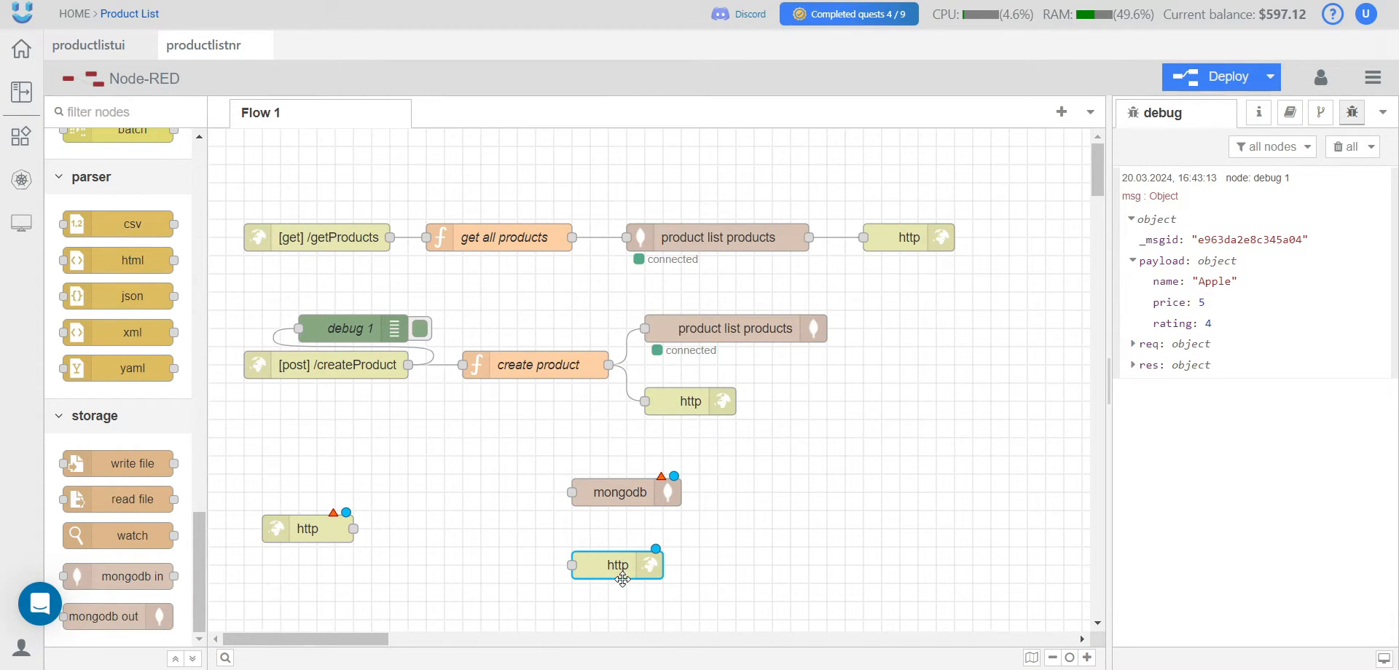
pyautogui.scroll(-3)
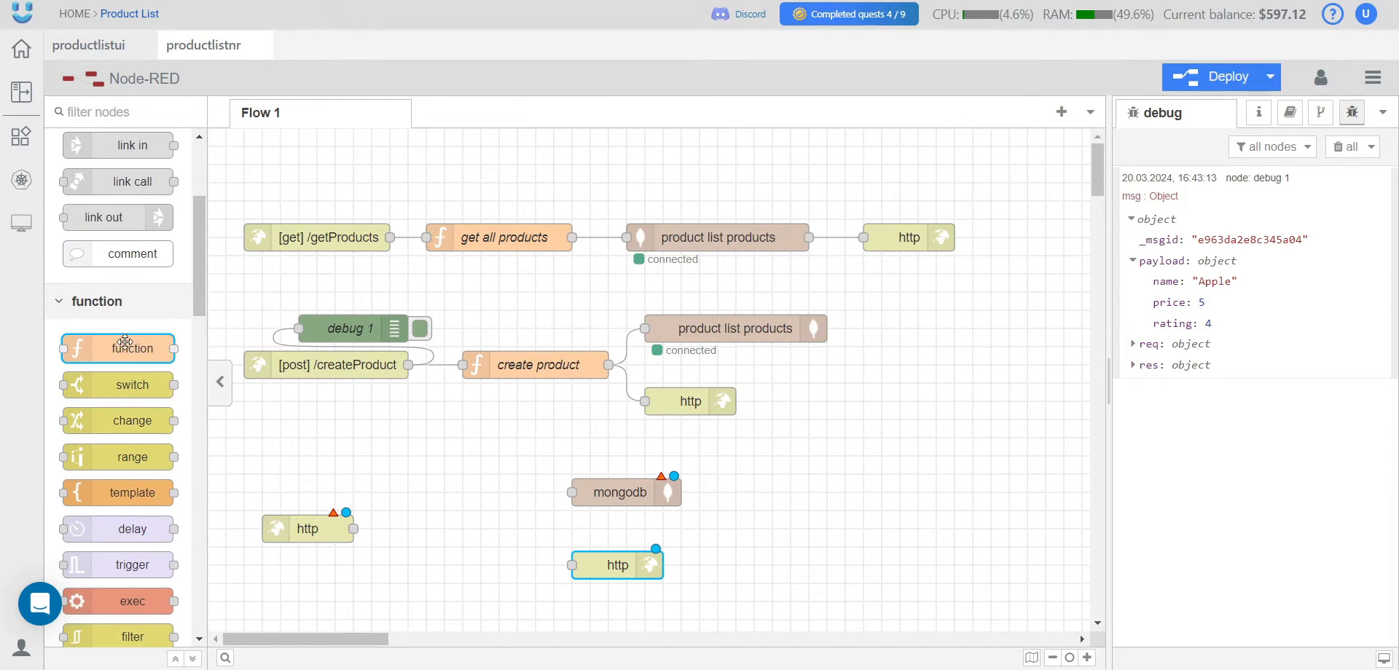
pyautogui.moveTo(118, 346); pyautogui.dragTo(481, 528)
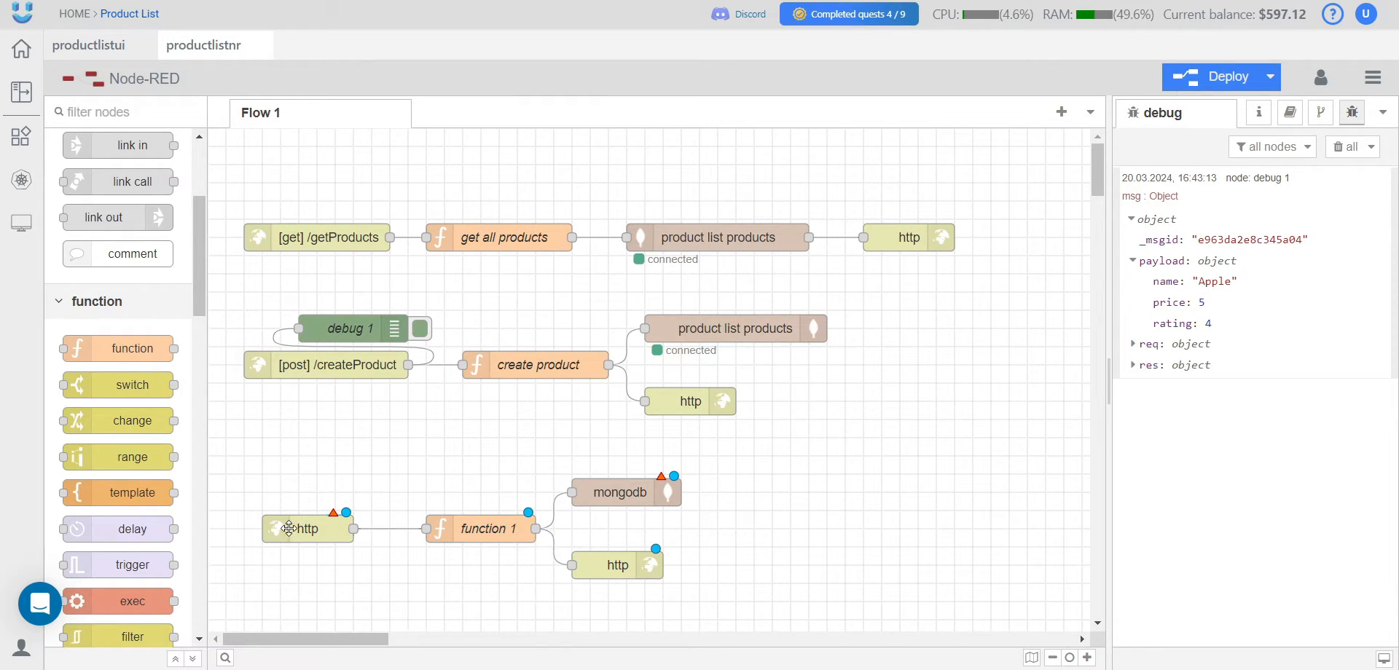
# - Configure the http in node as a PUT endpoint at /updateProduct
pyautogui.doubleClick(308, 529)
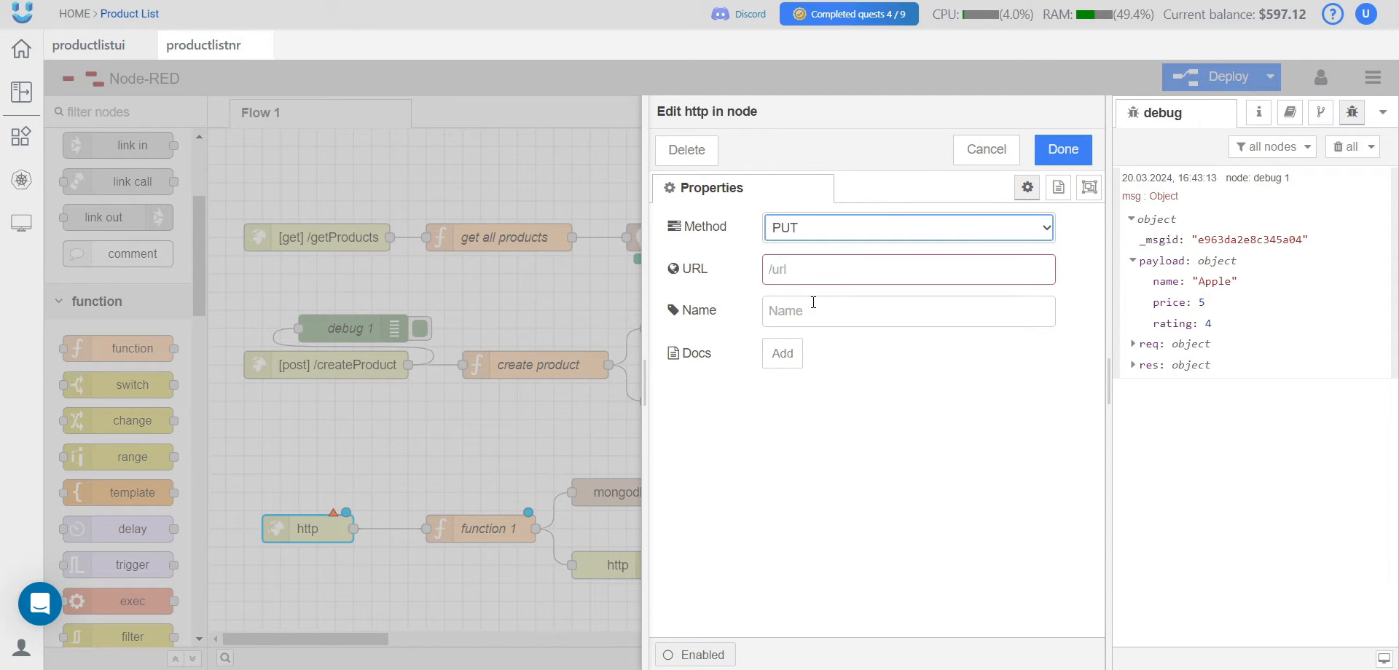
pyautogui.write('/updatePro')
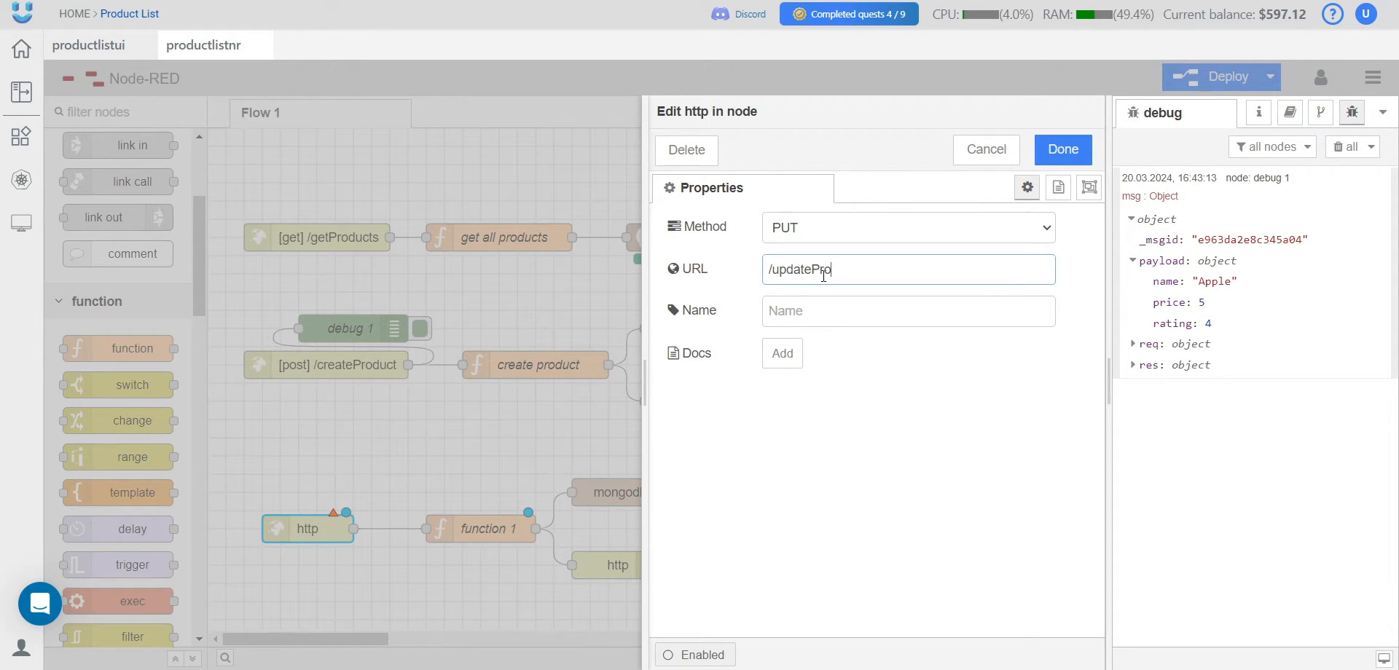
pyautogui.write('duct')
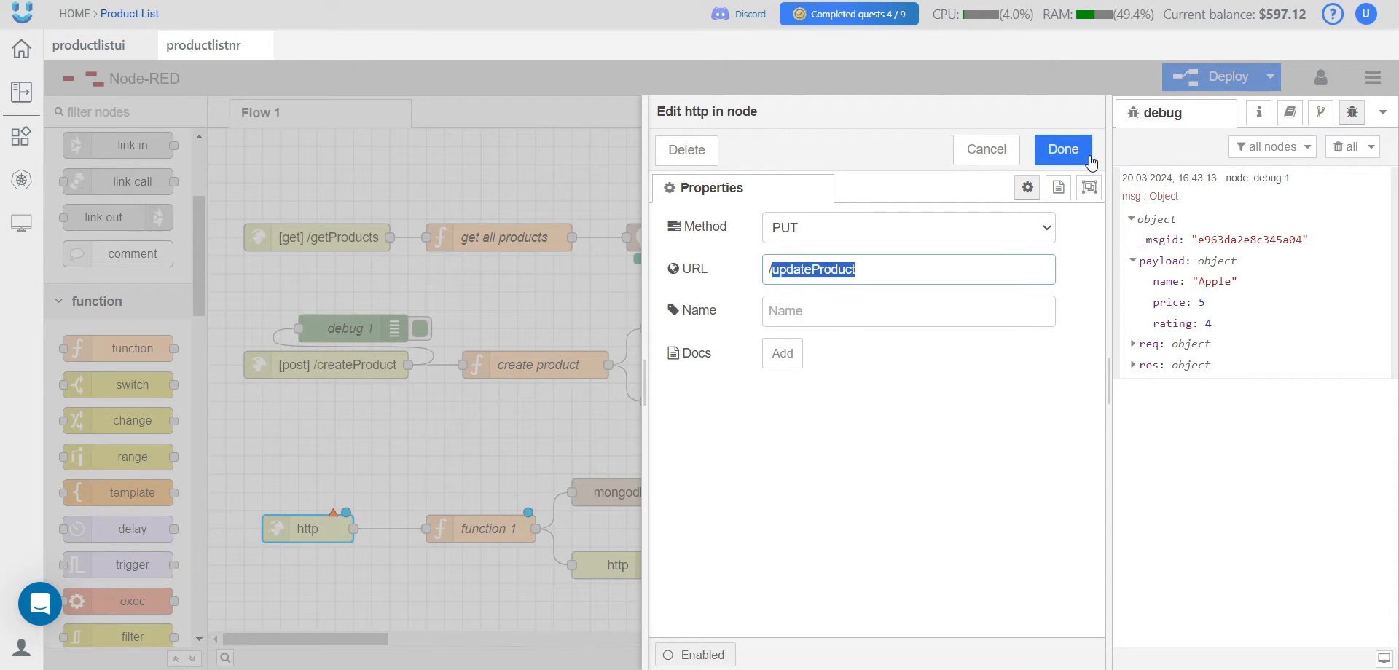
pyautogui.click(1062, 148)
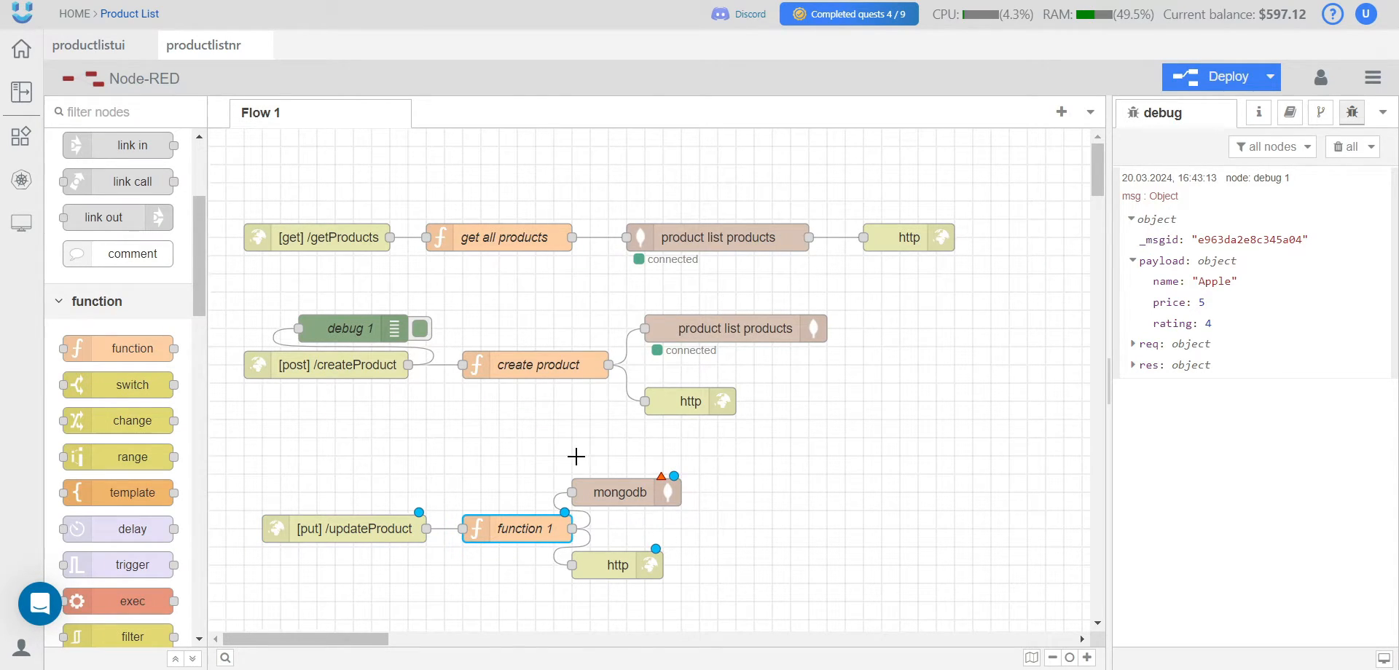
# - Rename function 1 to 'update one product' and leave a blank line above its return statement
pyautogui.doubleClick(515, 529)
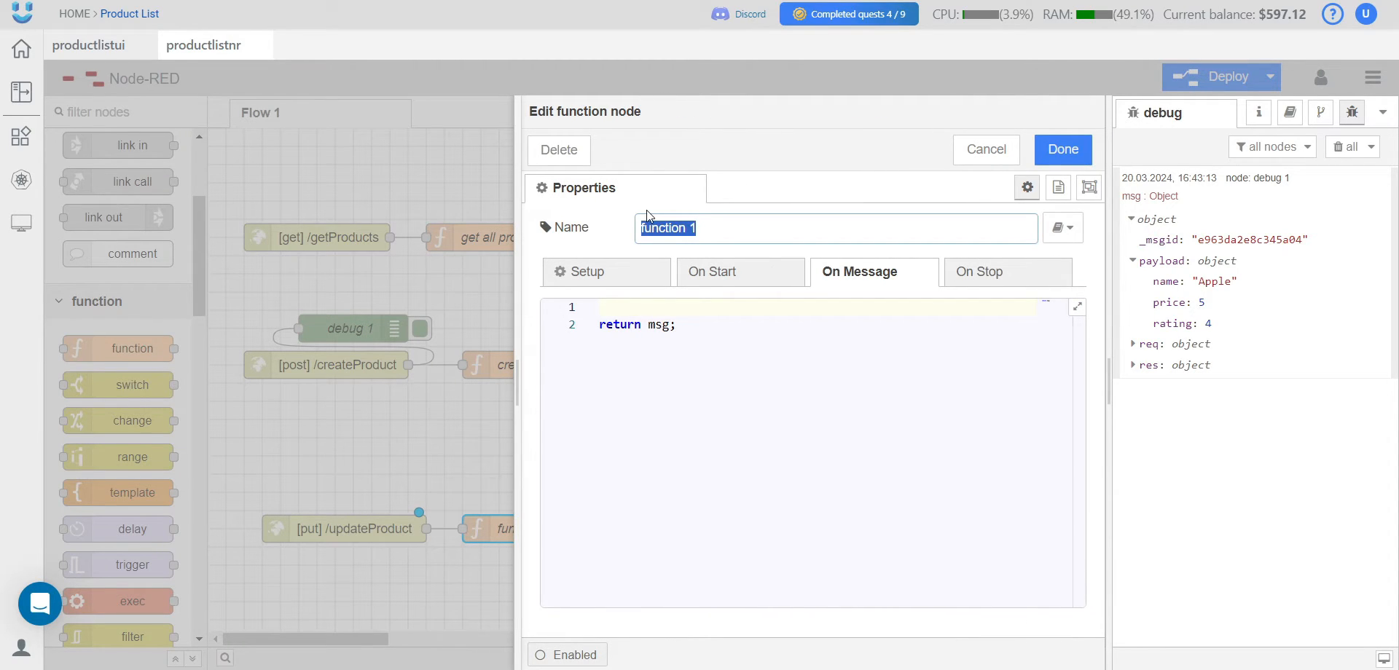
pyautogui.write('update ie')
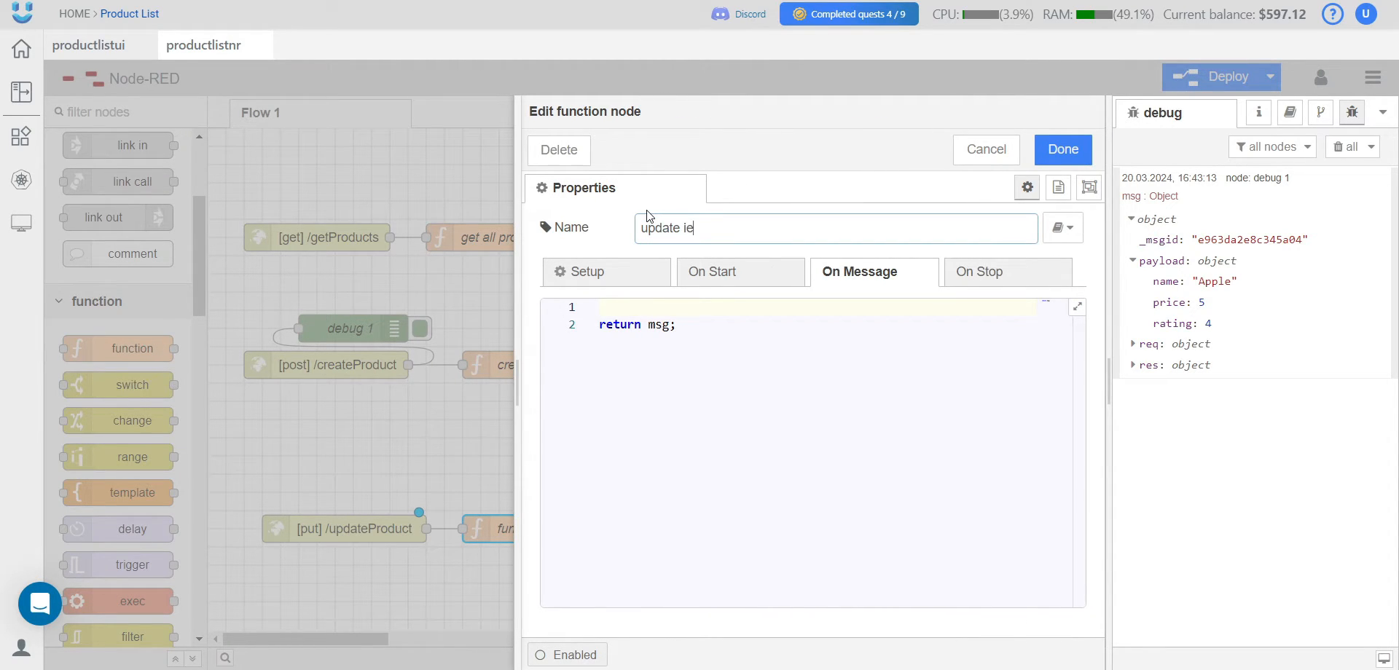
pyautogui.write('one')
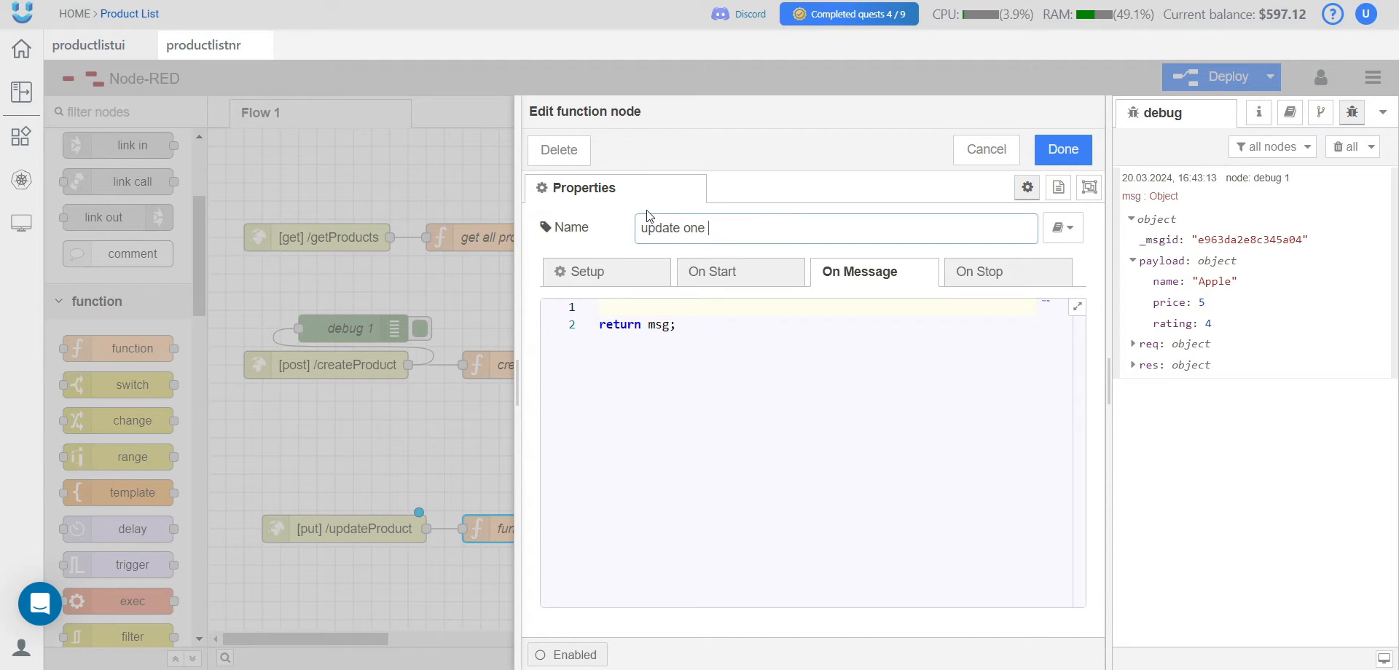
pyautogui.write('product')
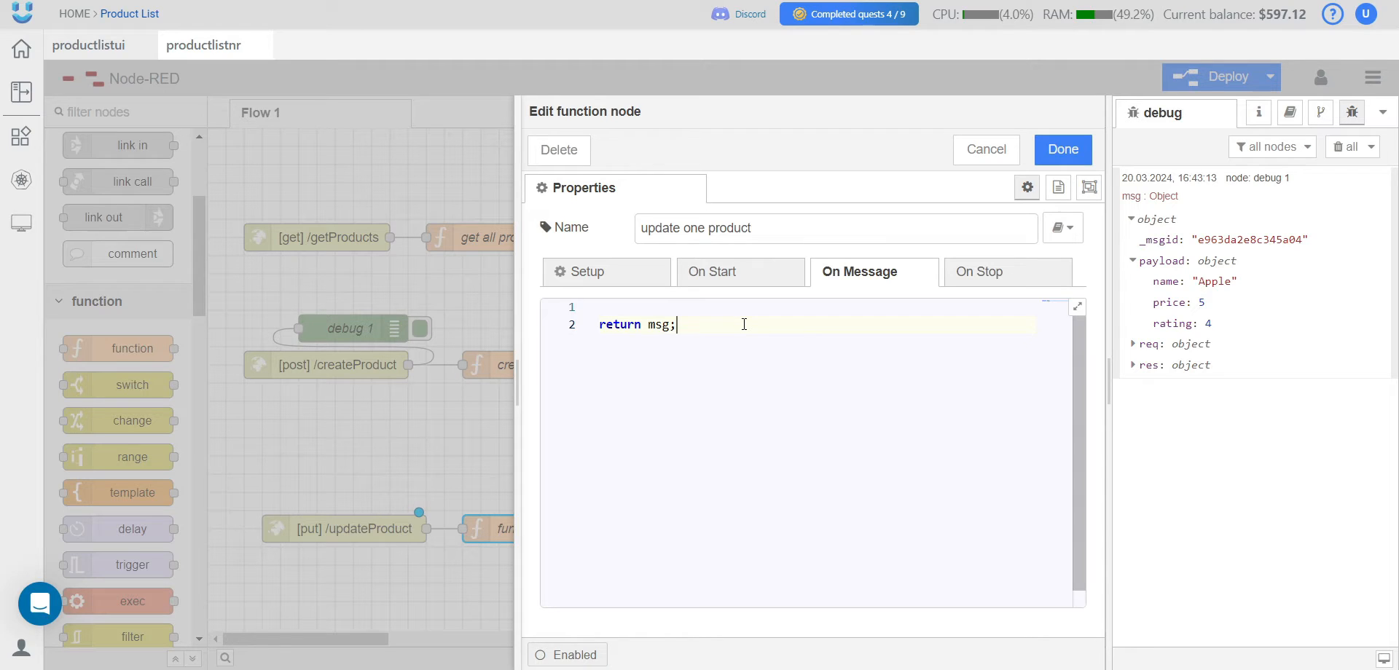
pyautogui.press('Enter')
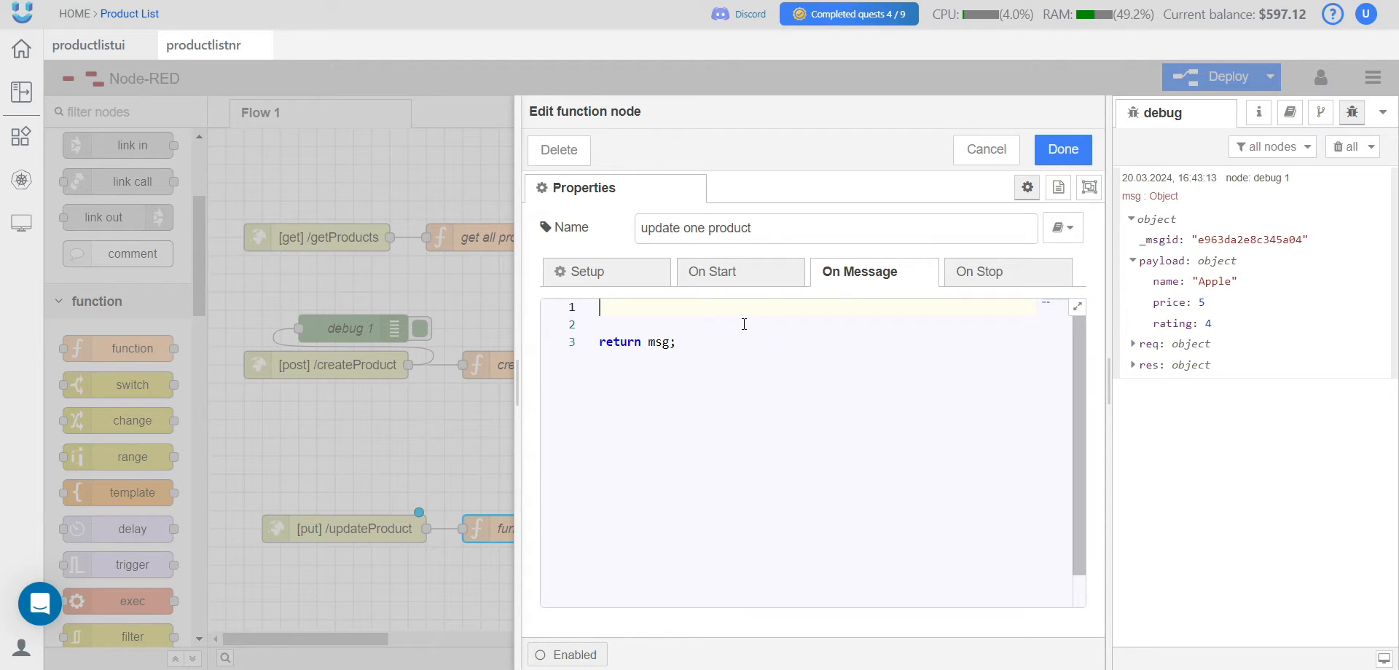
pyautogui.moveTo(606, 256)
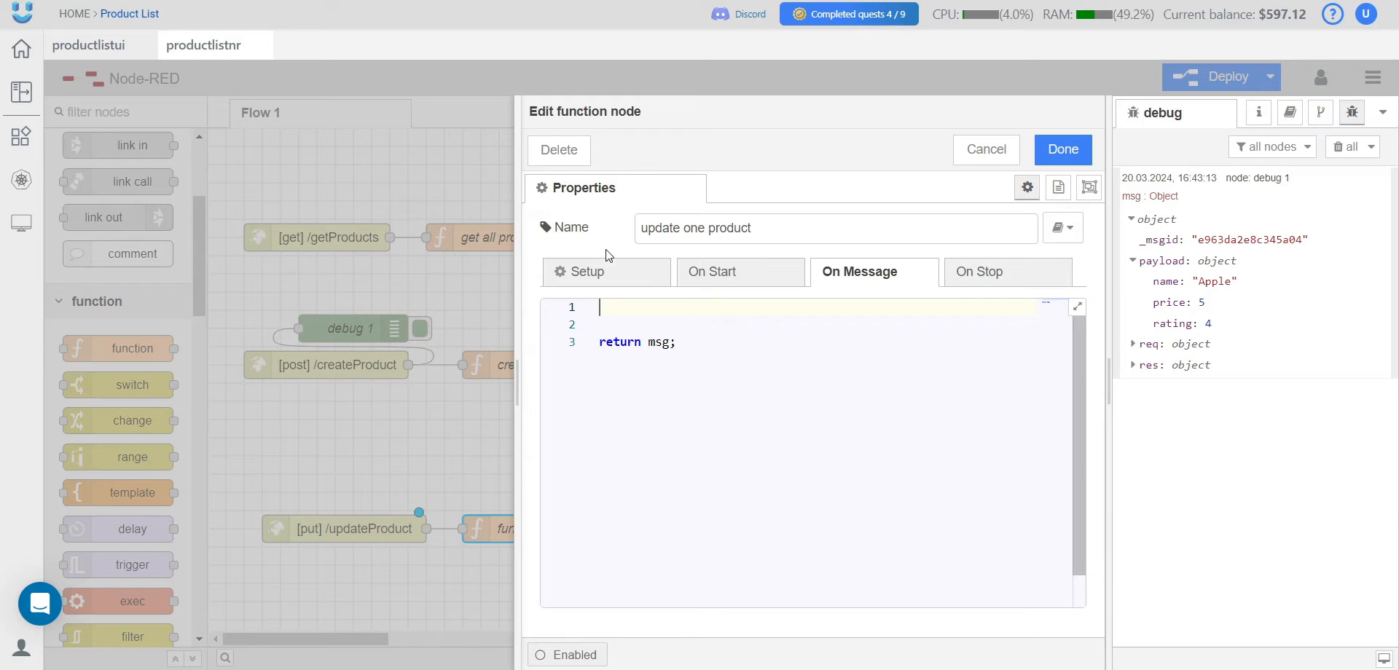
pyautogui.moveTo(606, 271)
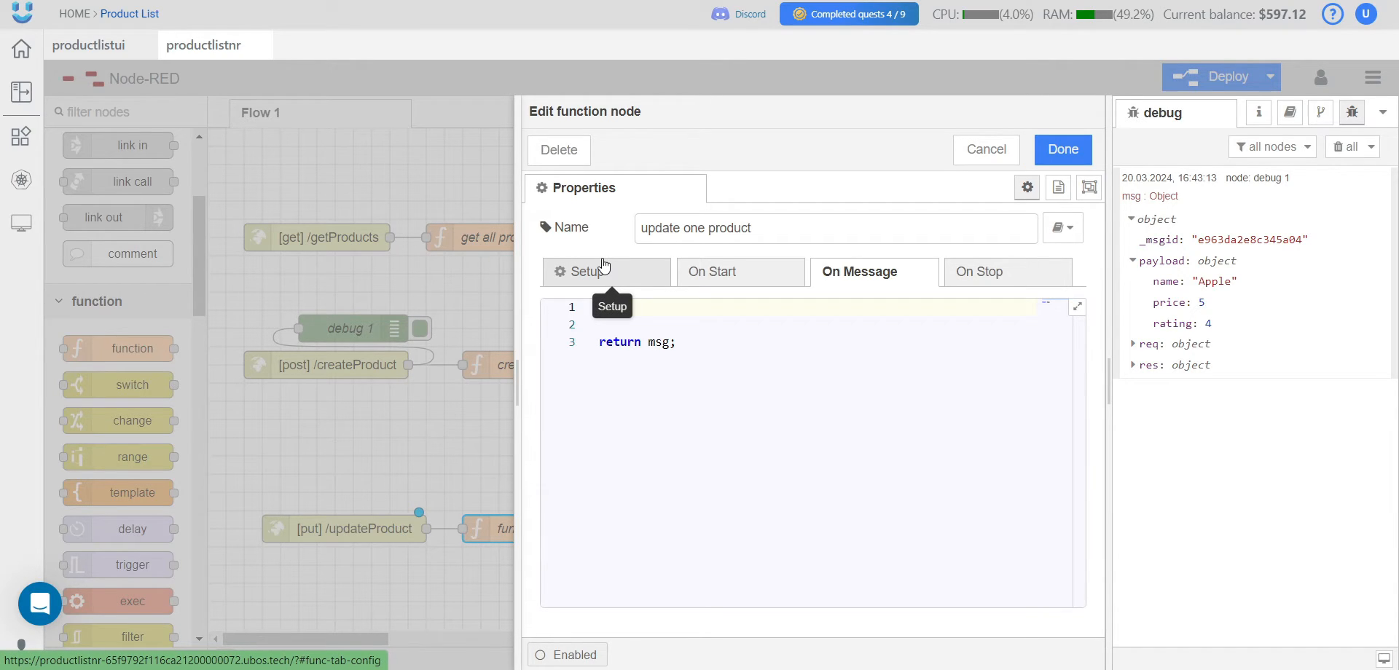
# - Under Setup, add an import of the objectid module, then return to the On Message code
pyautogui.click(586, 271)
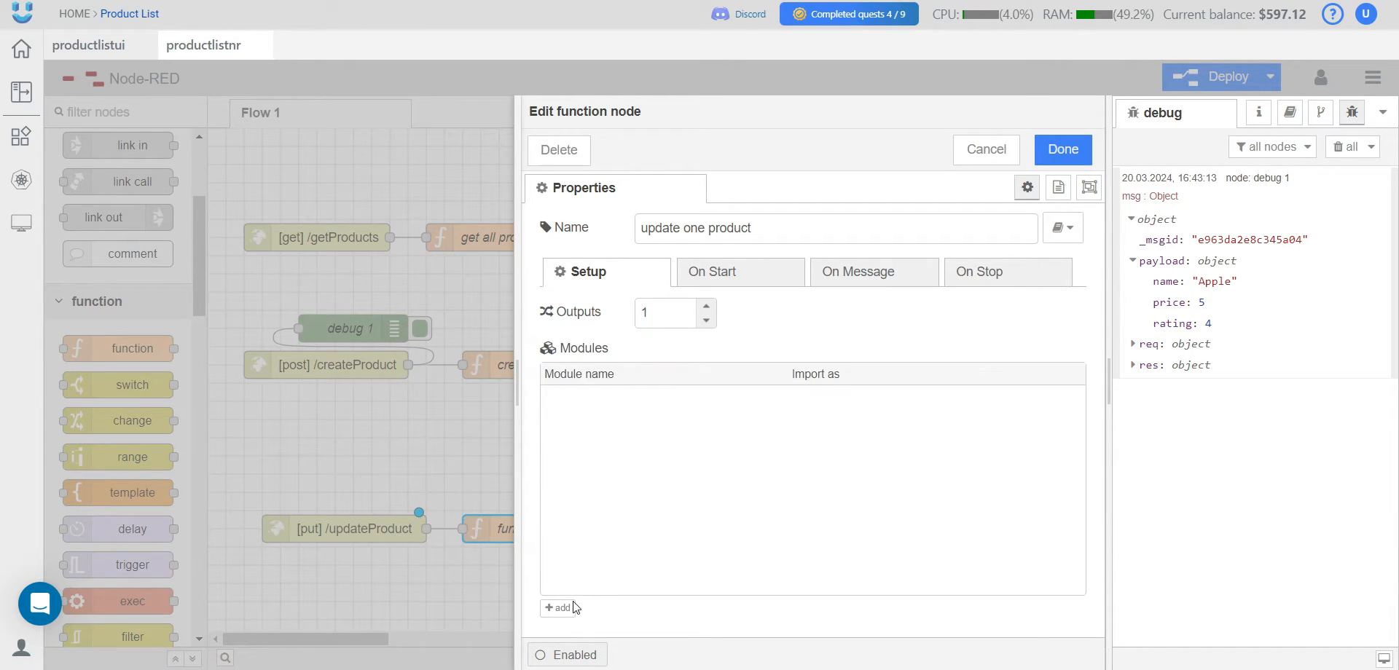
pyautogui.click(557, 608)
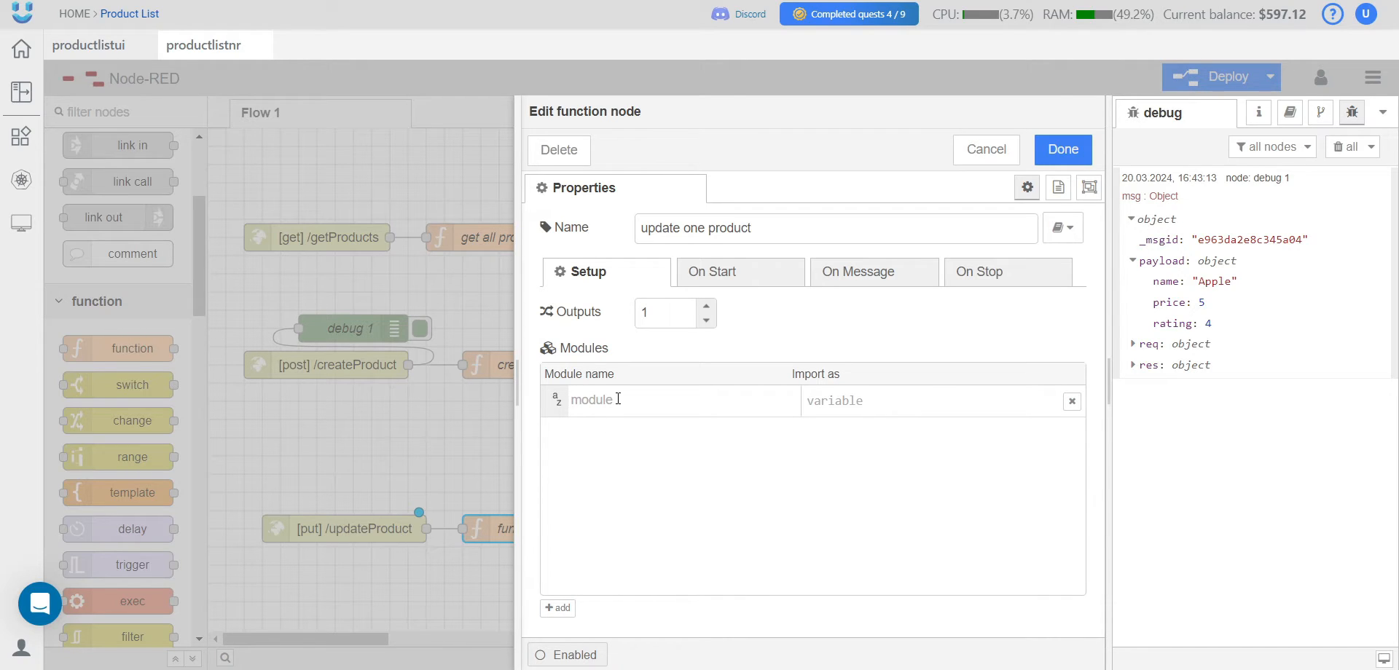
pyautogui.write('objectid')
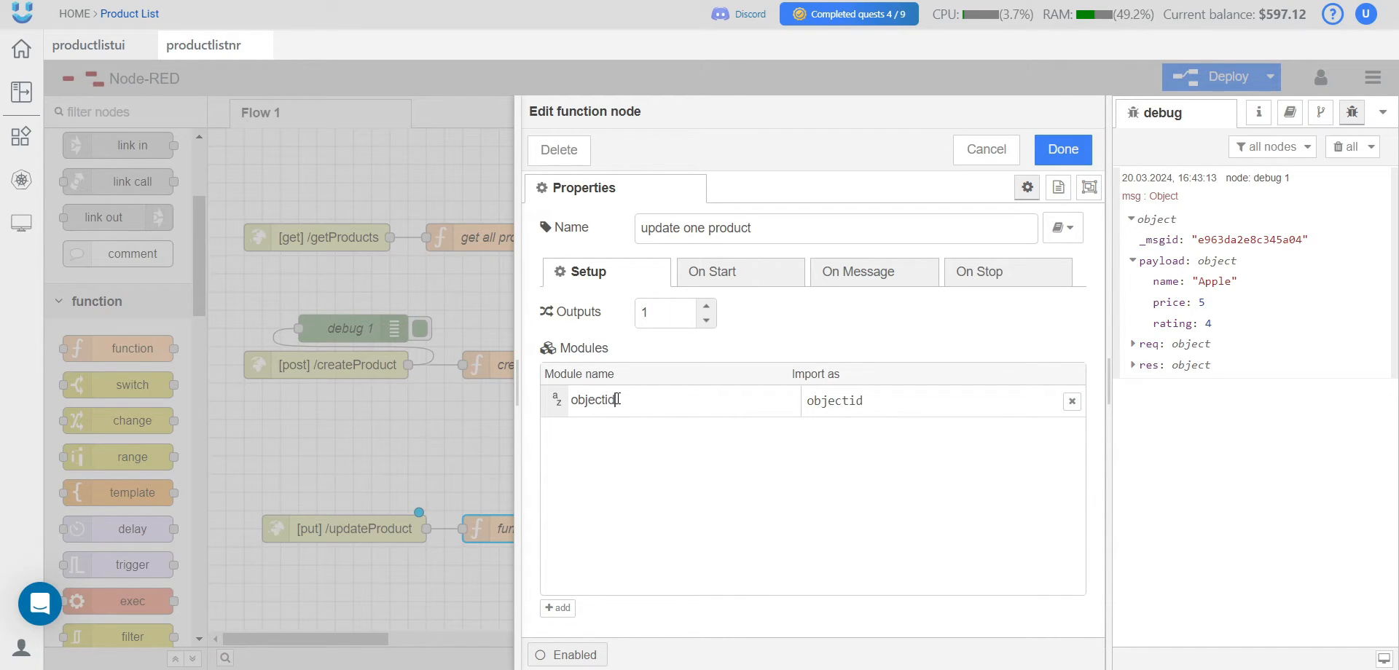
pyautogui.click(859, 271)
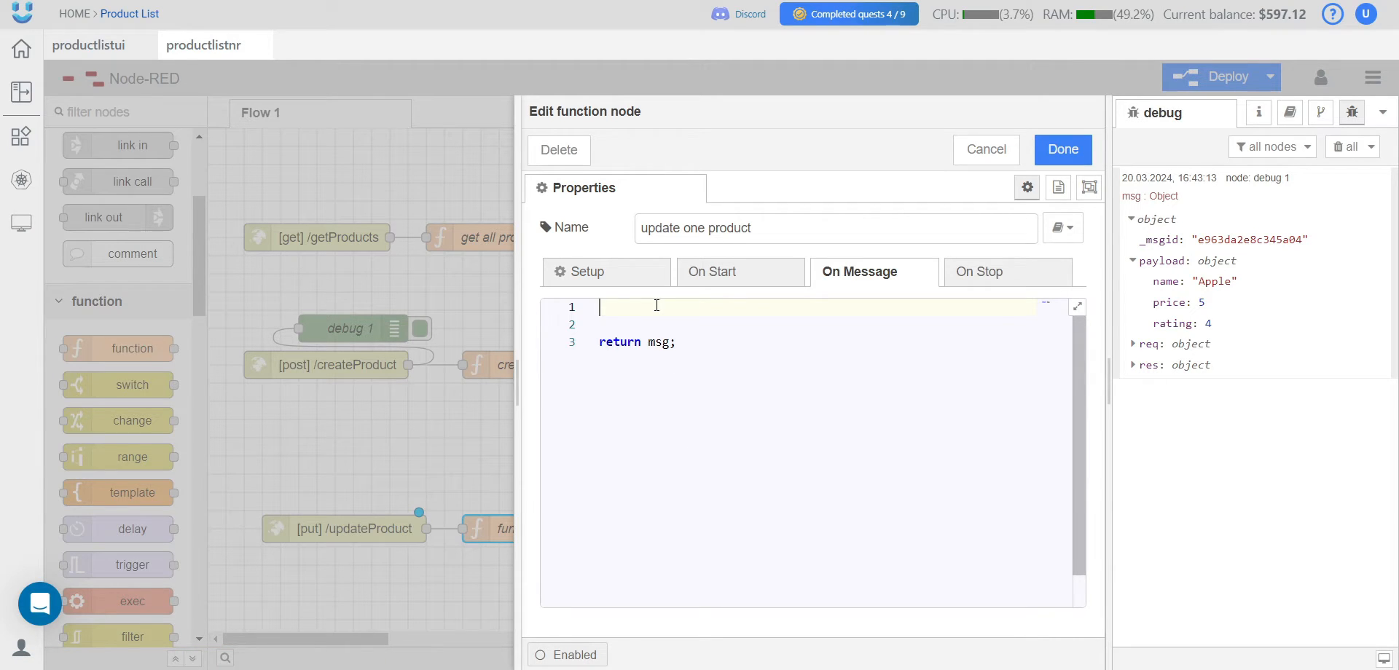
# - Write msg.query = {_id: objectid(msg.payload._id)} in the function code
pyautogui.write('msg.qur')
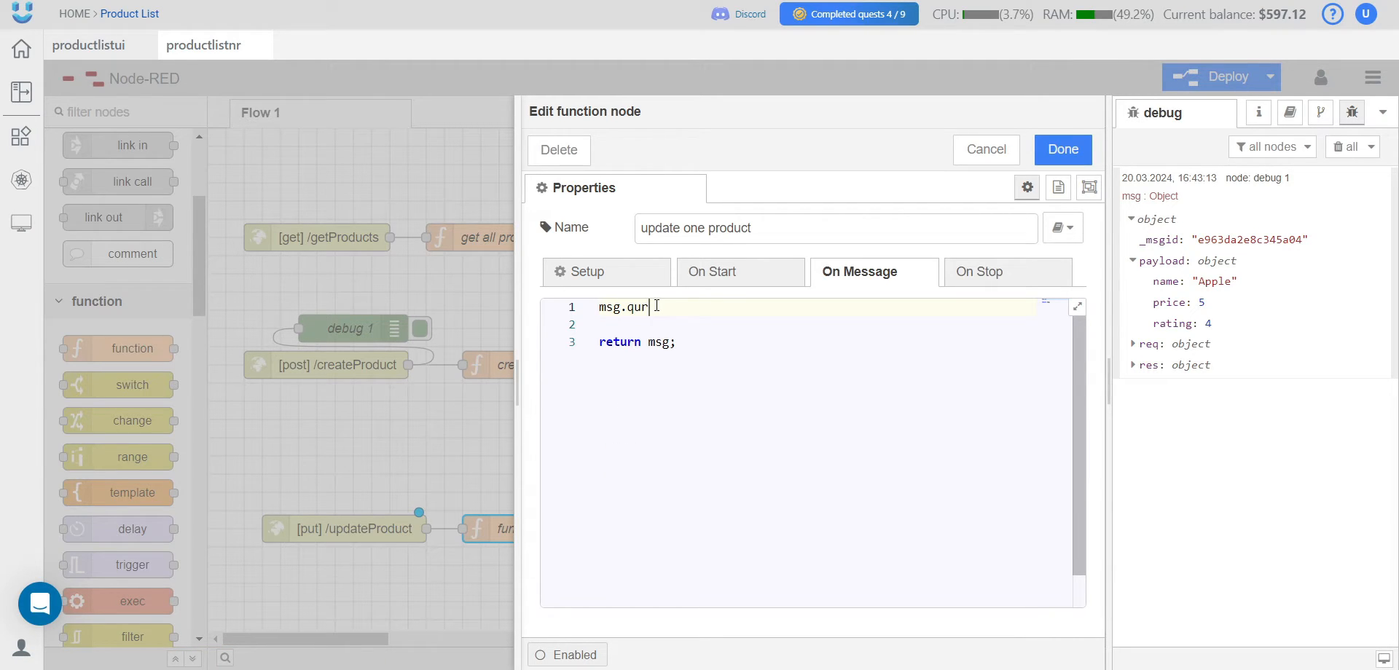
pyautogui.press('Backspace')
pyautogui.write('ery={')
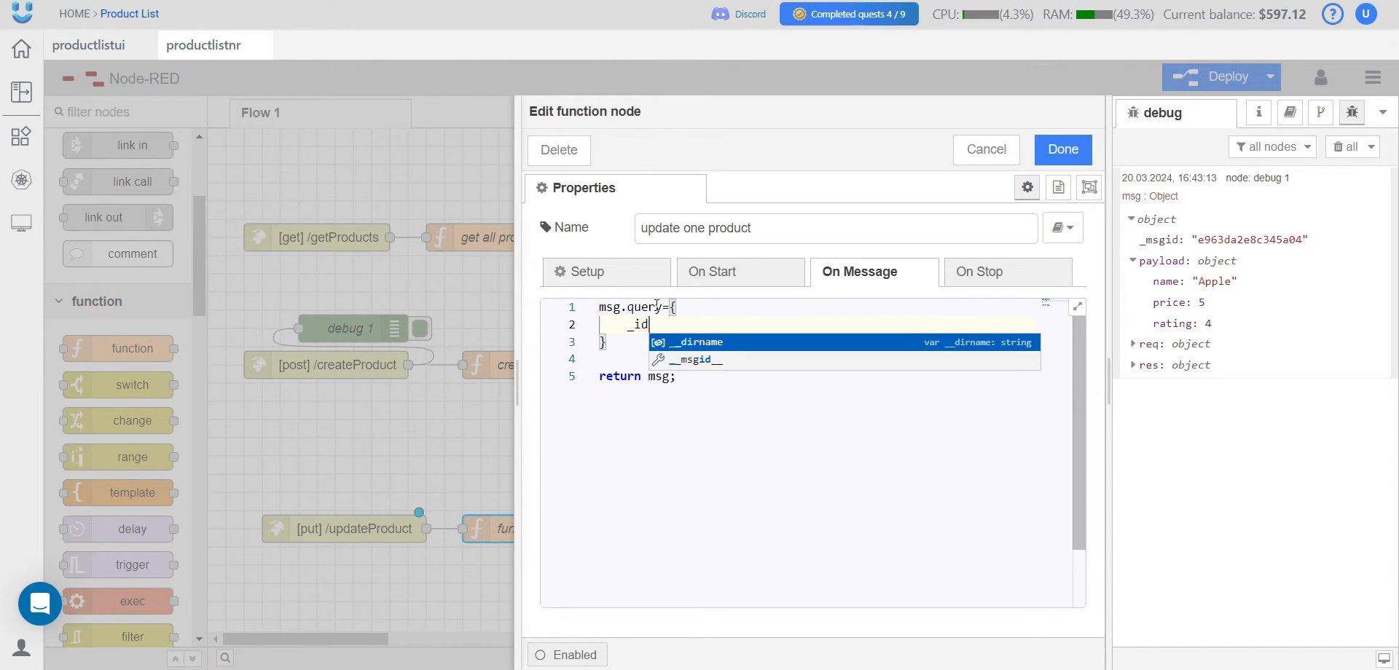
pyautogui.write(':')
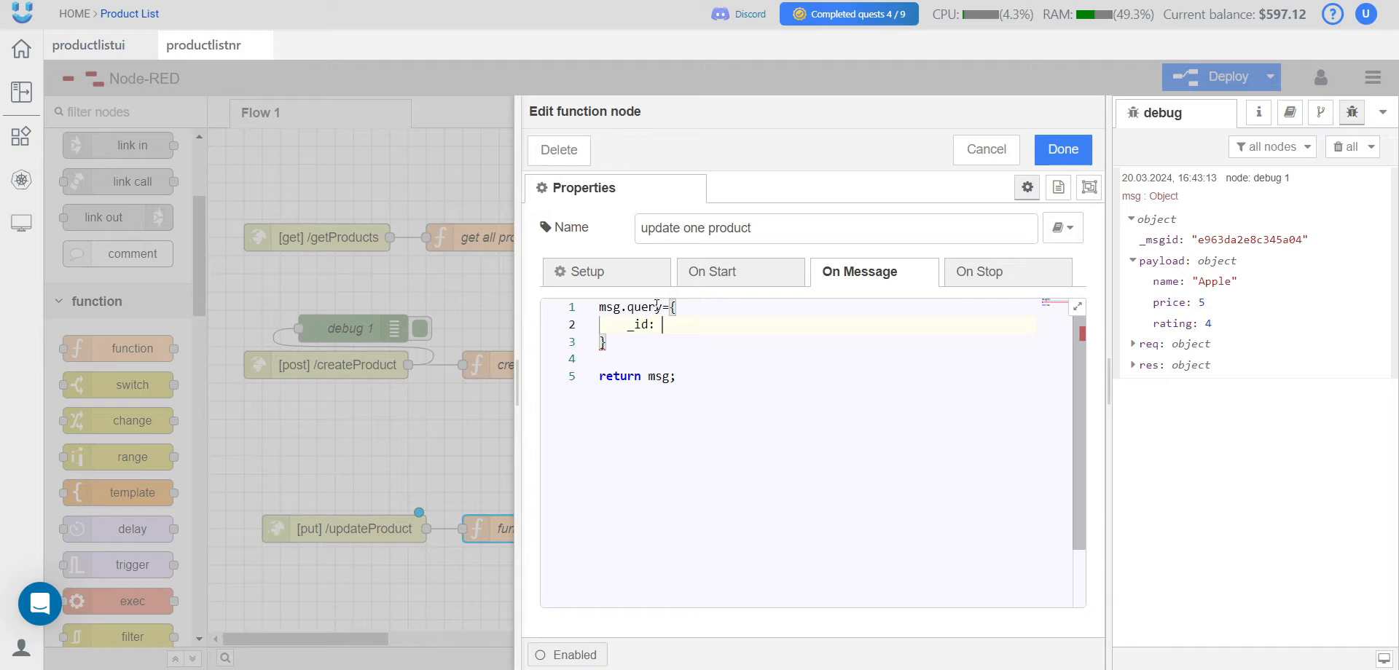
pyautogui.write('o')
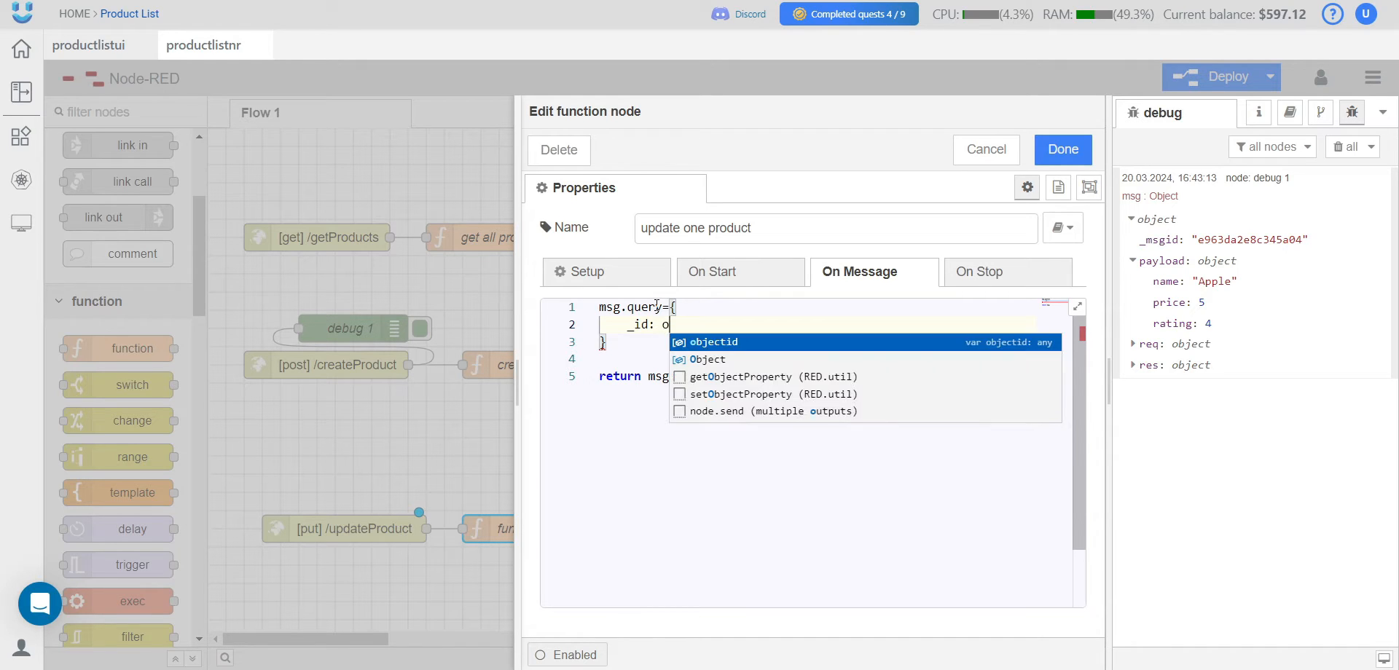
pyautogui.click(712, 342)
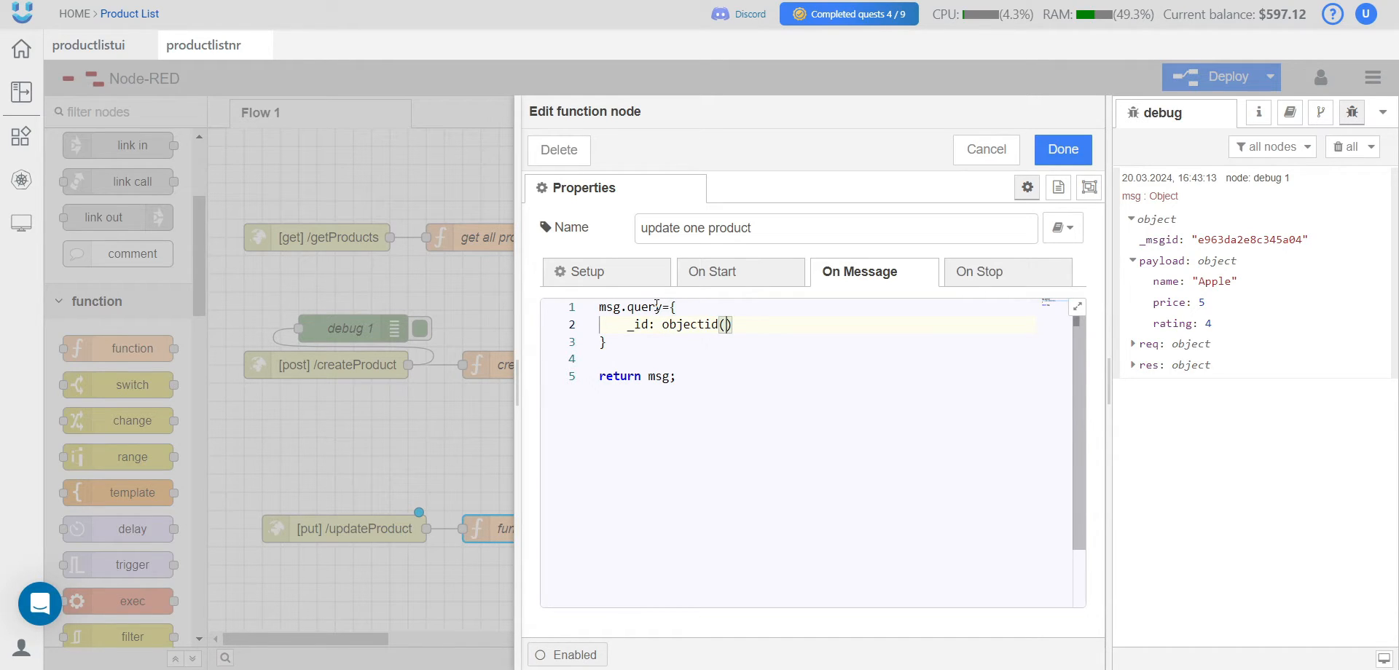
pyautogui.write('msg.payload.')
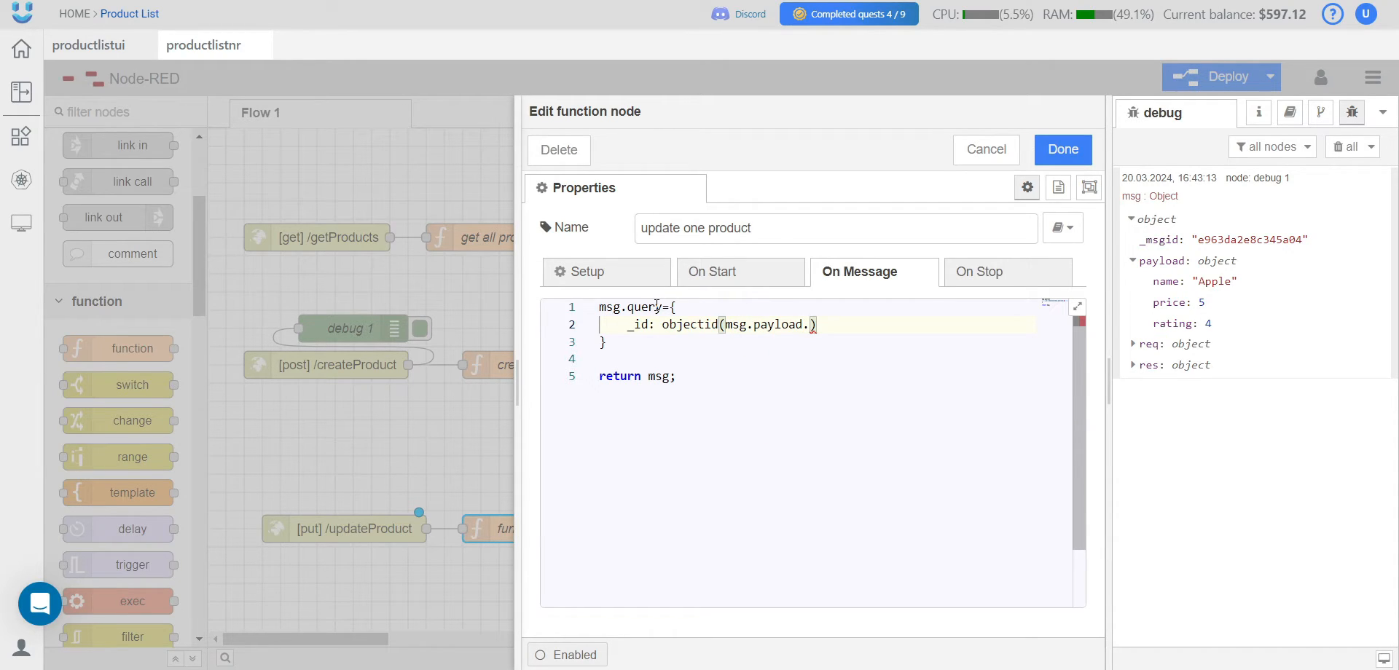
pyautogui.write('_id')
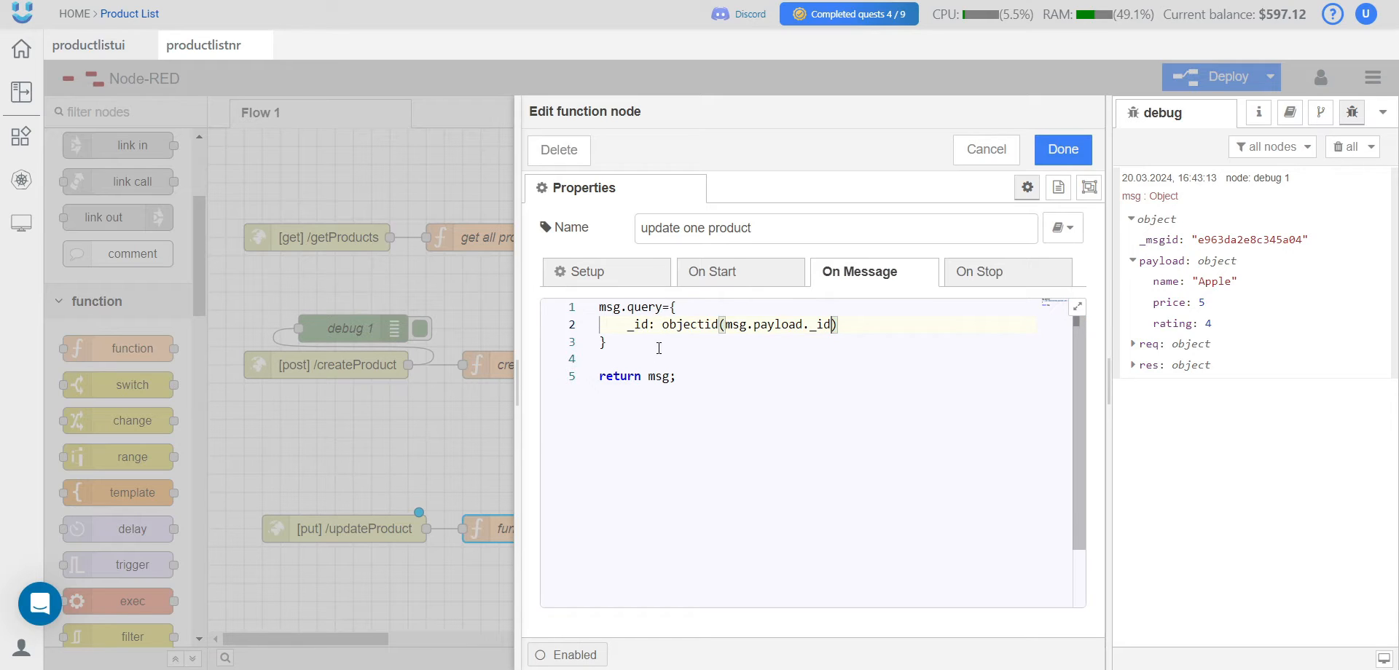
pyautogui.press('Enter')
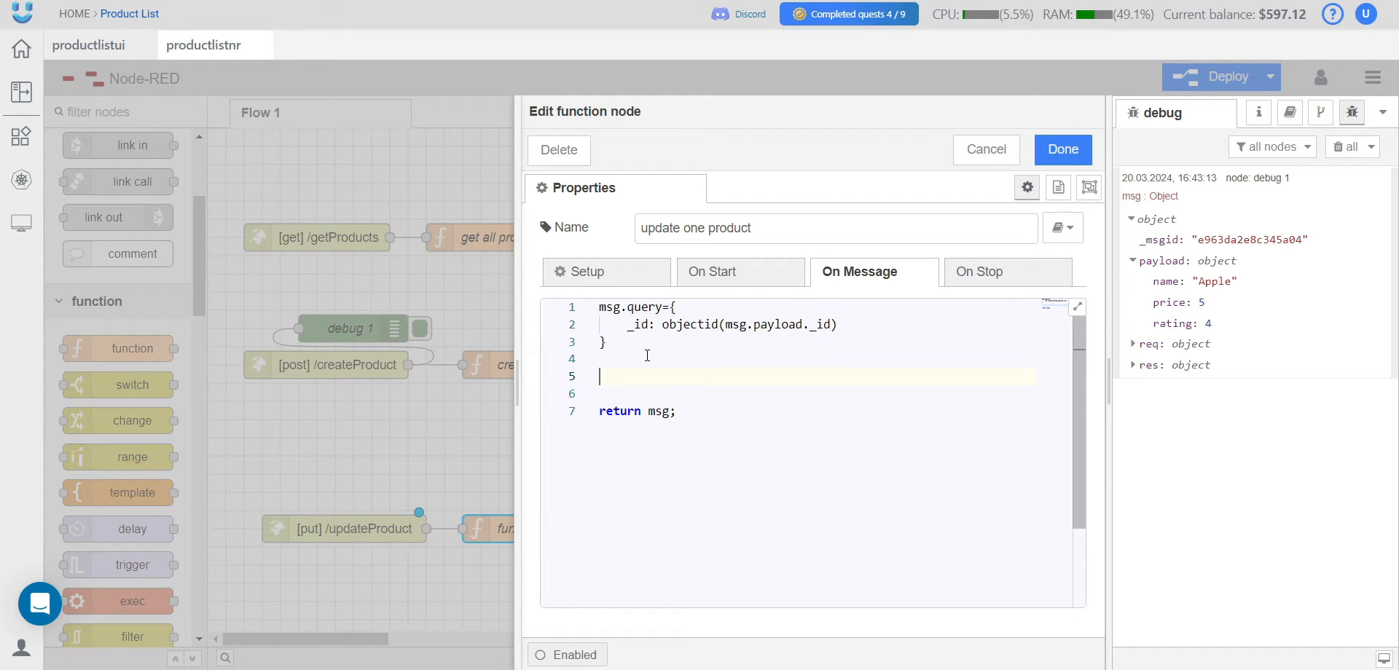
# - Add delete msg.payload._id on the next line
pyautogui.write('delete')
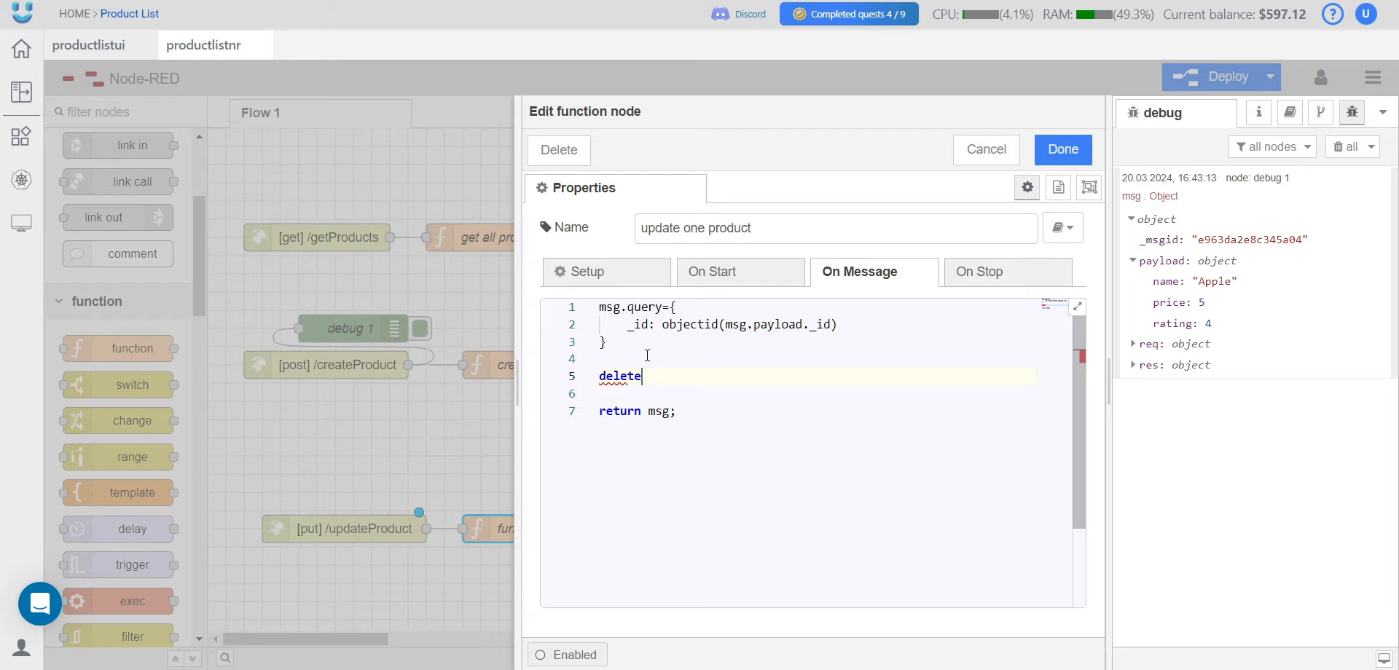
pyautogui.write('msg')
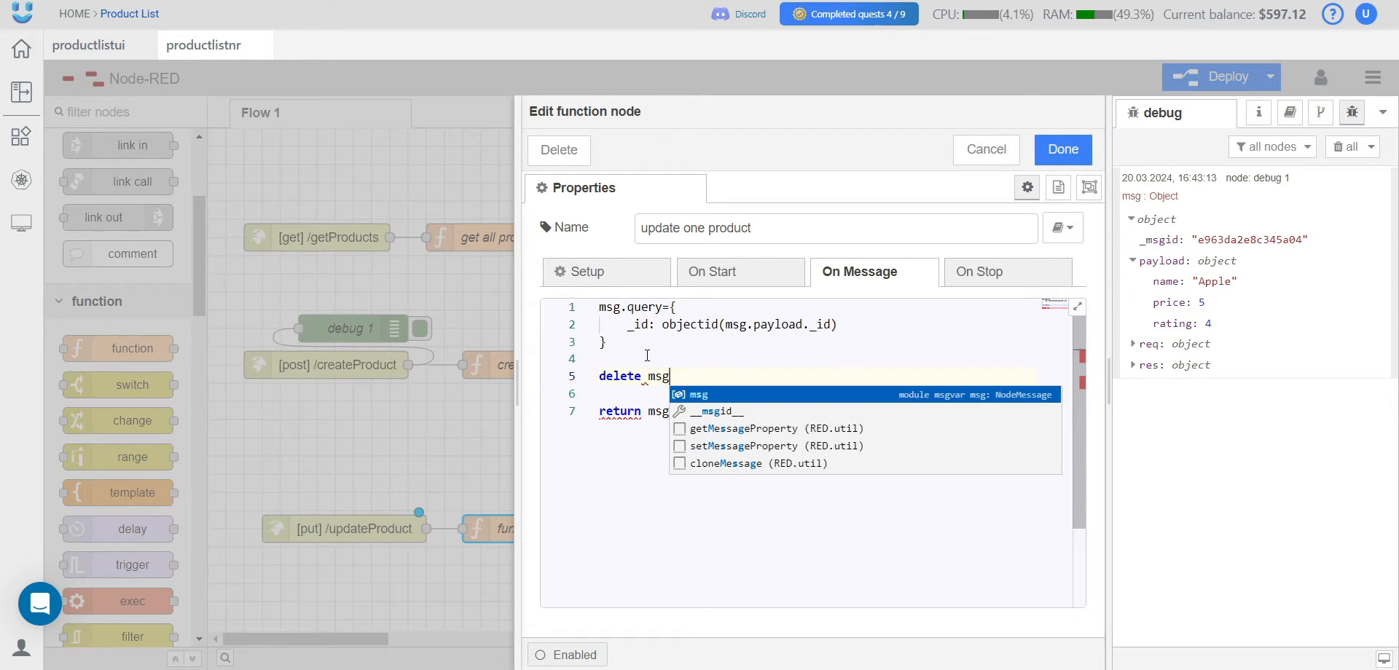
pyautogui.write('.')
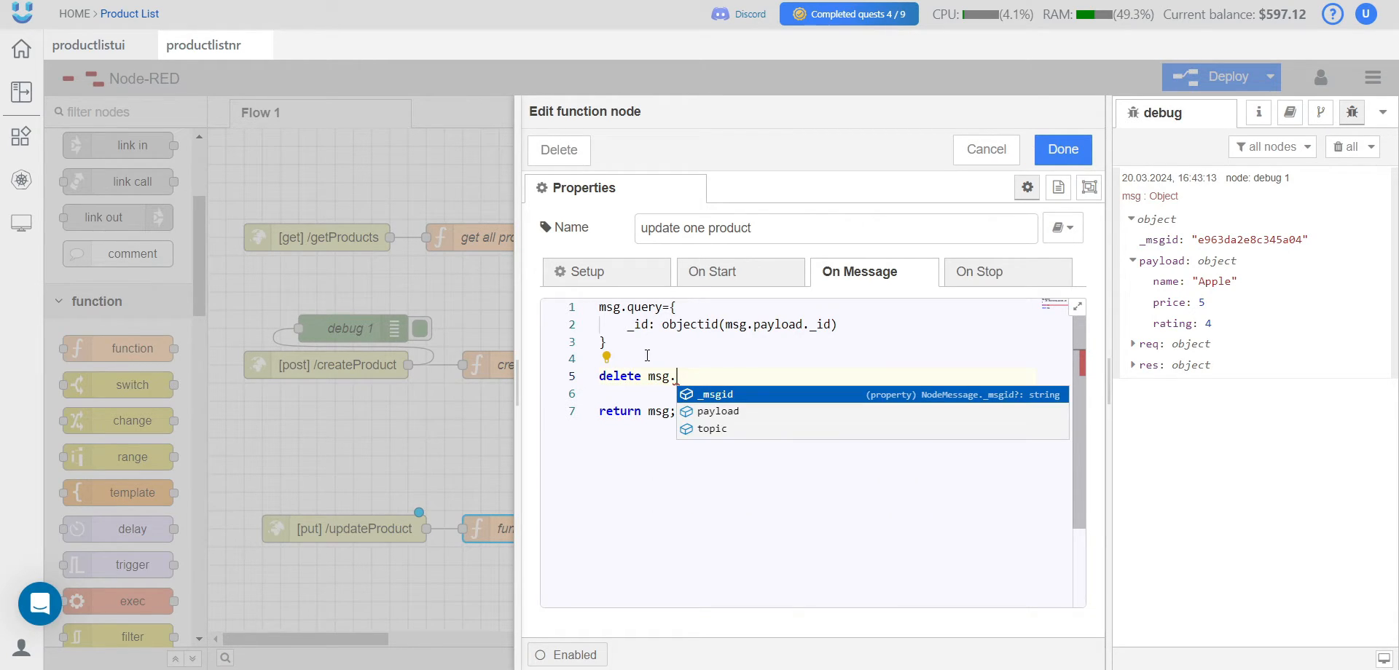
pyautogui.press('Escape')
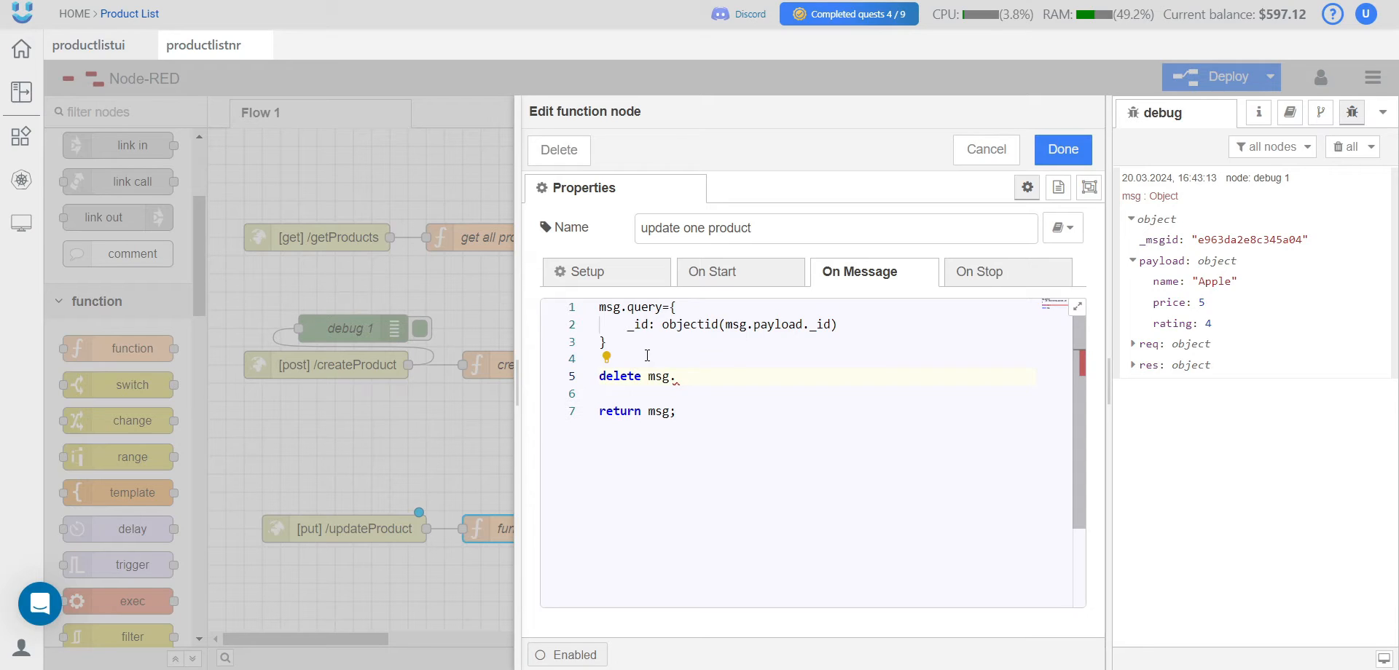
pyautogui.write('payload.')
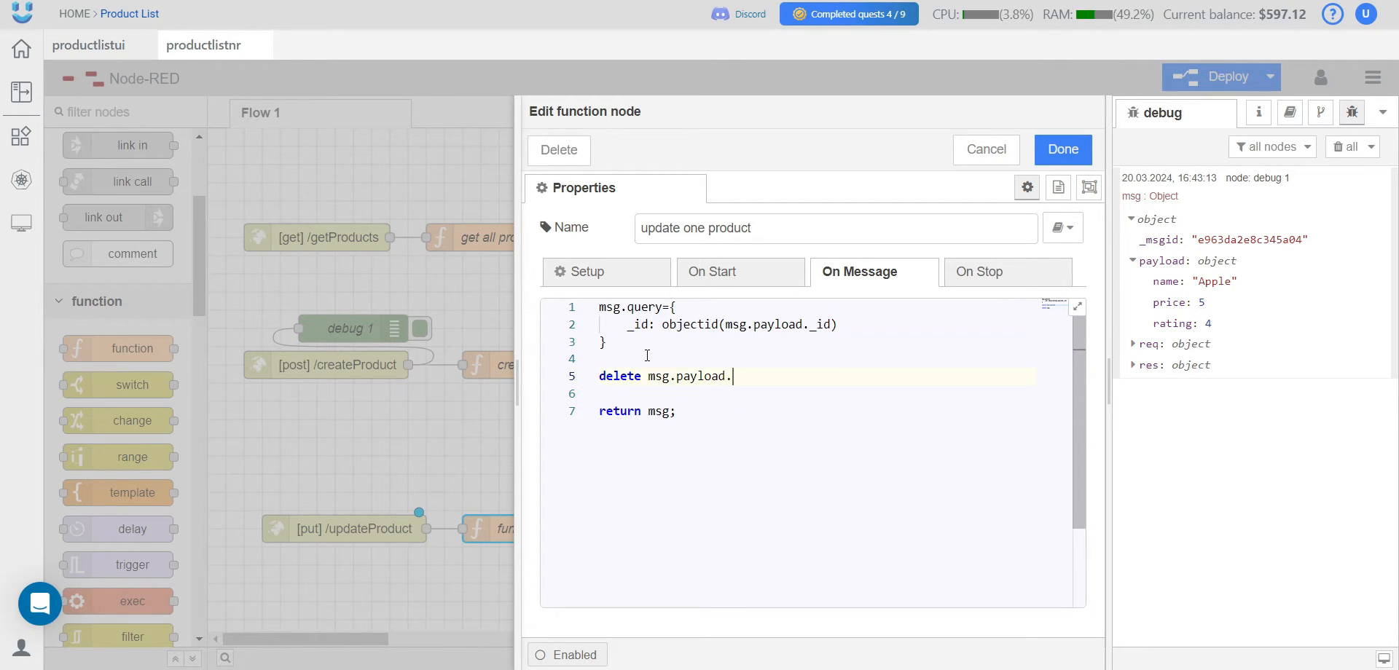
pyautogui.write('_id')
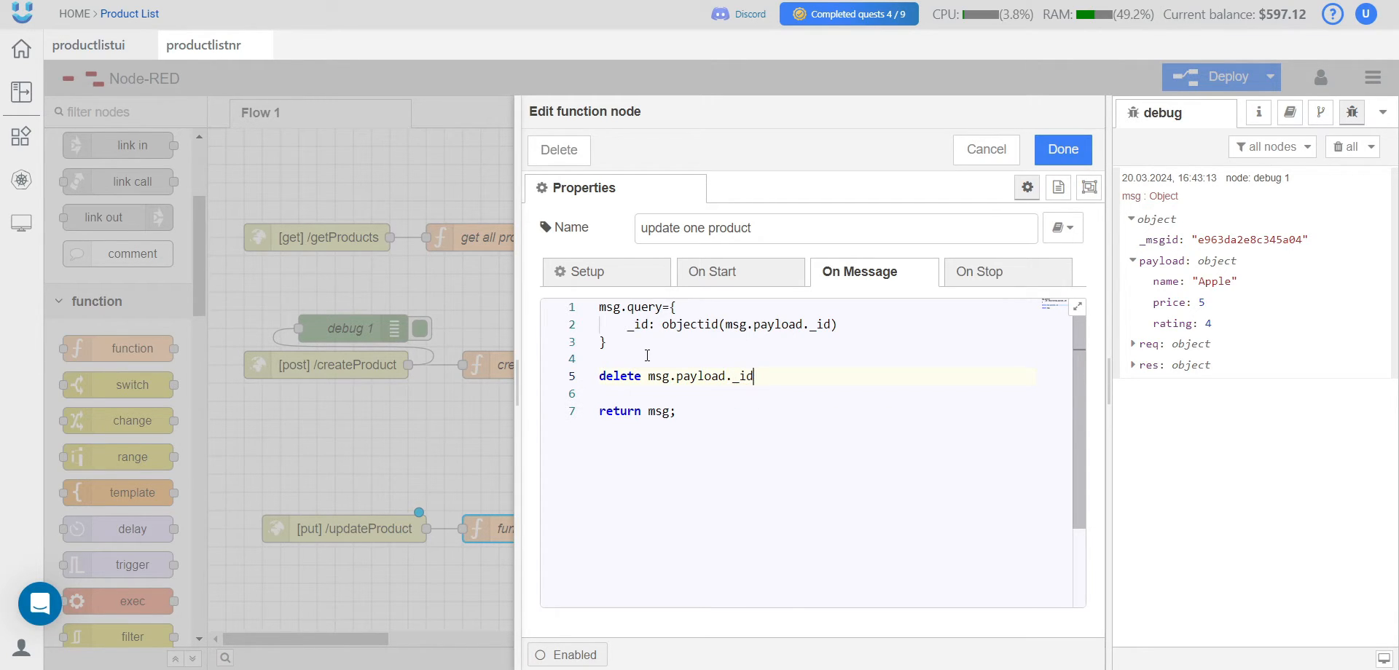
# - Add msg.payload = {$set: msg.payload} to wrap the payload for the update
pyautogui.write('m')
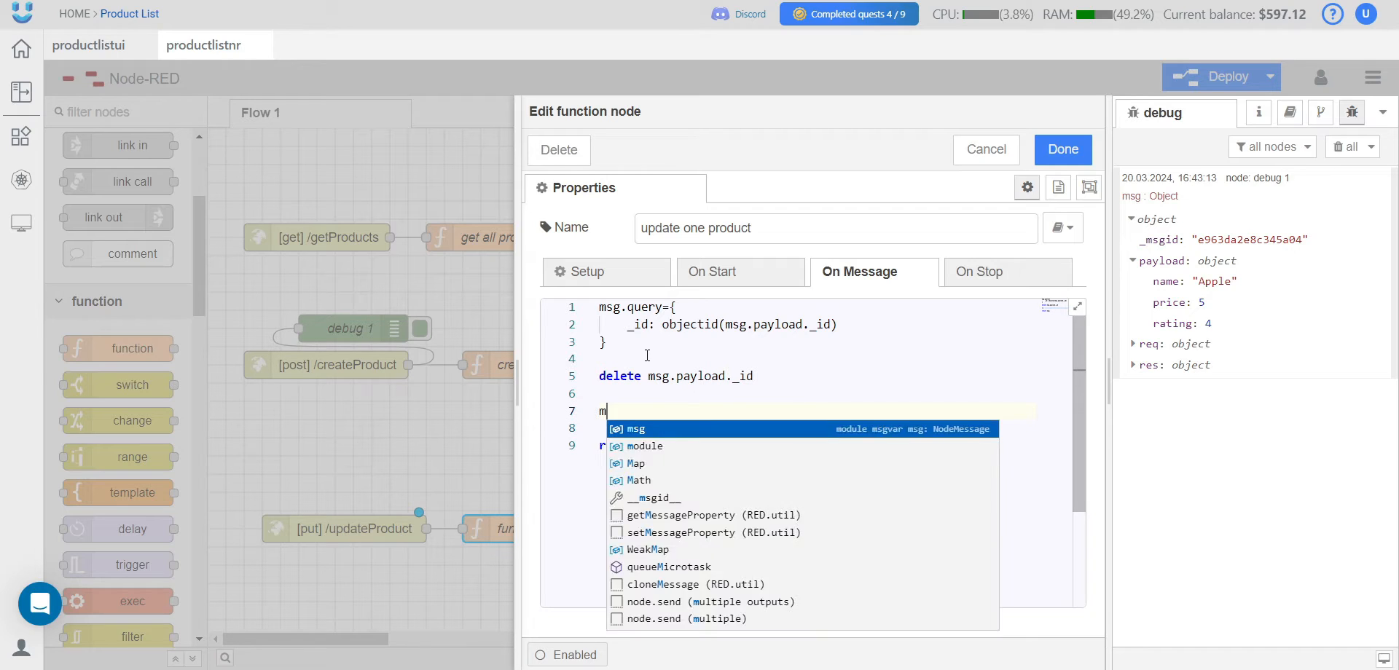
pyautogui.write('sg.payload={')
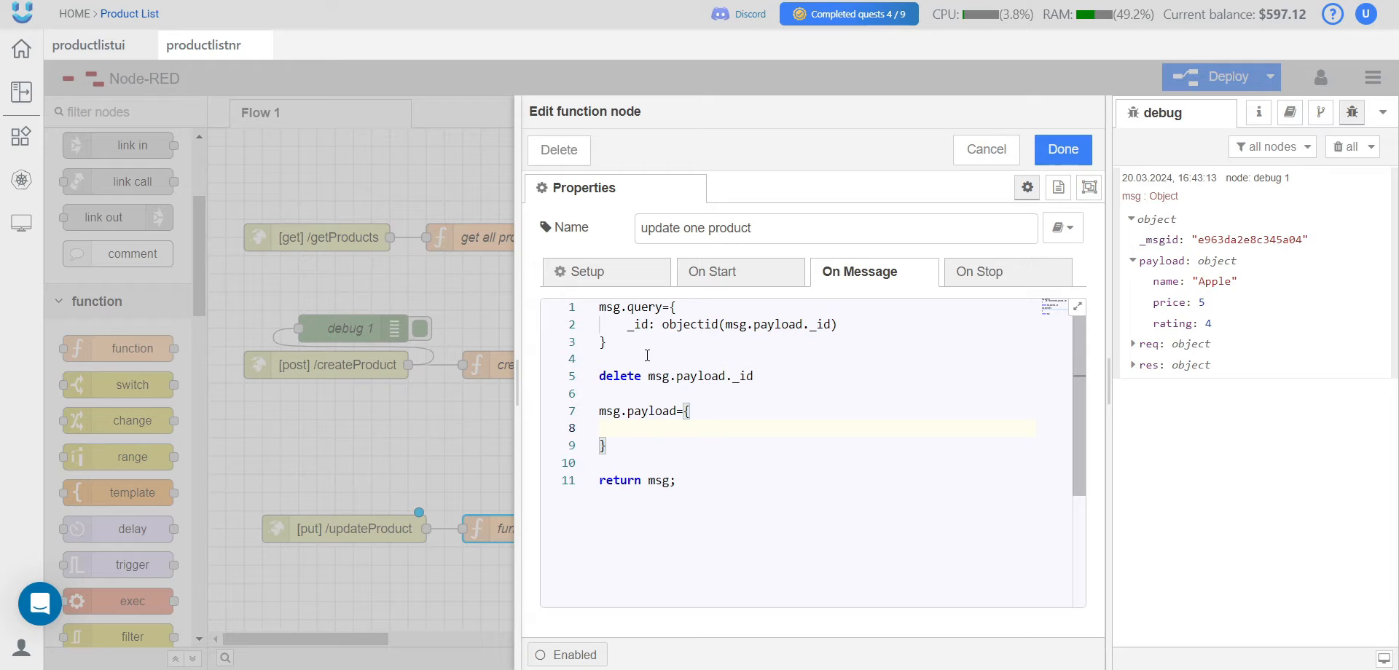
pyautogui.write('$set')
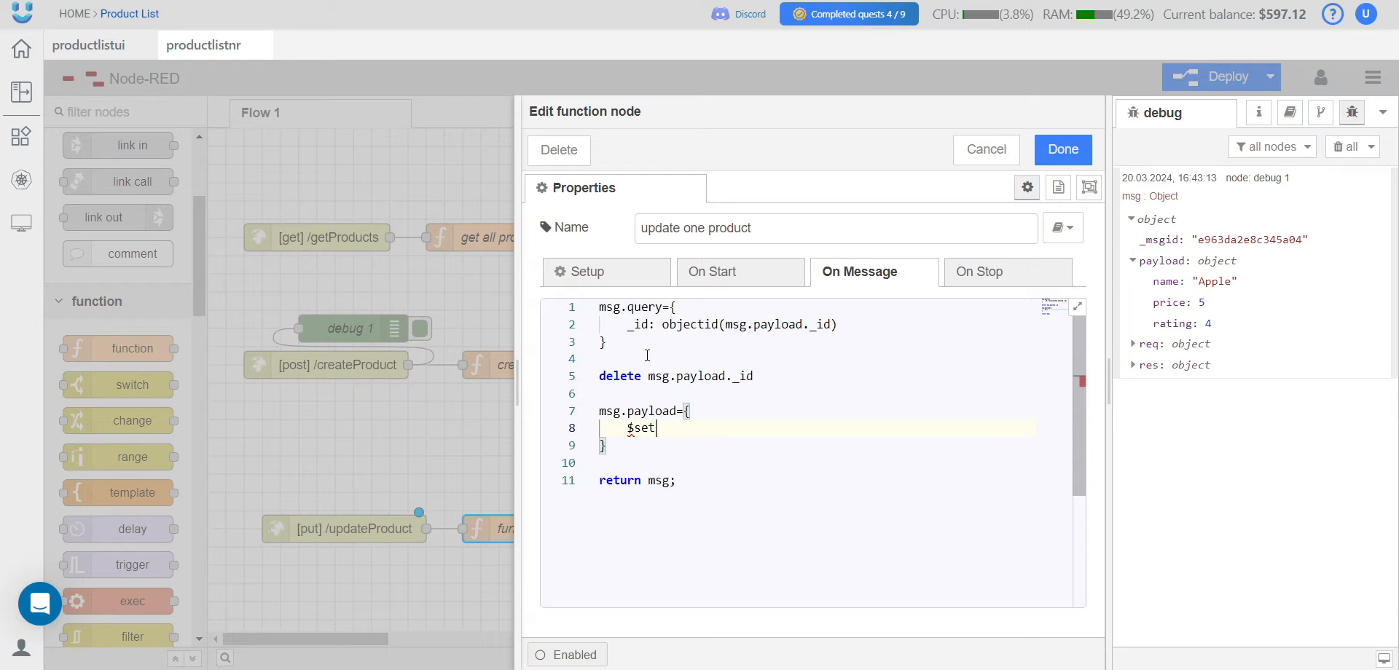
pyautogui.write(':')
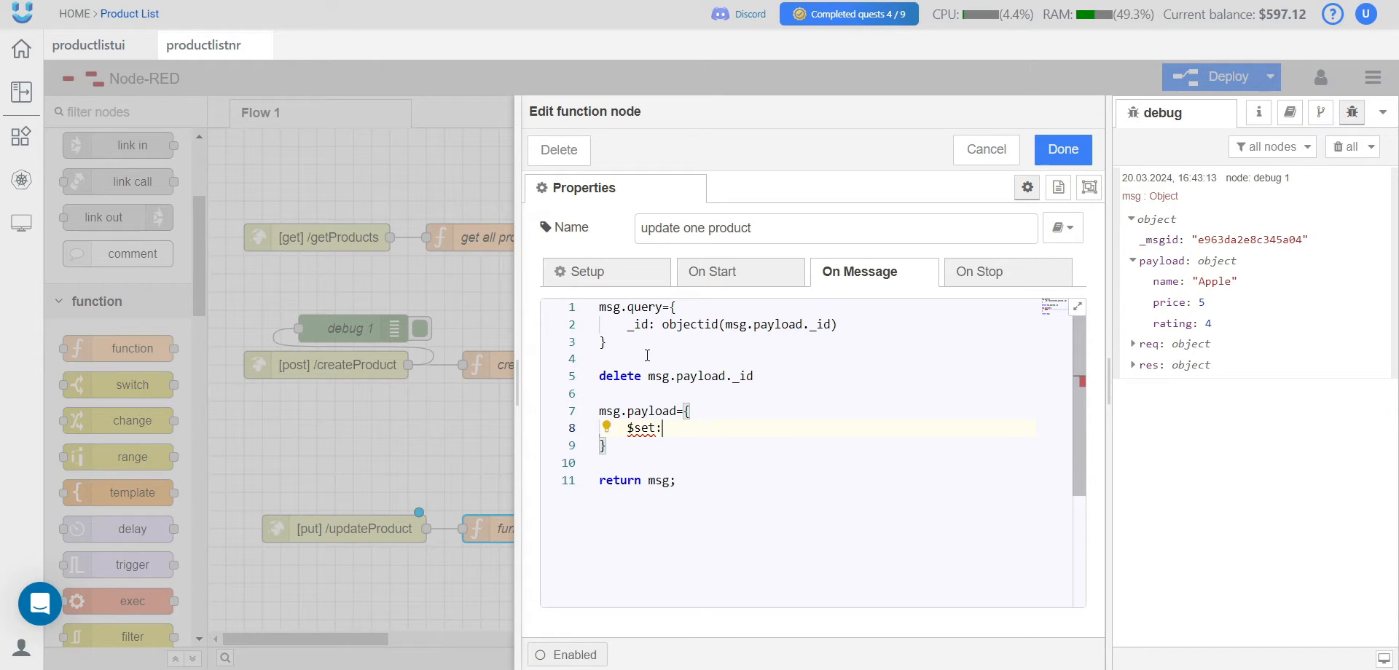
pyautogui.write('{')
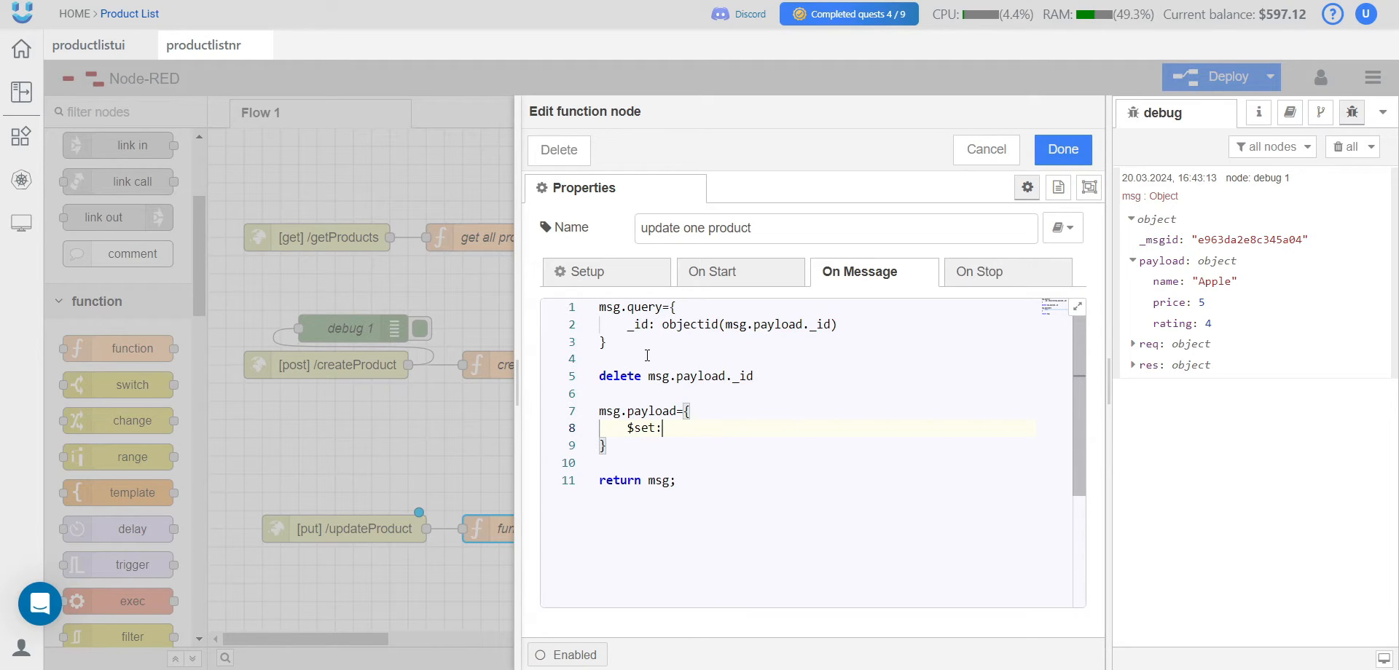
pyautogui.write('msg.payload')
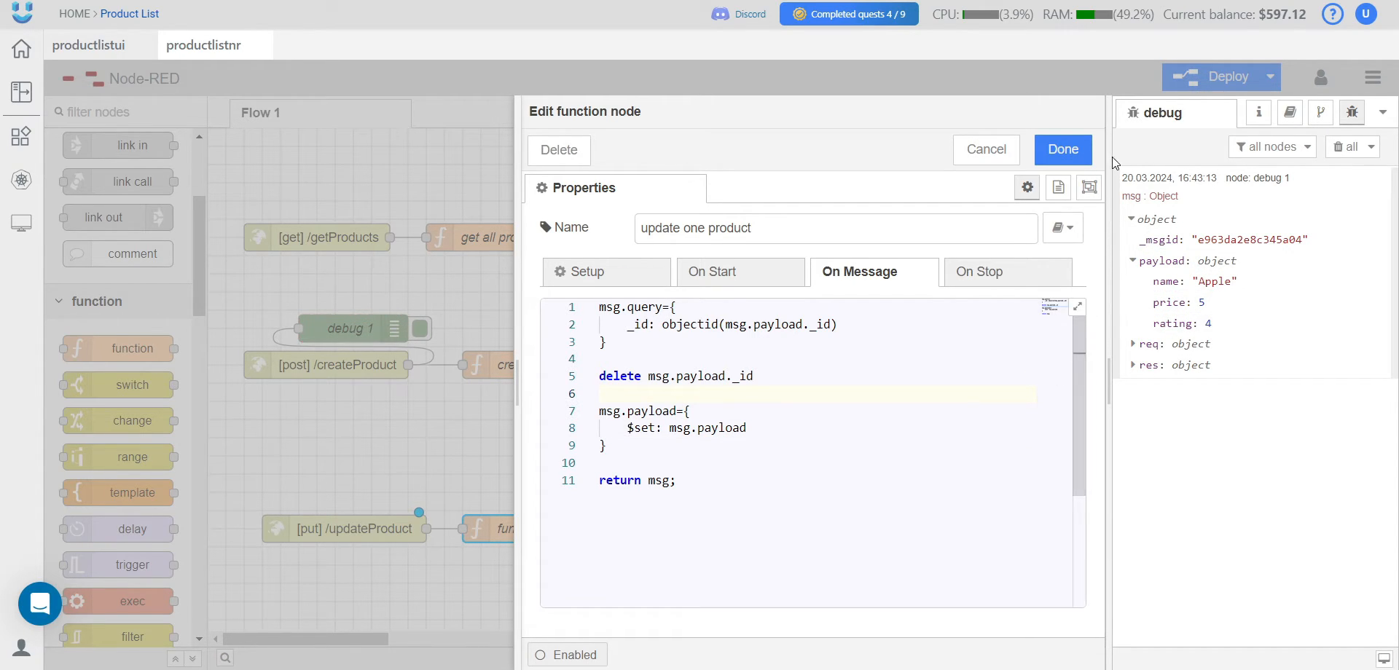
# - Save the function code and set the mongodb node's operation to update on the products collection
pyautogui.click(1062, 149)
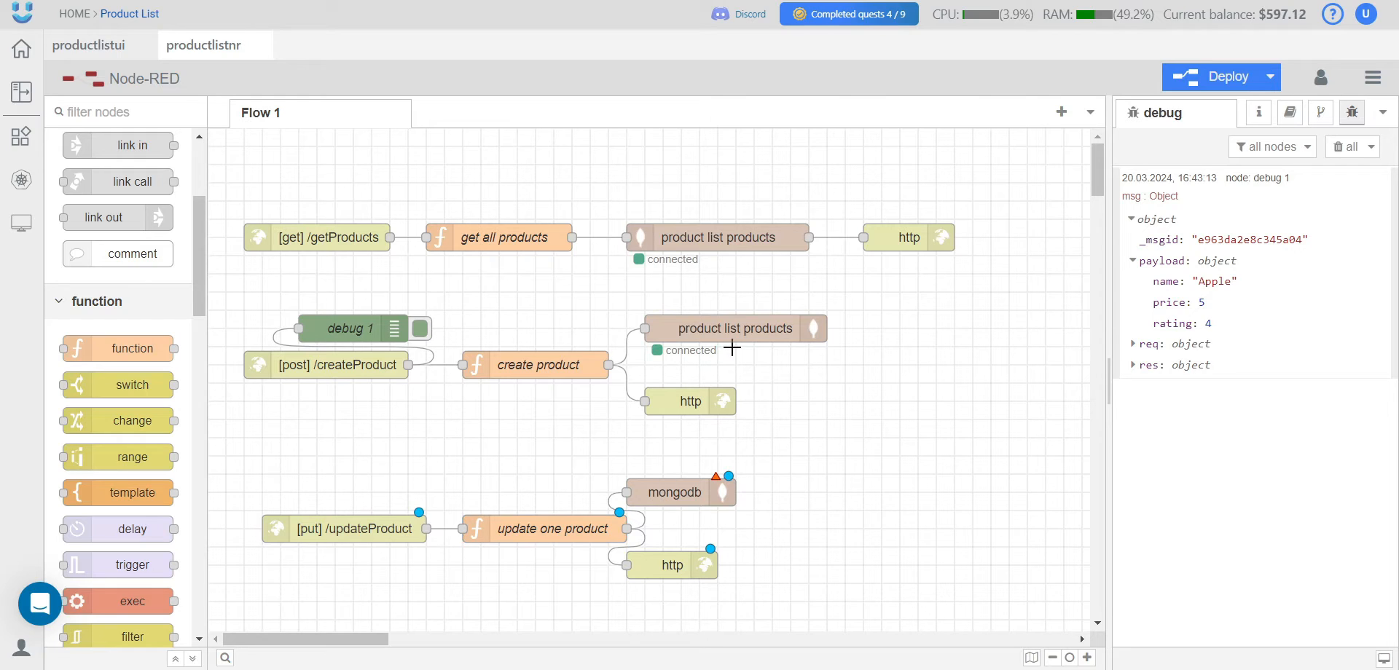
pyautogui.doubleClick(673, 491)
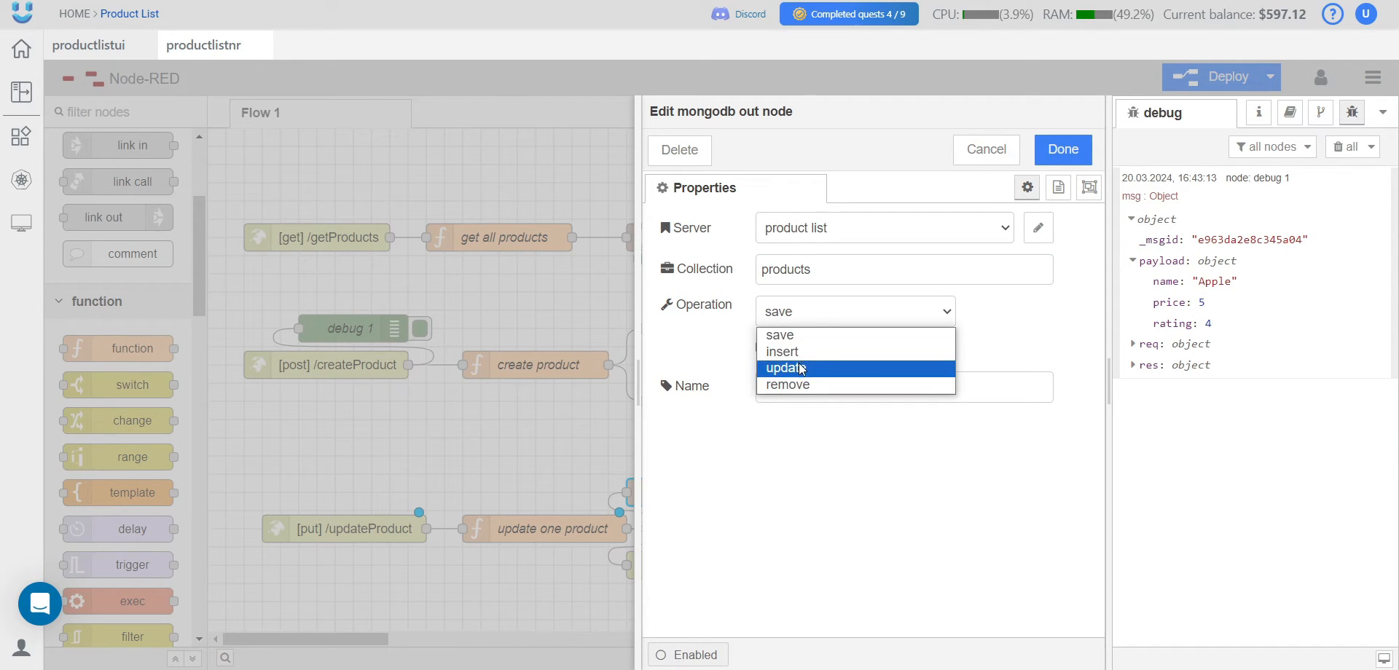
pyautogui.click(785, 367)
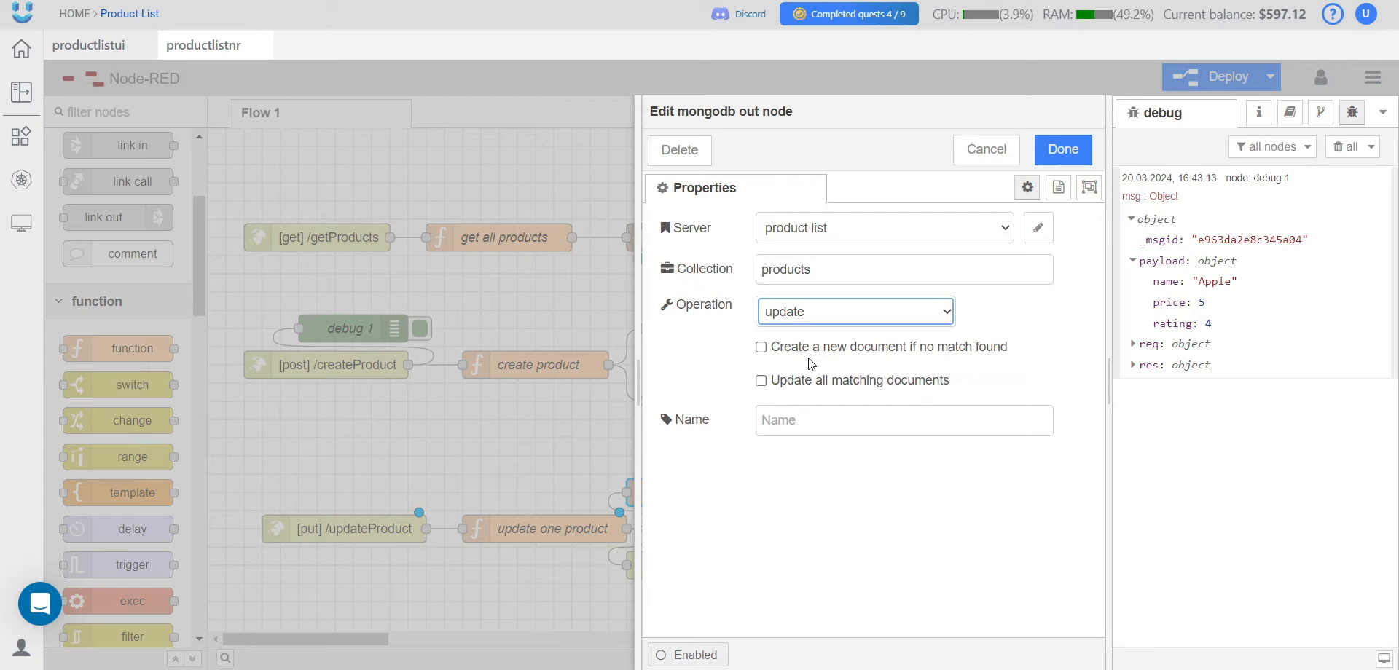
pyautogui.click(1060, 149)
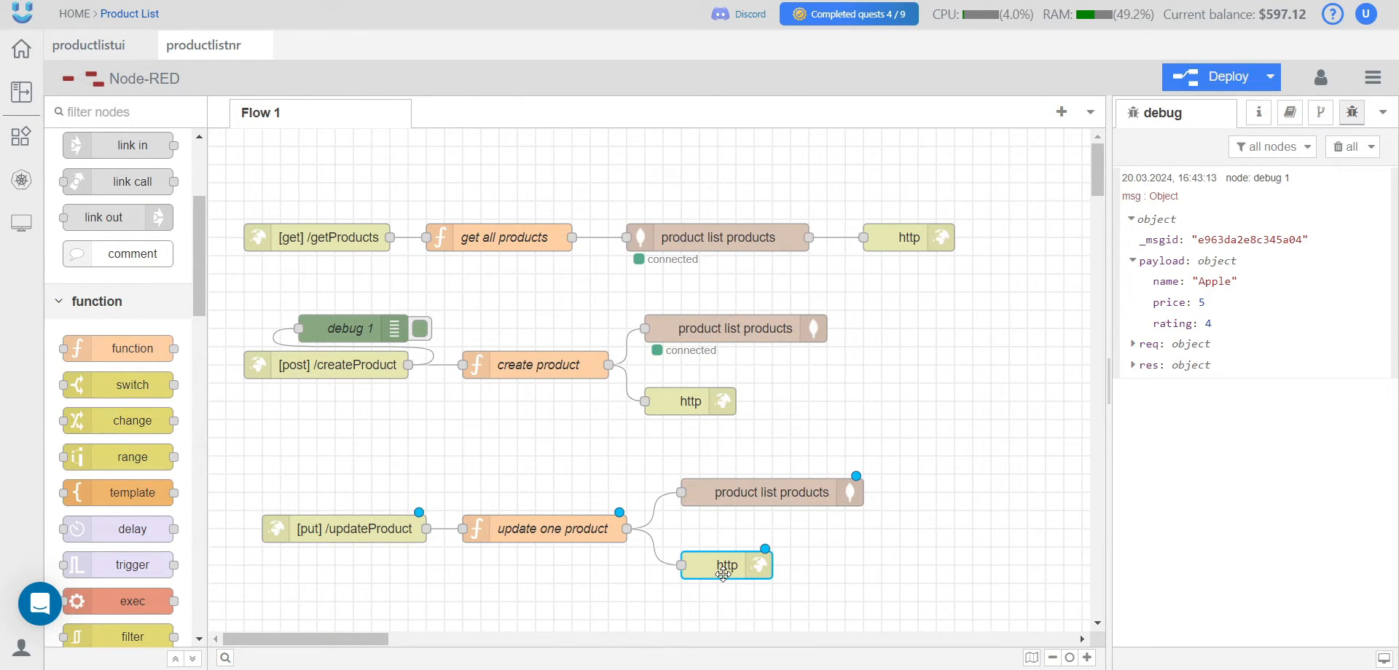
# - Reposition the http node in the update flow before adding the debug nodes
pyautogui.moveTo(726, 564); pyautogui.dragTo(744, 564)
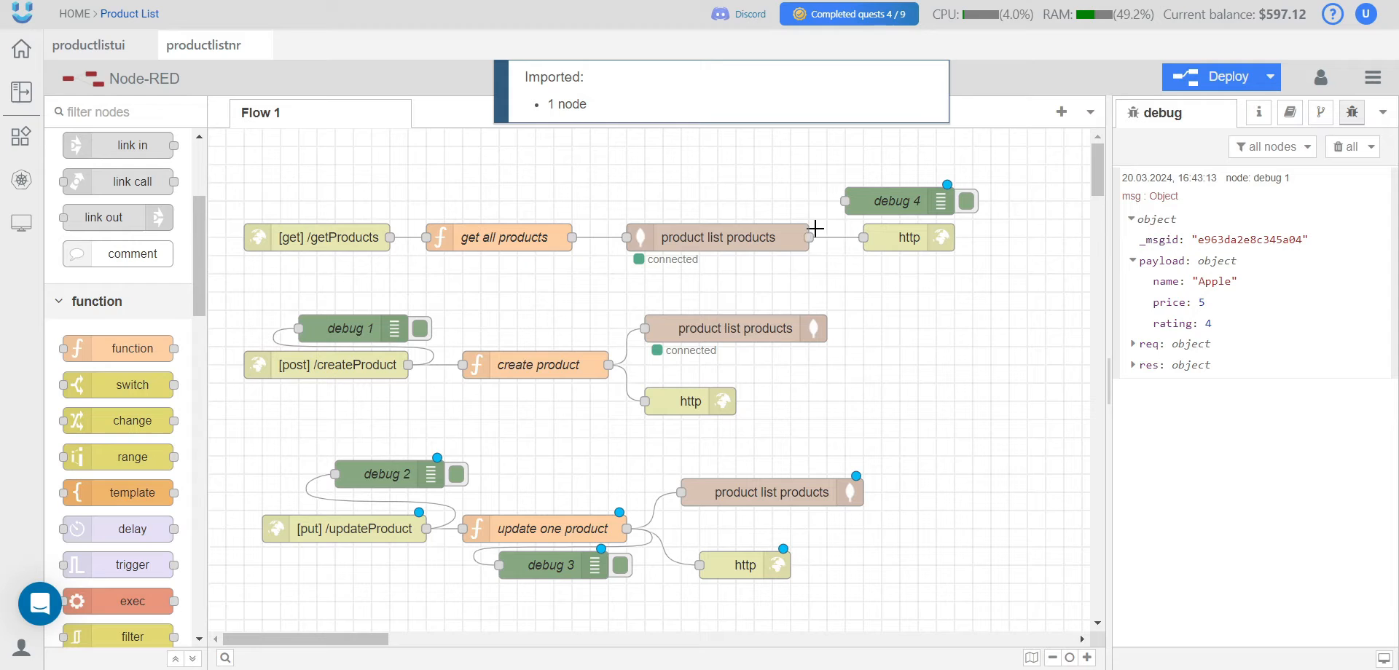
pyautogui.moveTo(1221, 77)
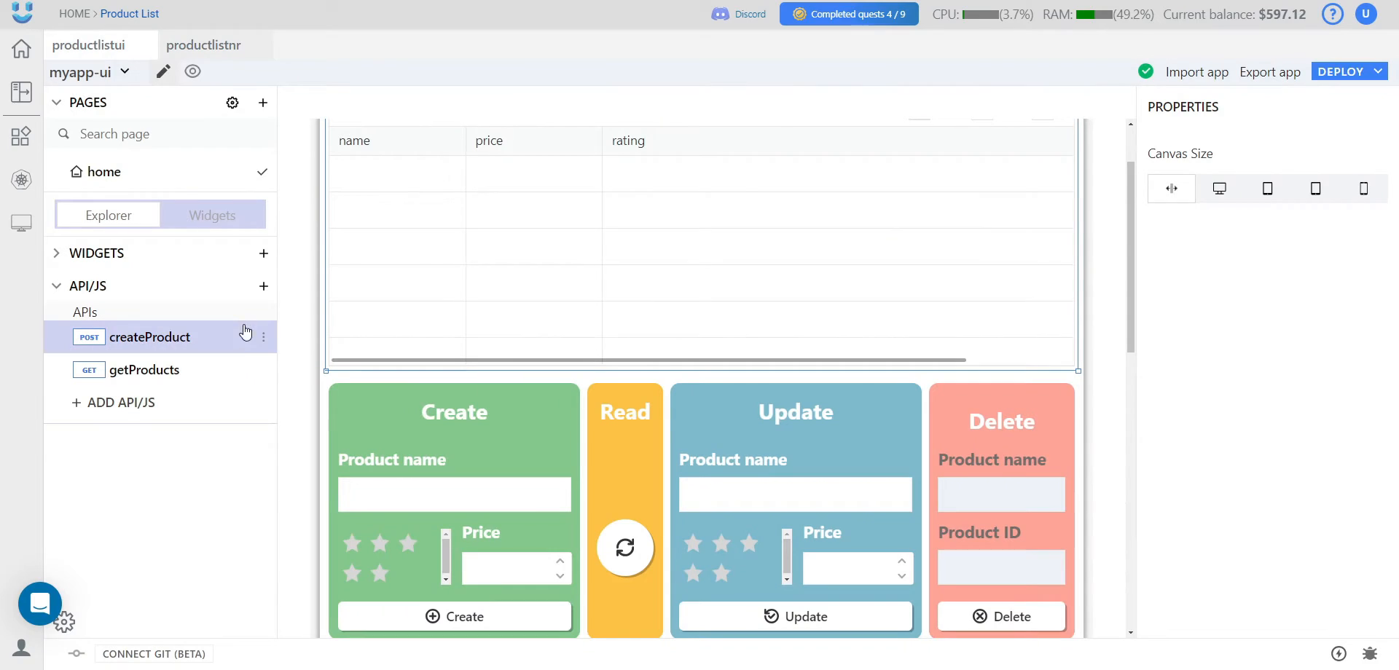
# - Create a new API named updateProduct with URL {{main.env.backend}}/updateProduct
pyautogui.click(264, 286)
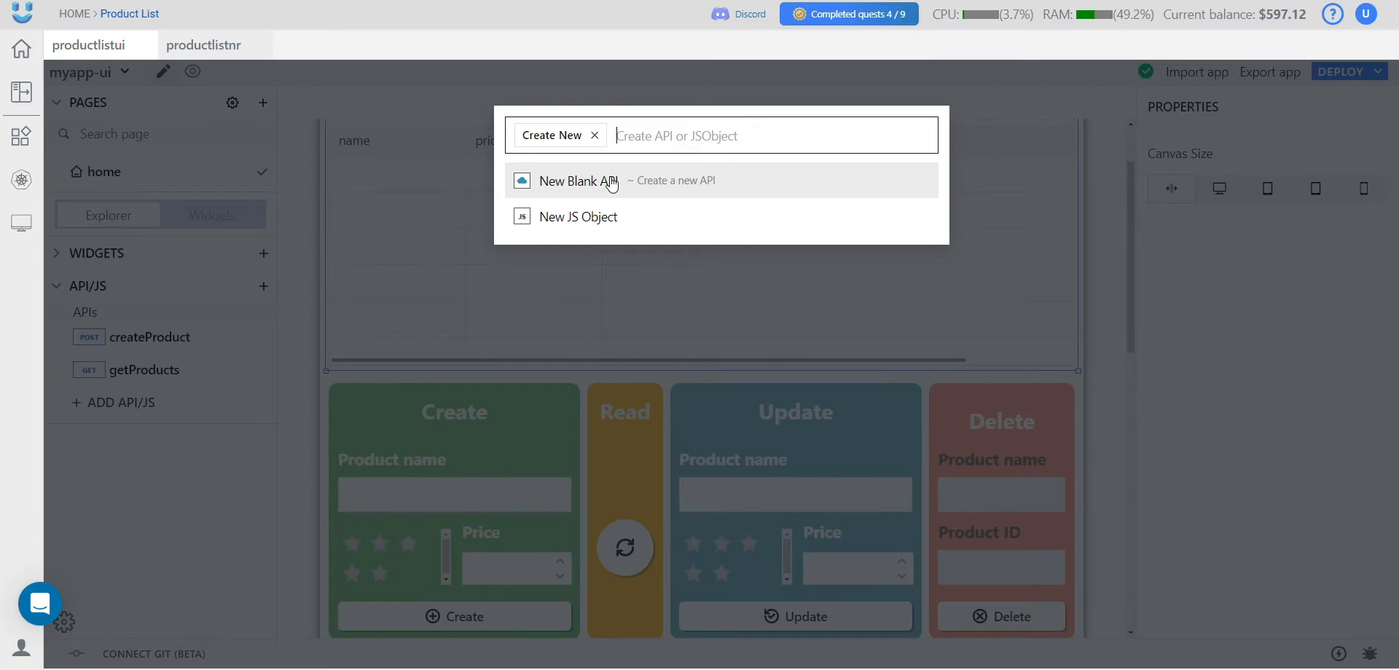
pyautogui.click(577, 180)
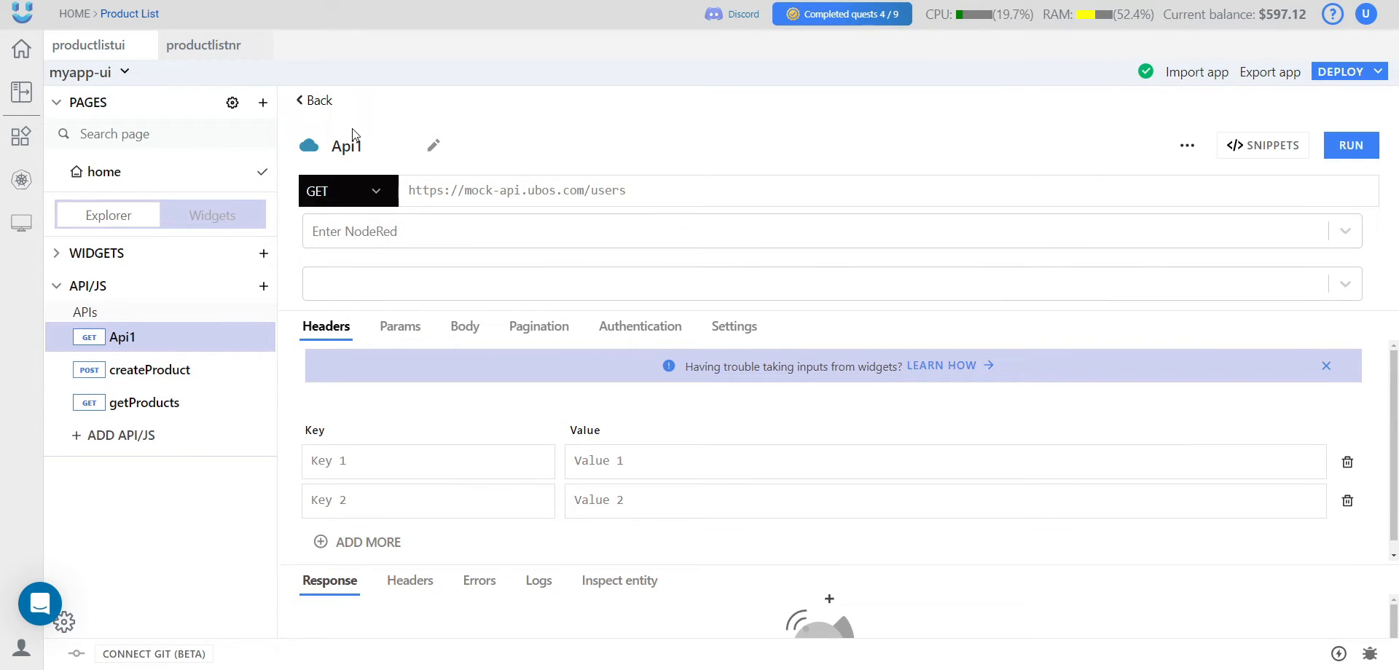
pyautogui.click(204, 45)
pyautogui.write('{{main.env.}}')
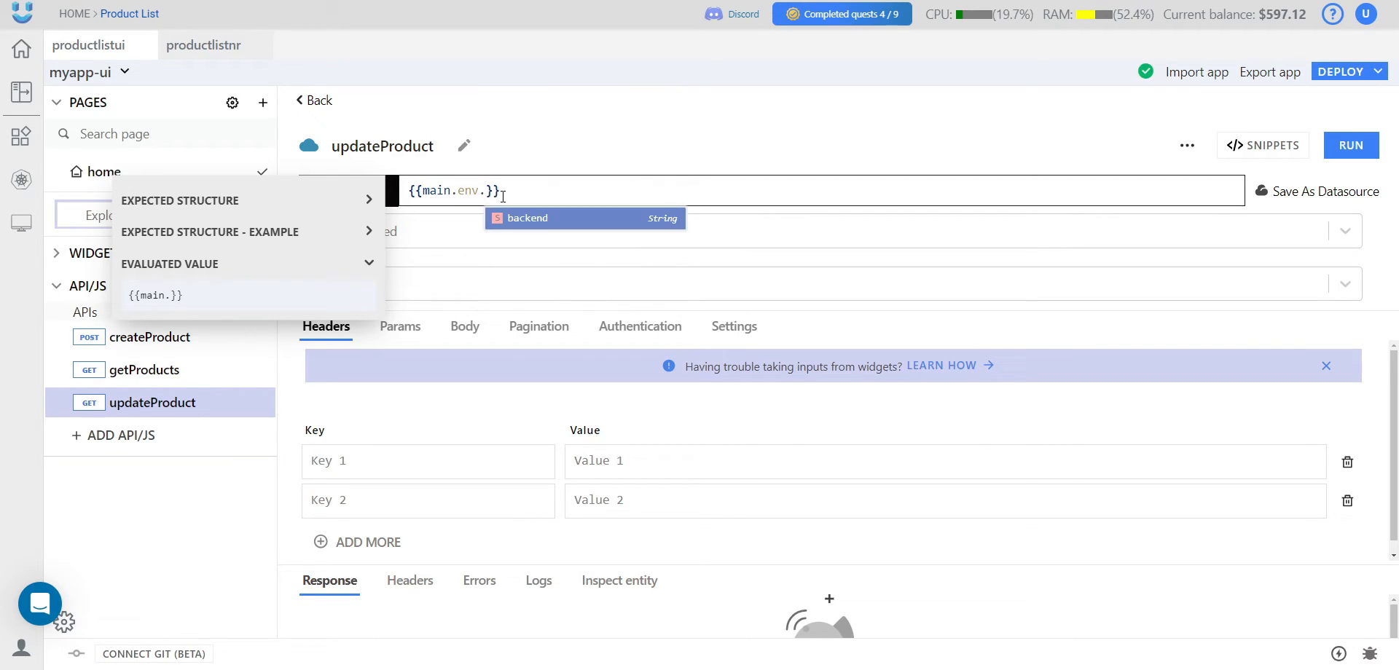
pyautogui.click(532, 217)
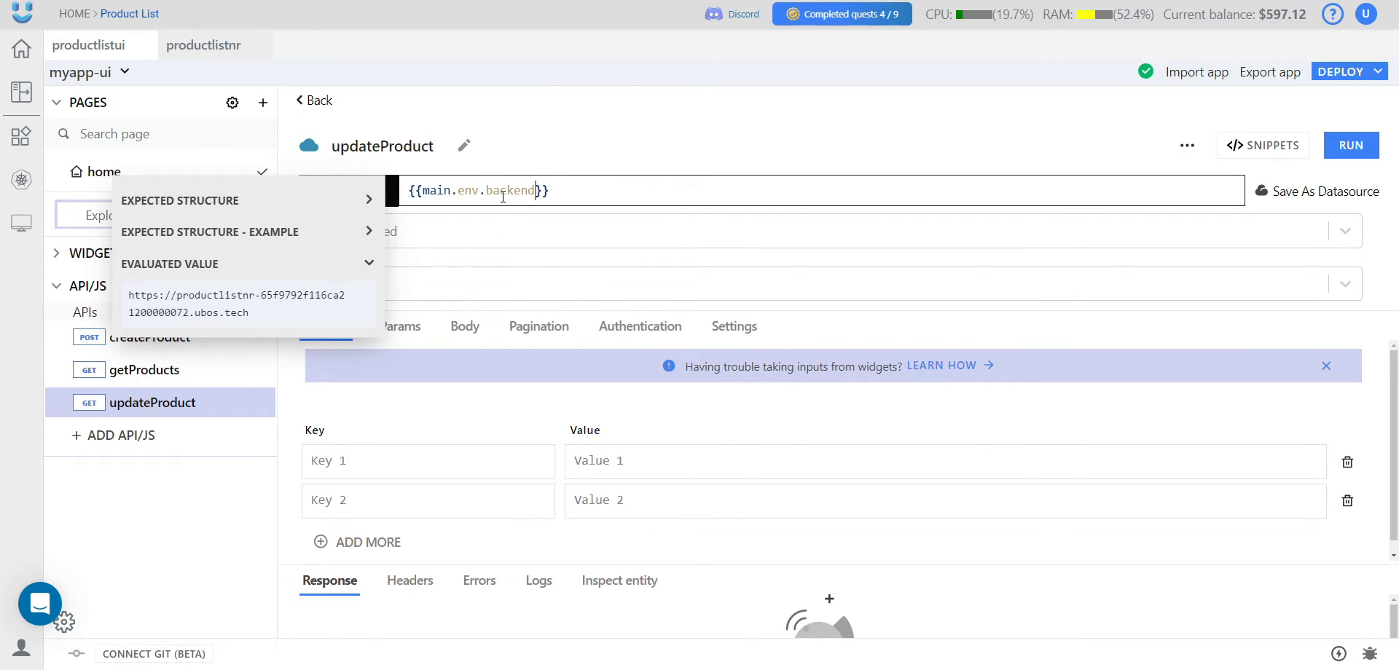
pyautogui.write('/')
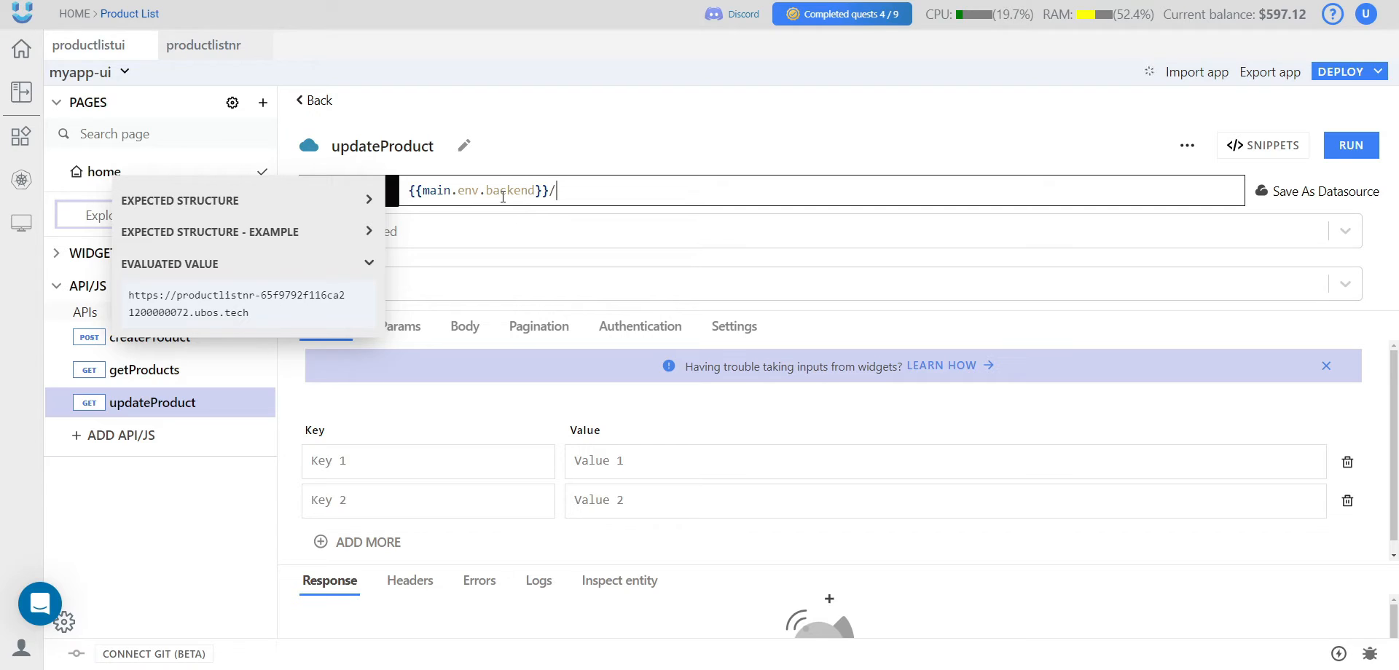
pyautogui.write('updateProduct')
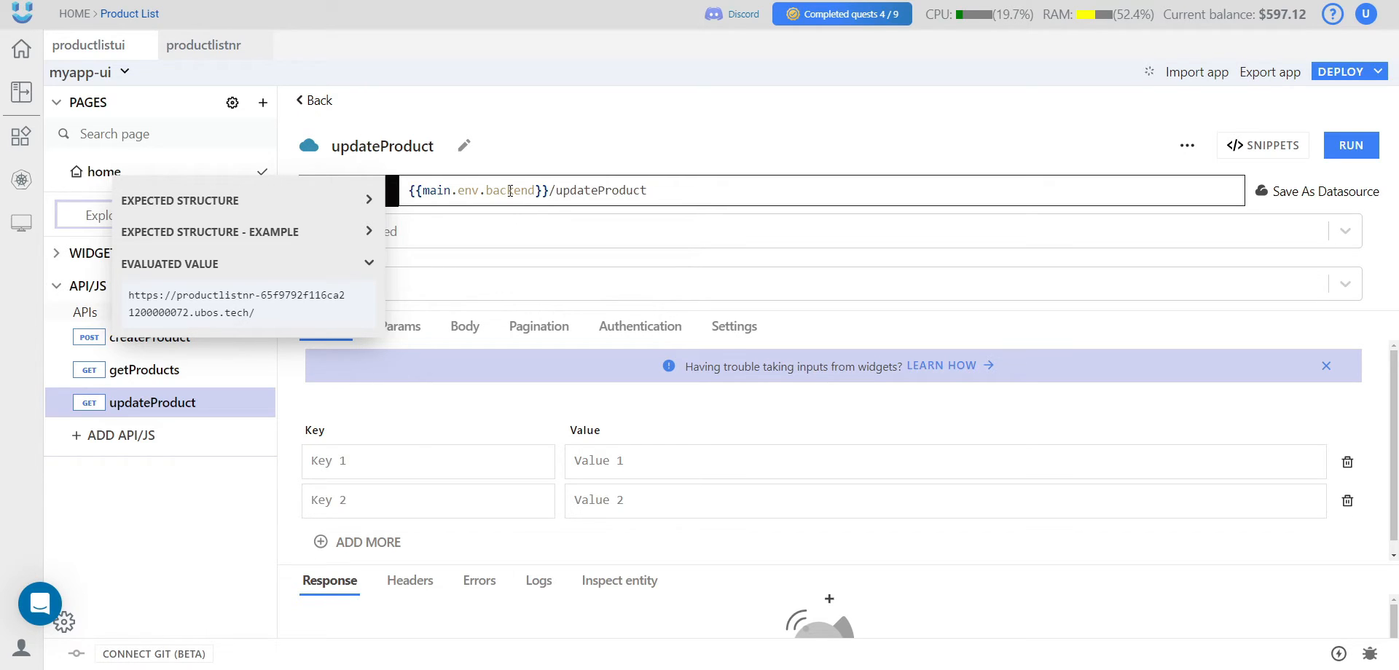
# - Make updateProduct a PUT request with a JSON content-type header and JSON body
pyautogui.click(347, 190)
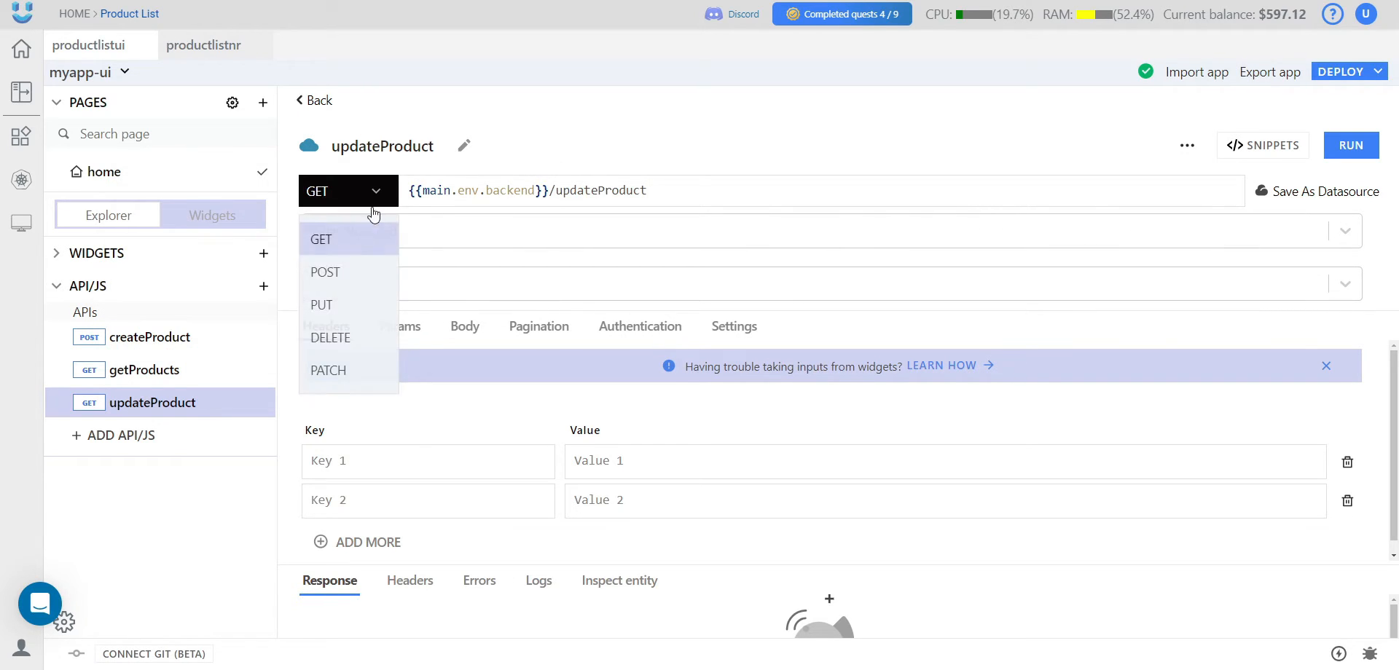
pyautogui.click(203, 45)
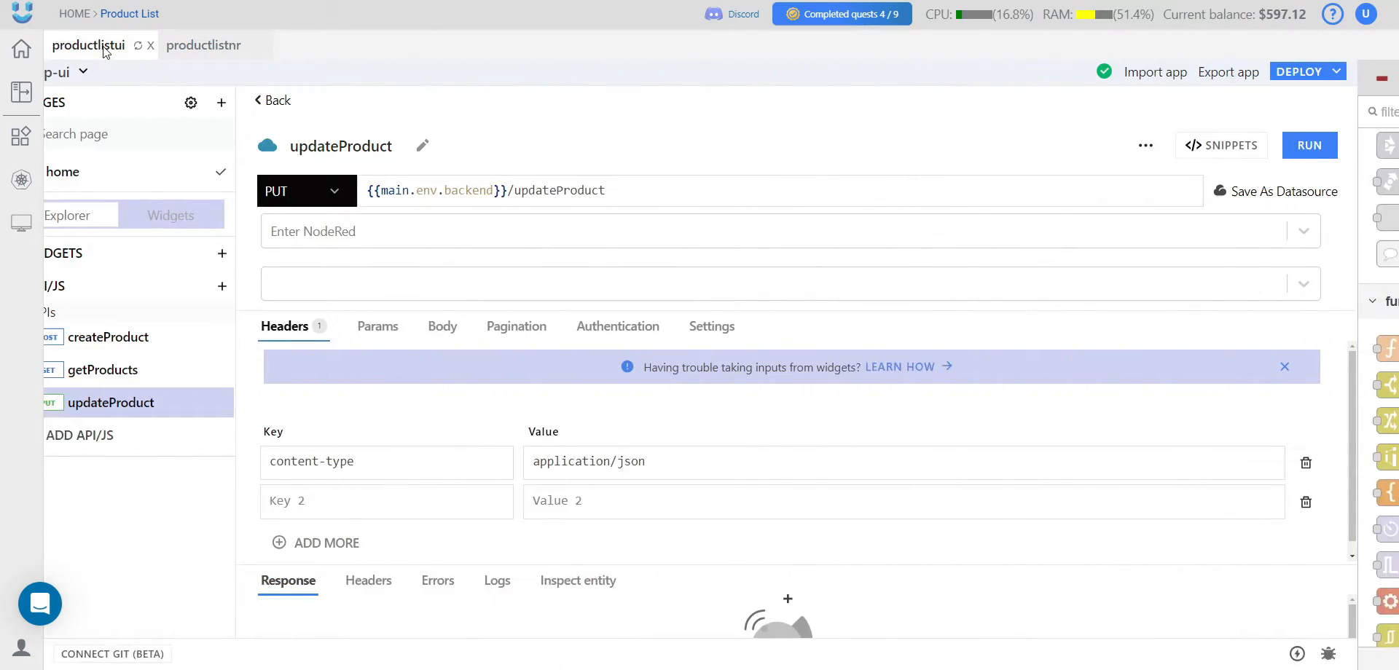
pyautogui.click(441, 326)
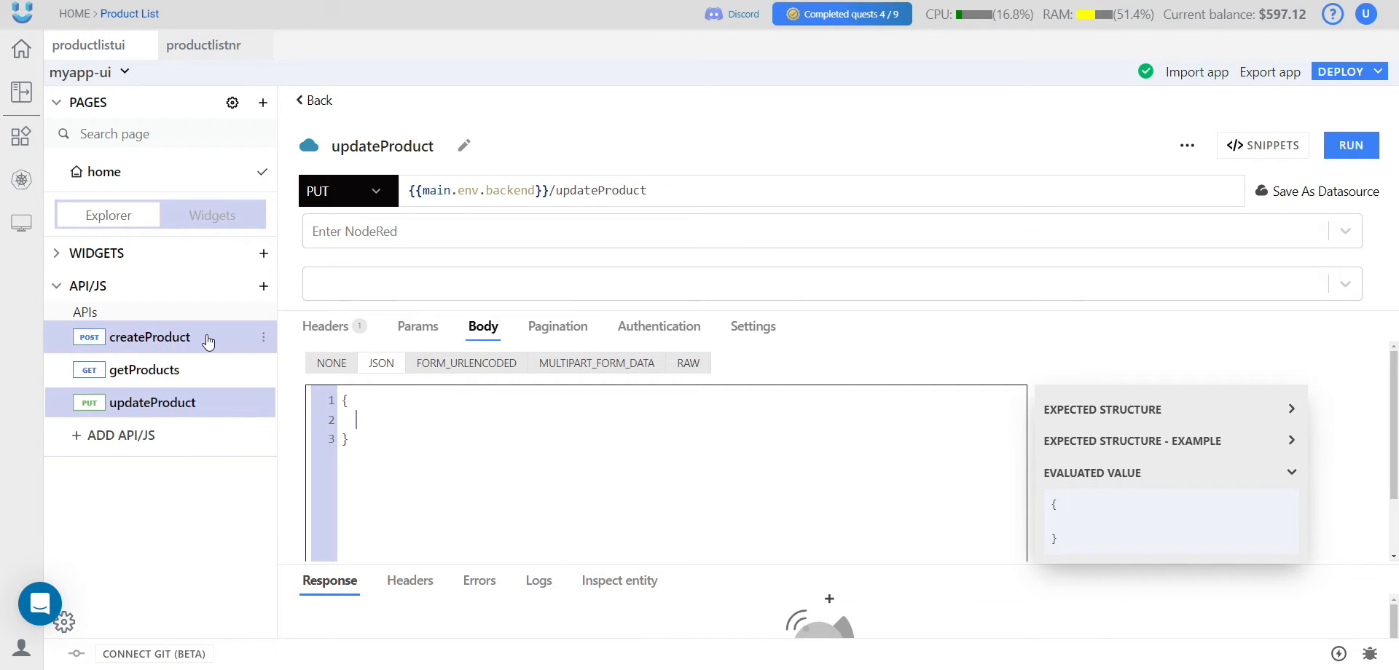
# - Copy createProduct's JSON body into updateProduct using nameEdit, priceEdit and ratingEdit values
pyautogui.click(150, 336)
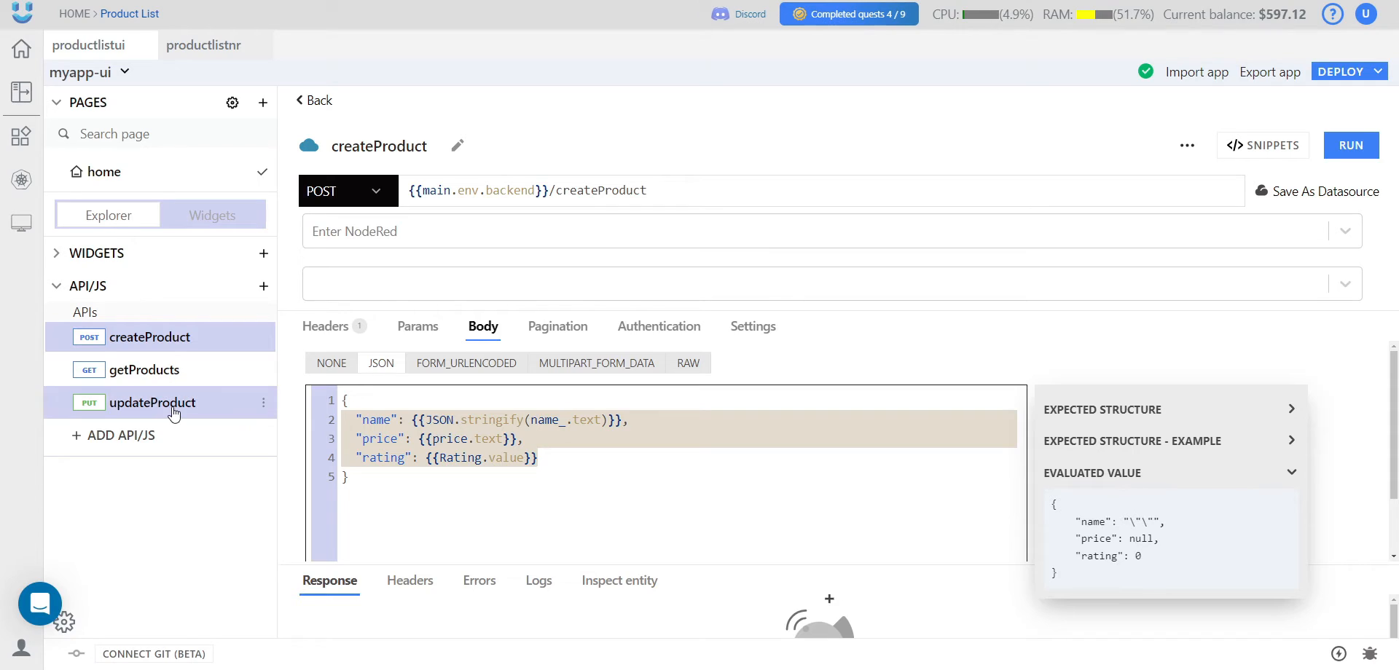
pyautogui.click(151, 402)
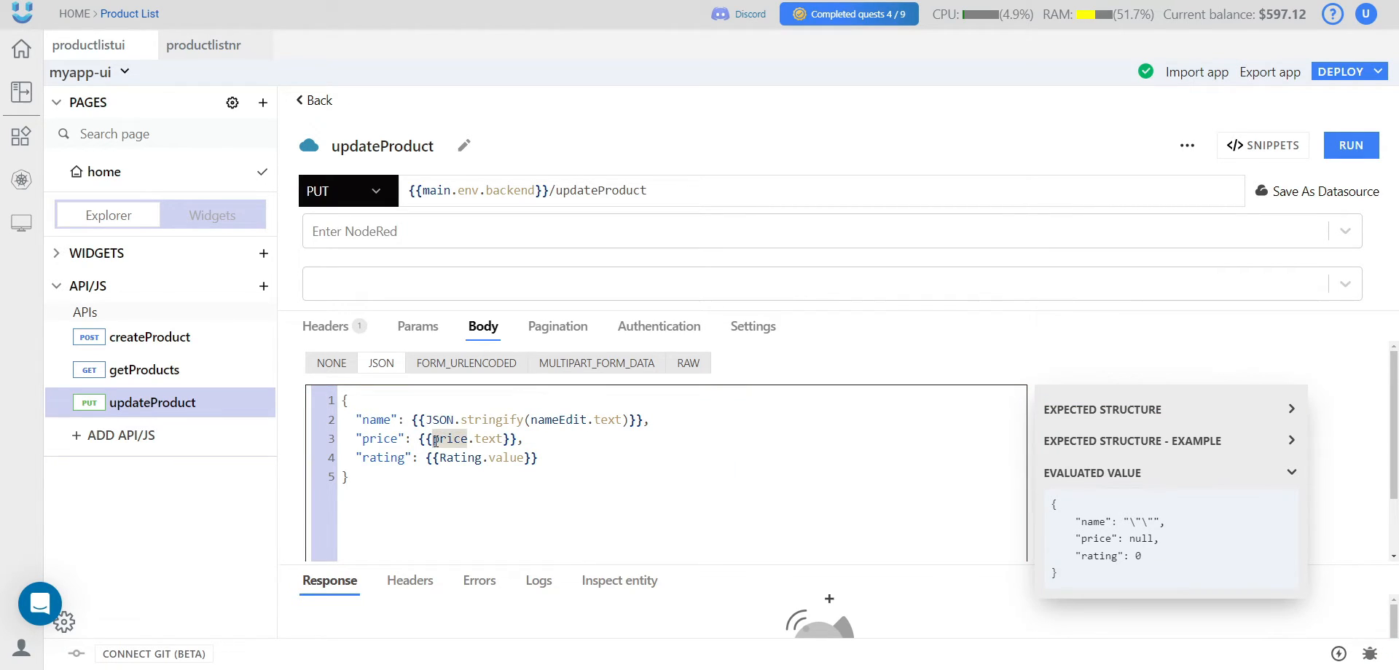
pyautogui.write('p')
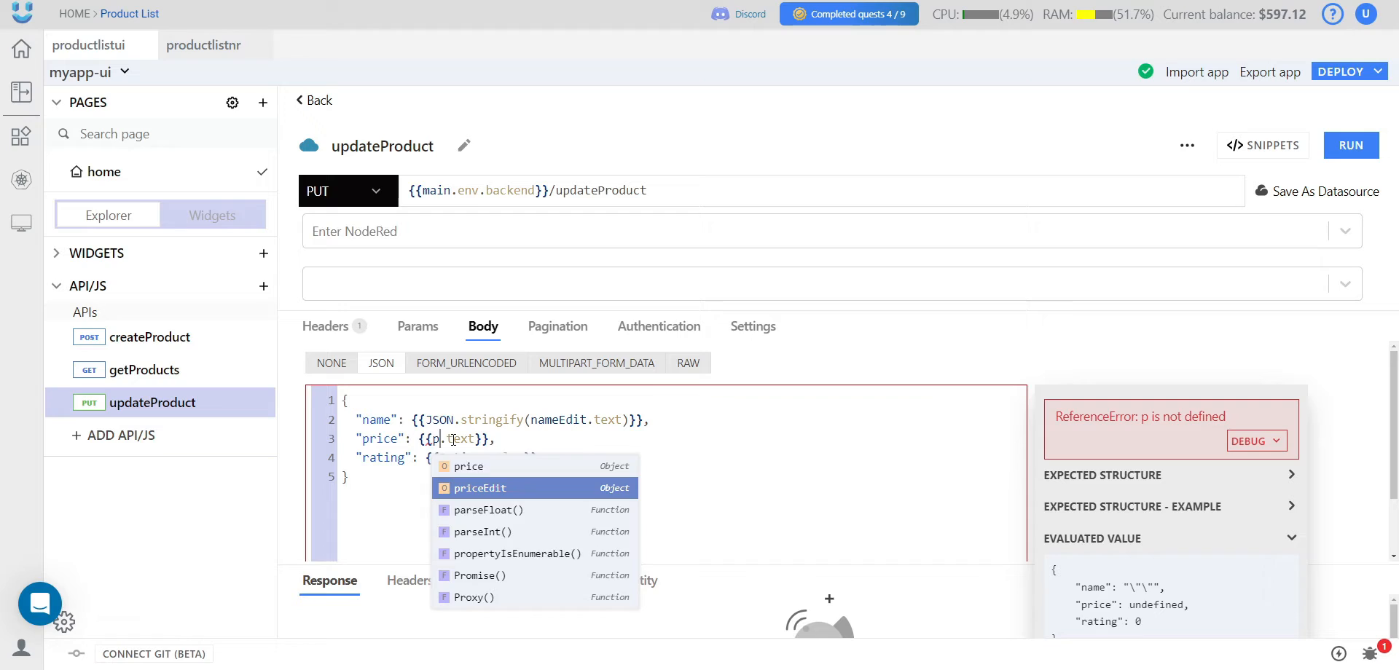
pyautogui.click(479, 487)
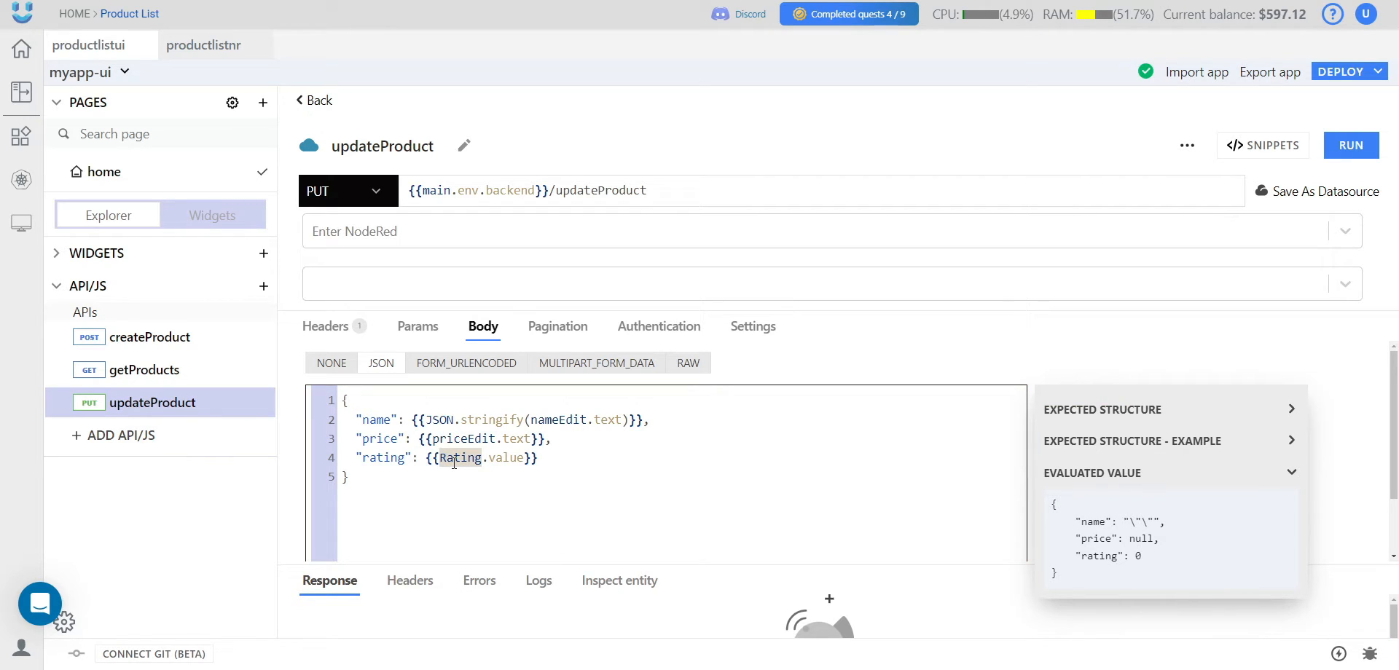
pyautogui.write('ratingEdit')
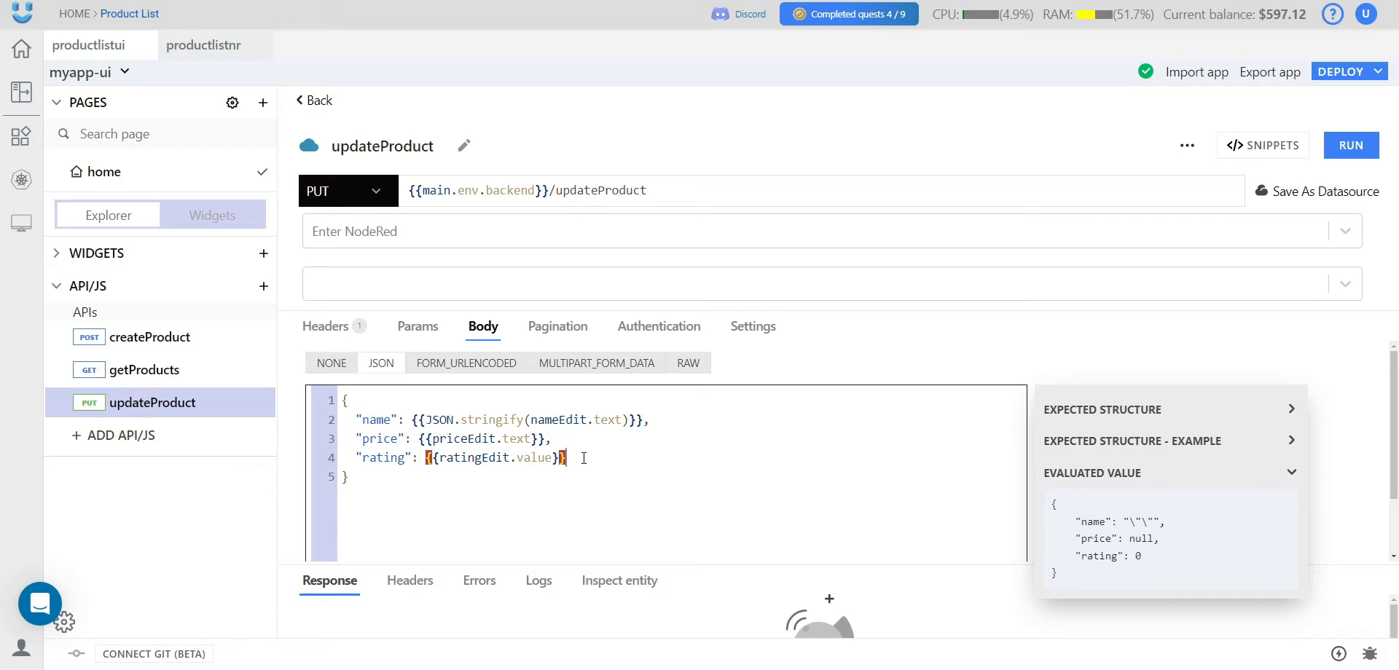
# - Add "_id": "{{Table1.selectedRow._id}}" to the updateProduct body
pyautogui.write(',')
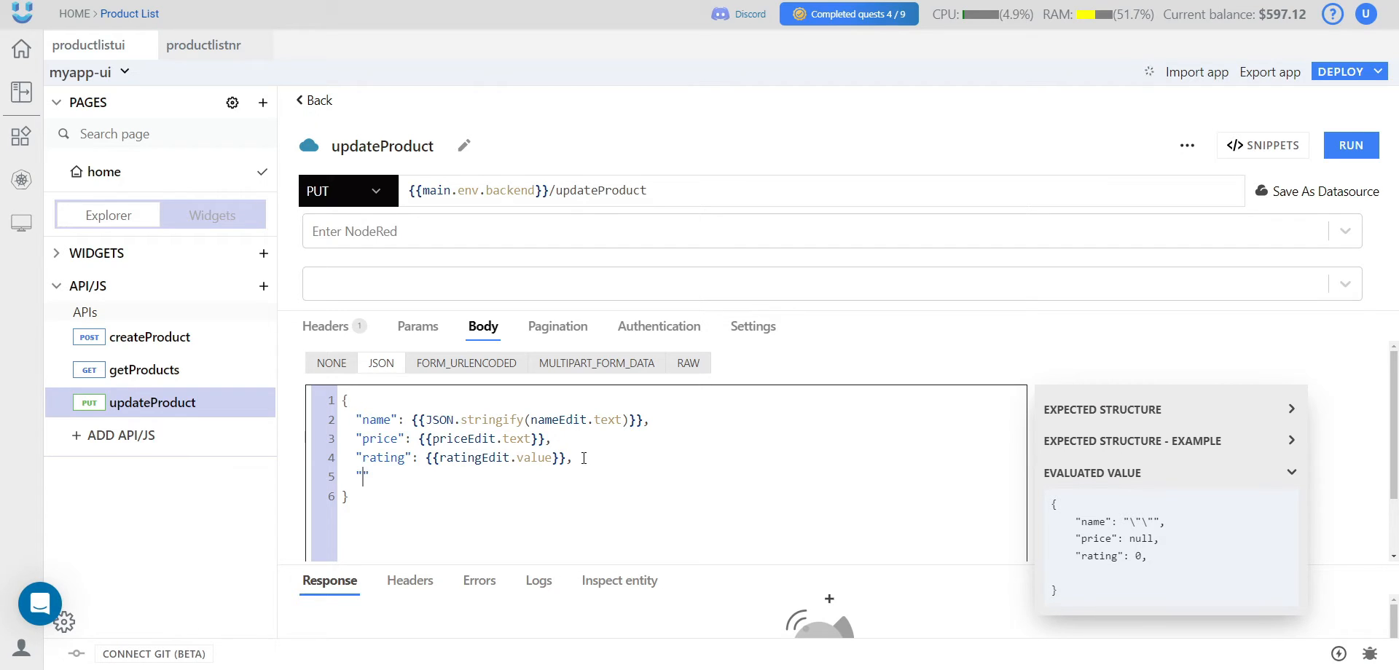
pyautogui.write('_id')
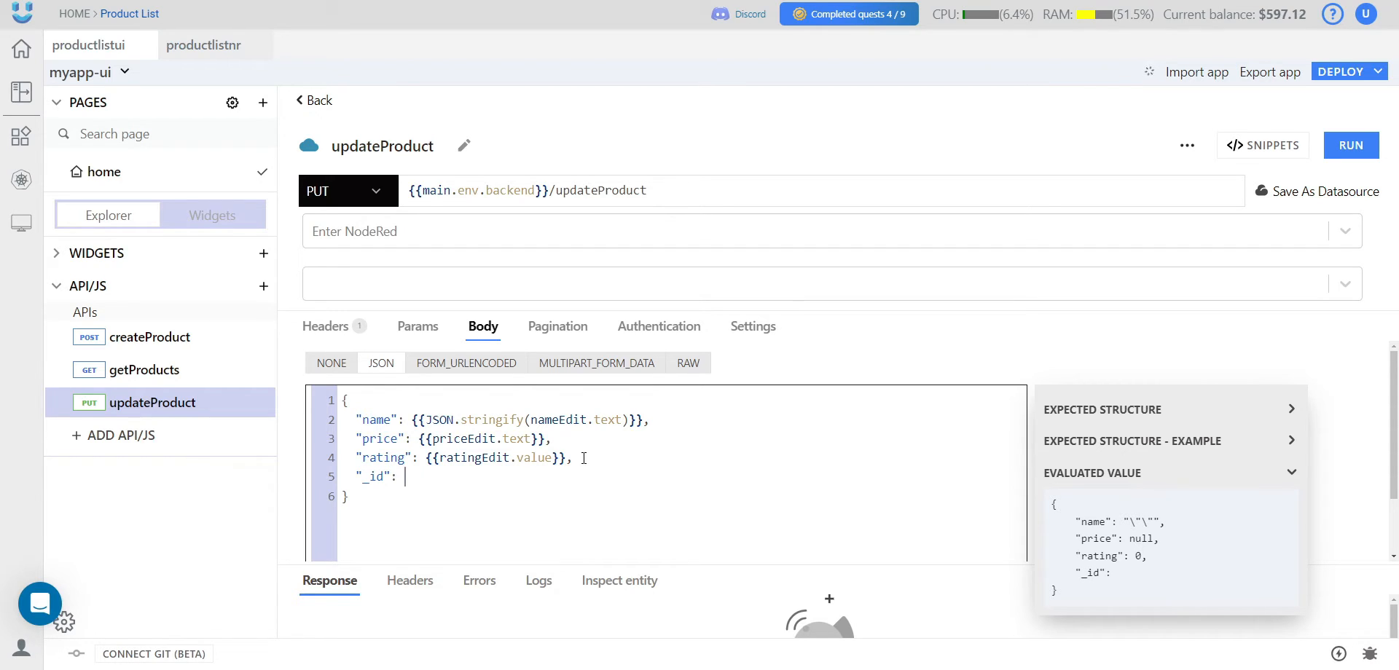
pyautogui.write('{{table1.selectedRow.}}"')
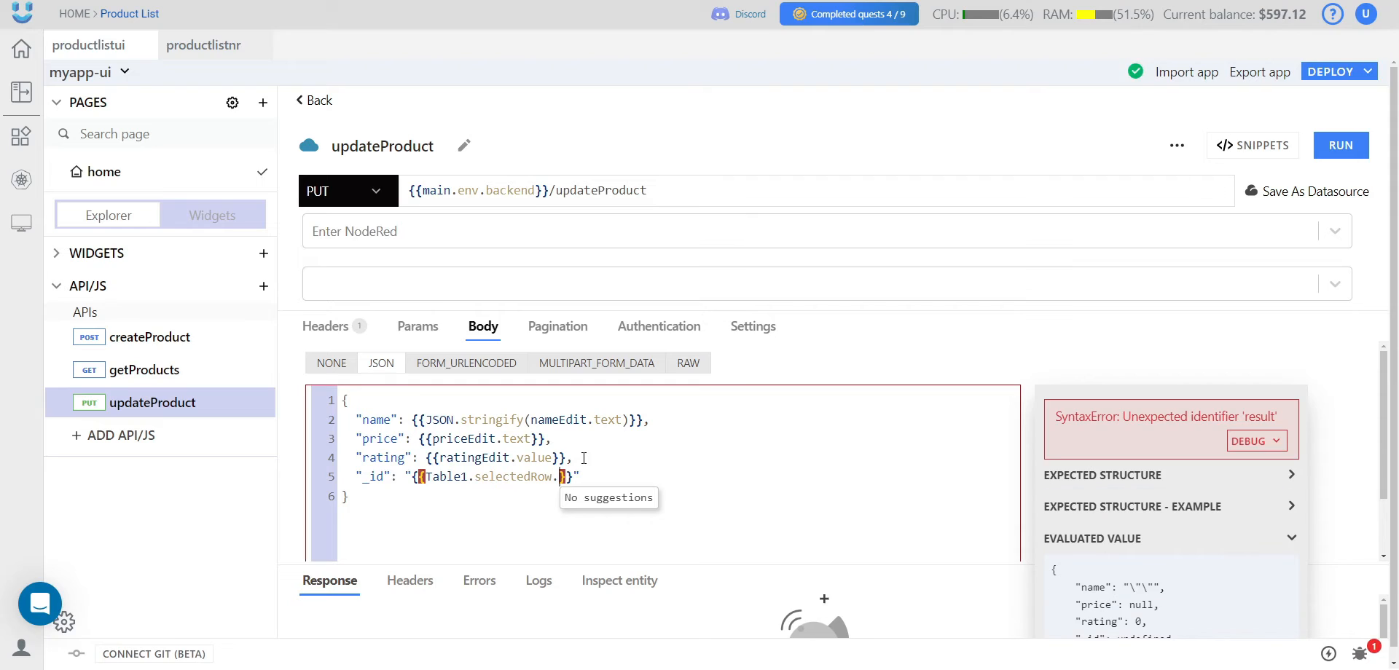
pyautogui.write('_id')
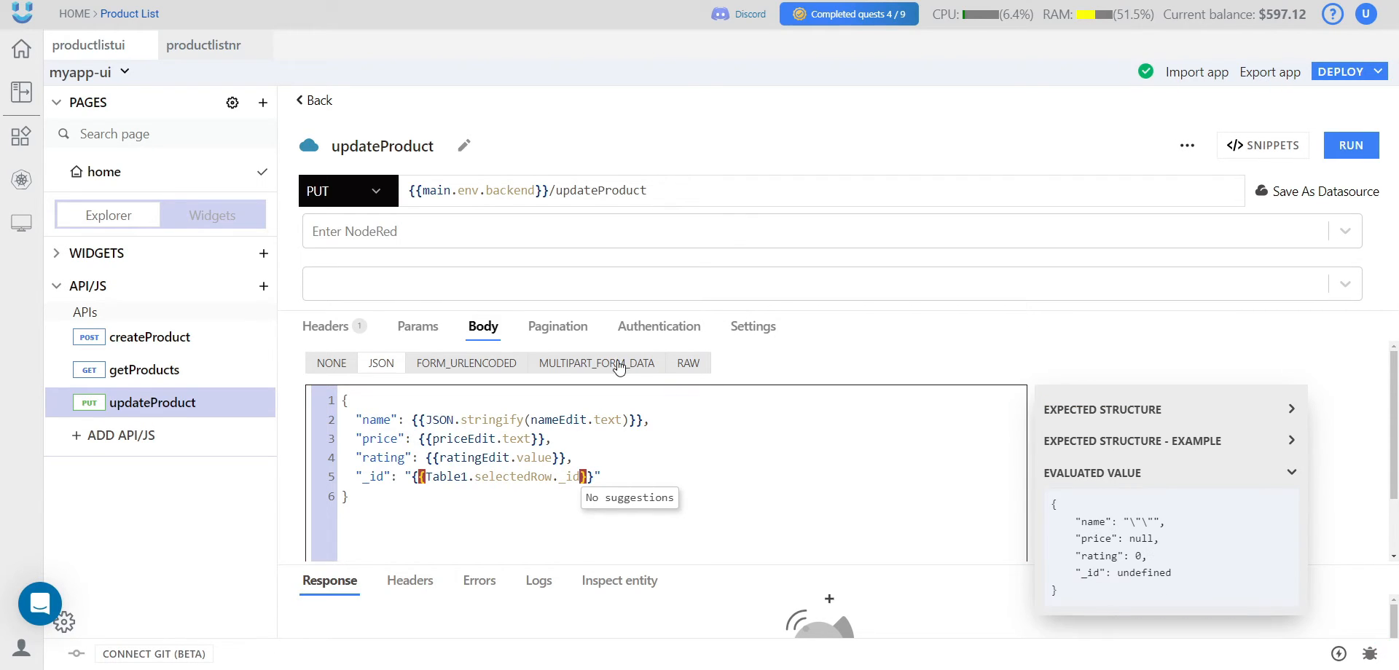
pyautogui.moveTo(622, 370)
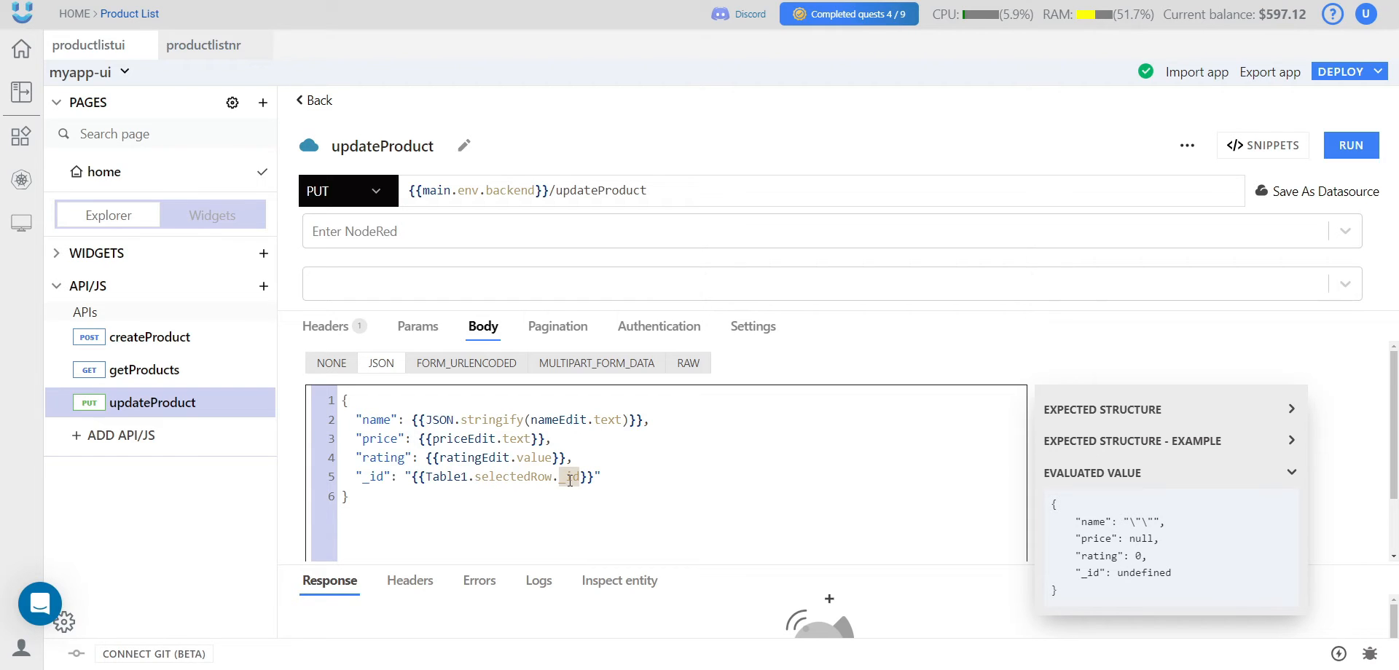
pyautogui.moveTo(335, 109)
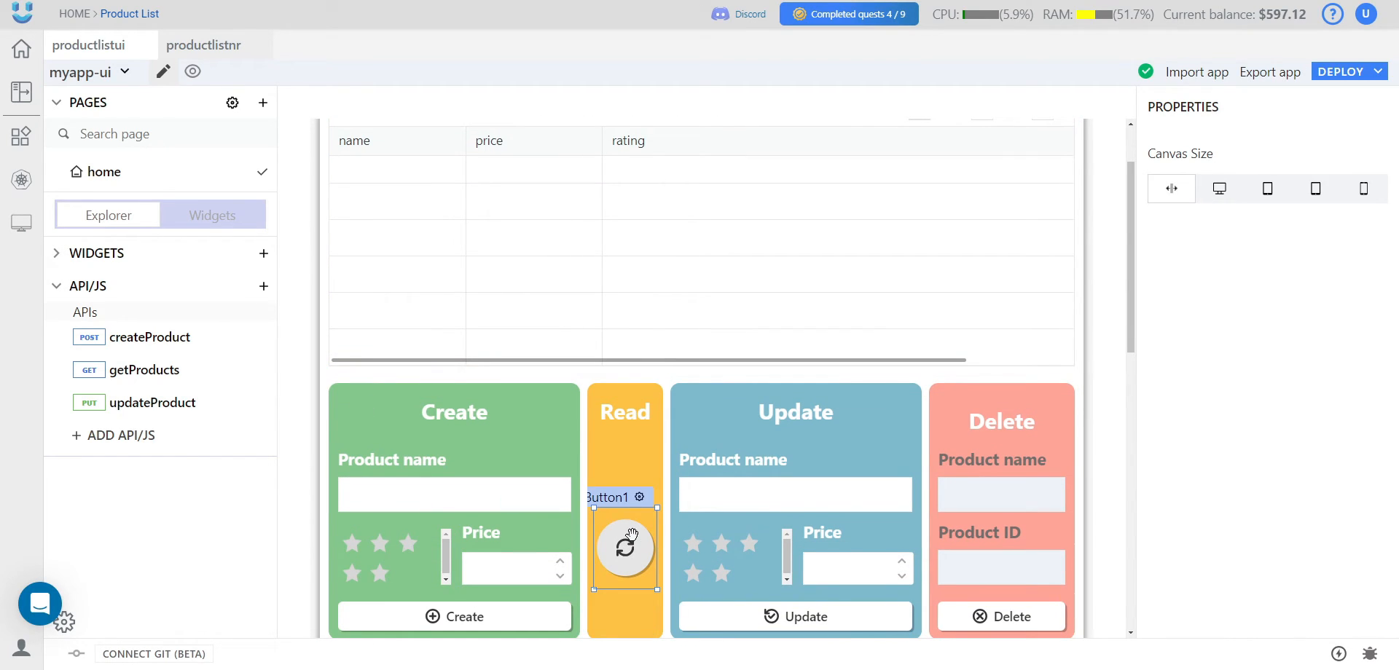
# - Refresh the product table (Apple, price 5, rating 4) and select the Update form's nameEdit field
pyautogui.click(625, 545)
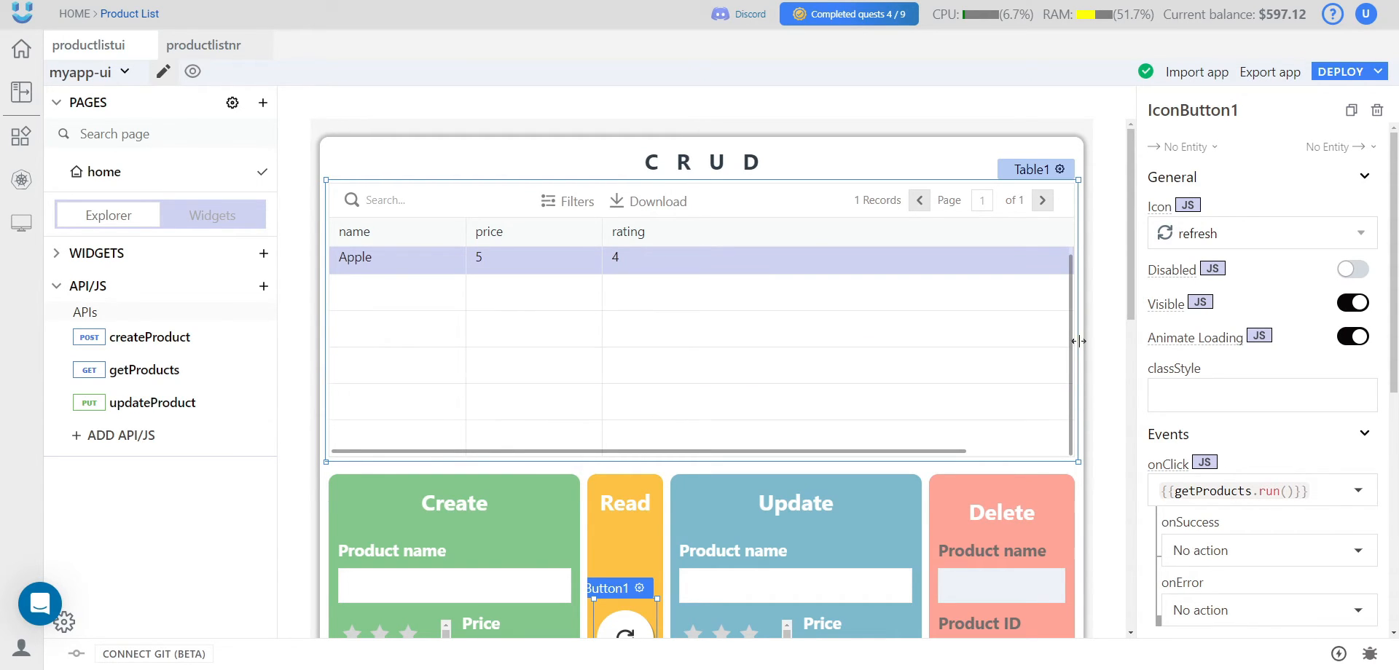
pyautogui.click(792, 585)
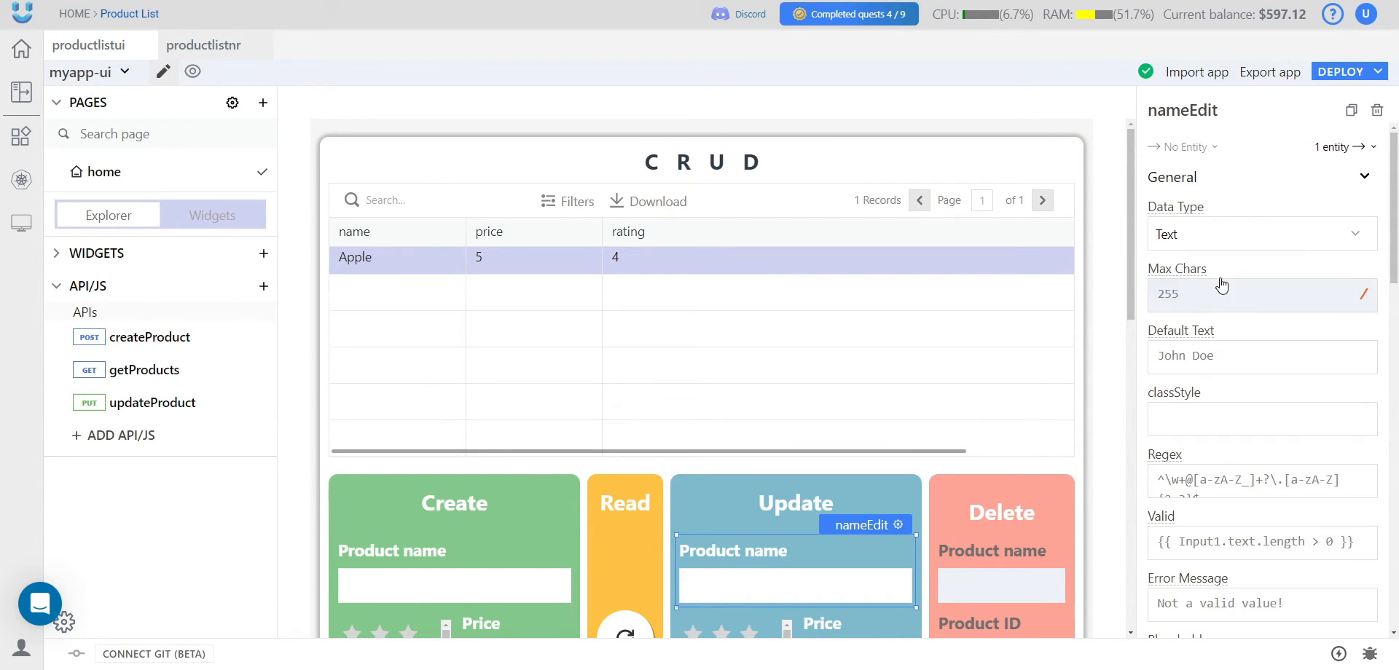
# - Default nameEdit and ratingEdit to {{Table1.selectedRow.name}} and {{Table1.selectedRow.rating}}
pyautogui.click(1261, 356)
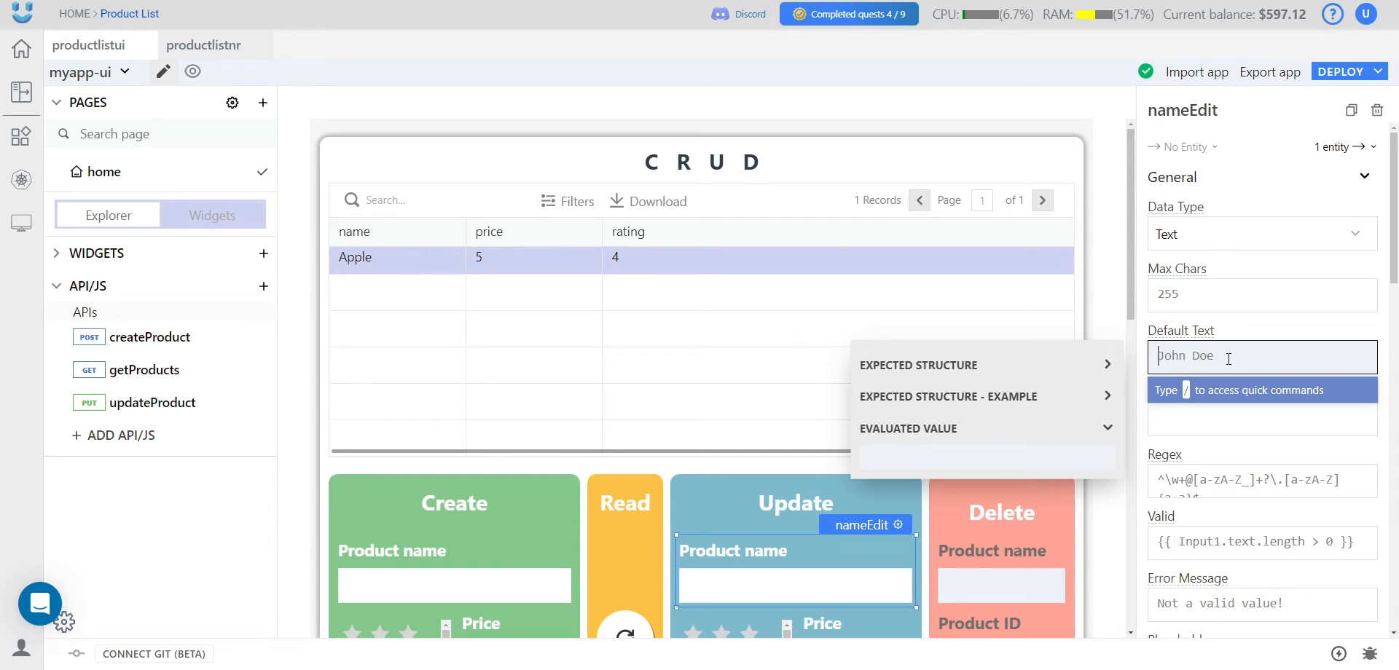
pyautogui.click(457, 298)
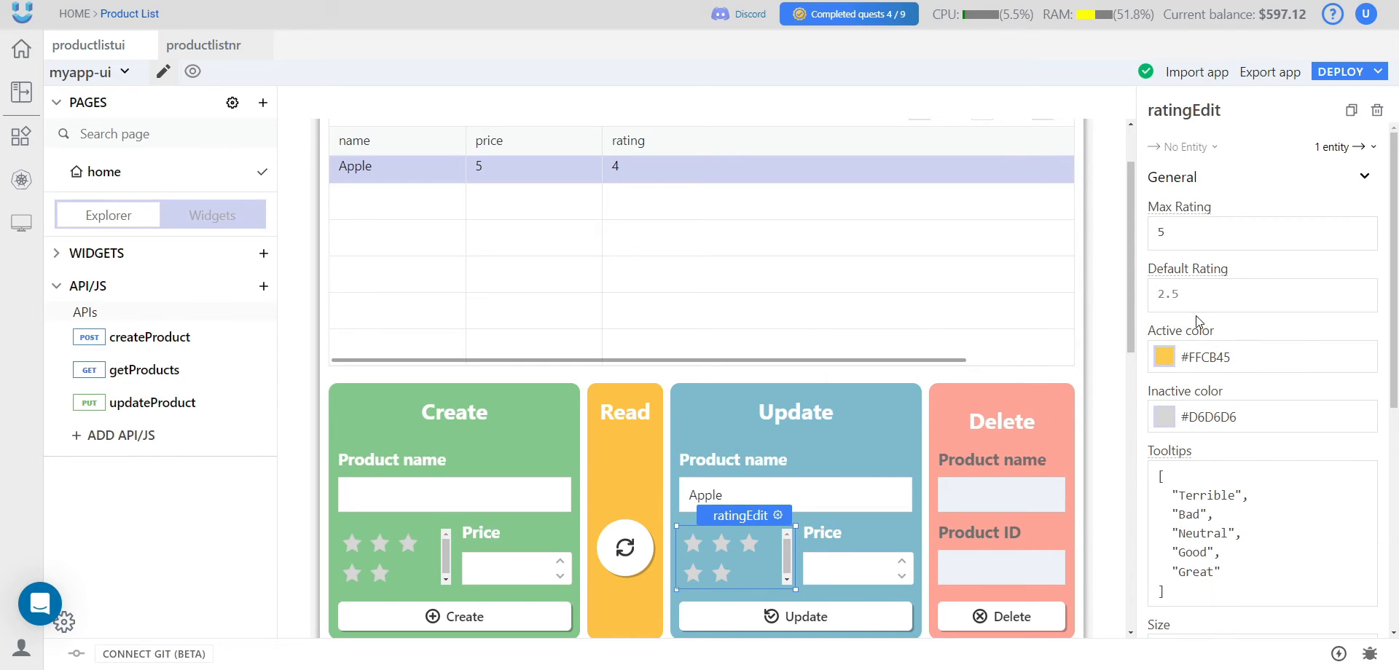
pyautogui.click(1257, 294)
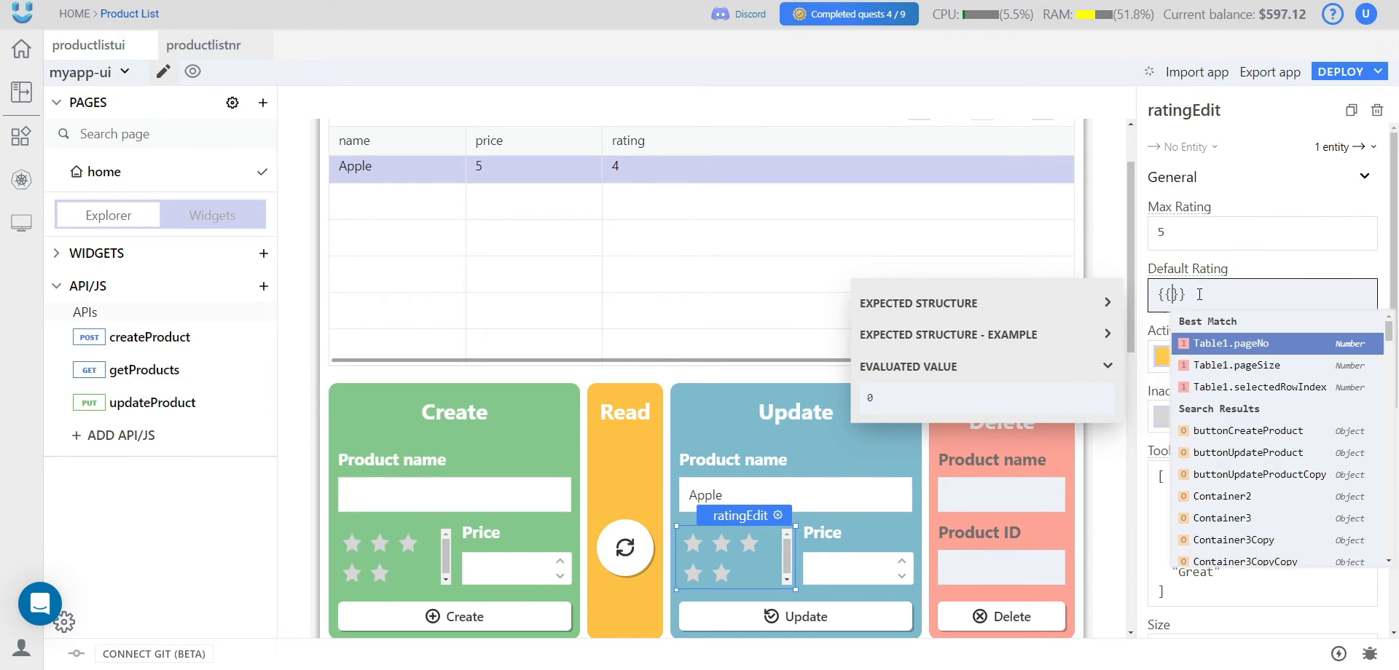
pyautogui.write('ta')
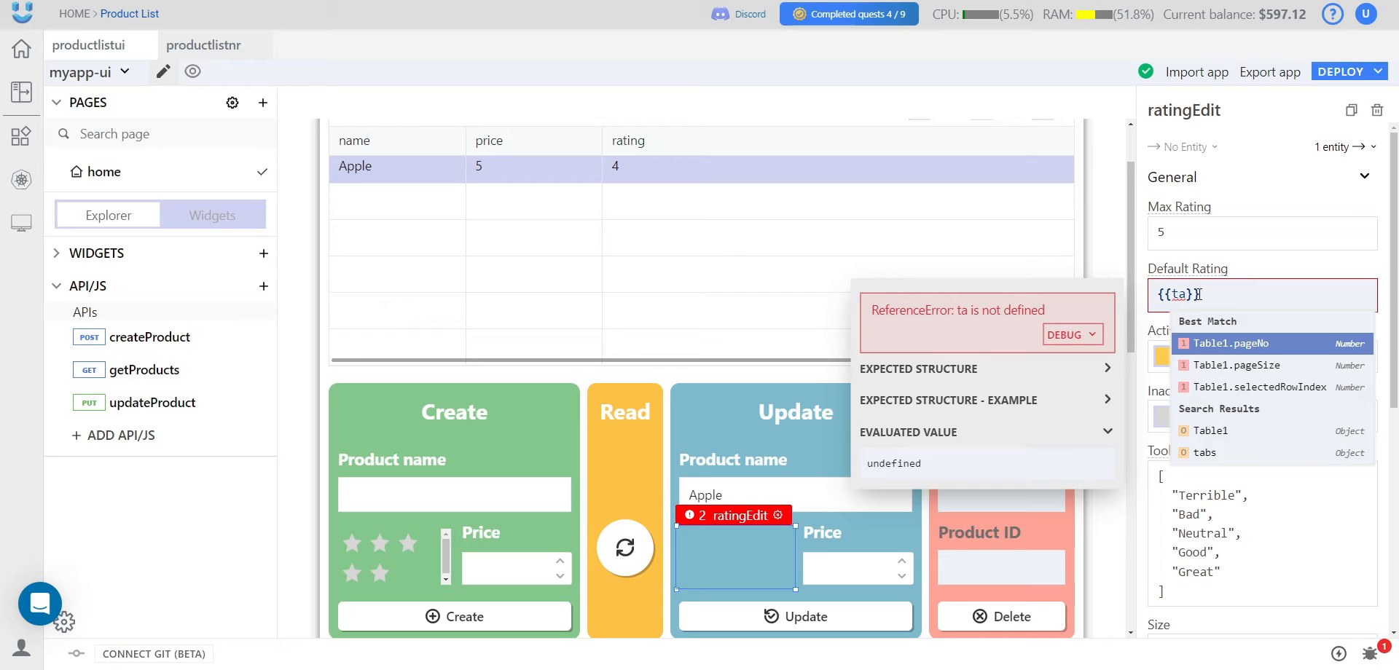
pyautogui.write('Table1.selectedRow')
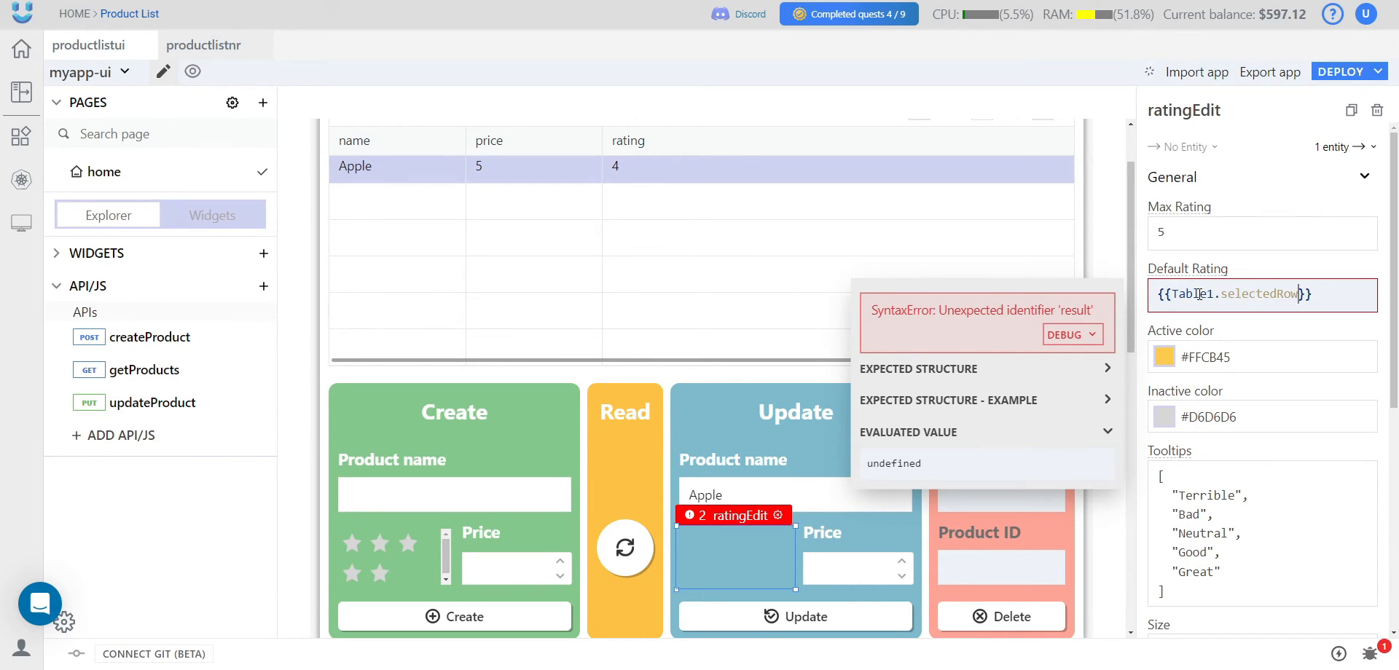
pyautogui.write('.rating')
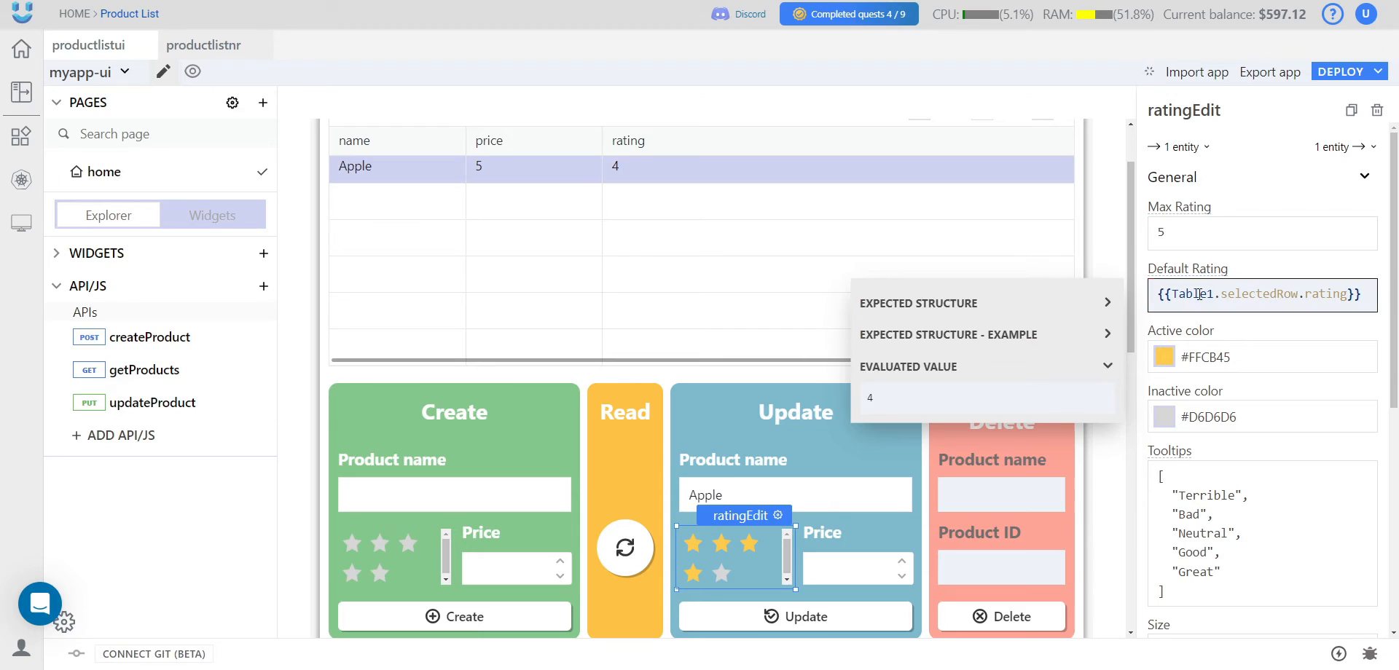
# - Default priceEdit to {{Table1.selectedRow.price}}
pyautogui.click(857, 567)
pyautogui.write('{{table')
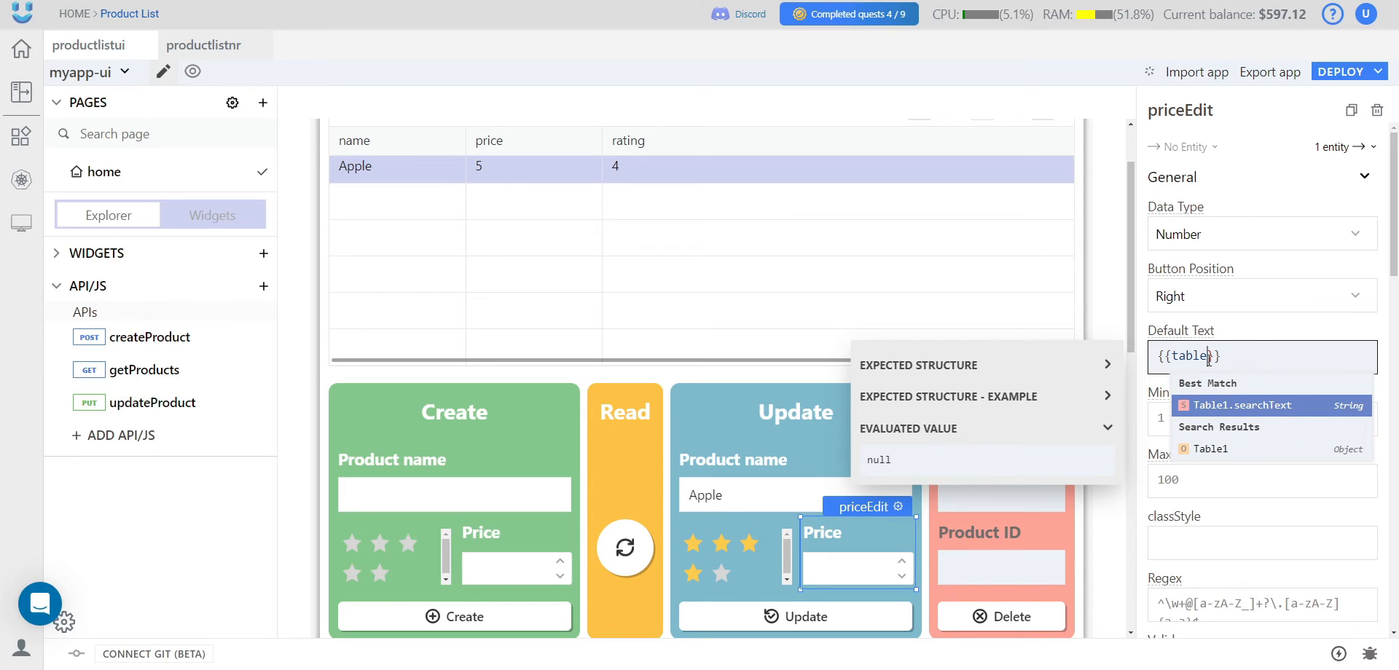
pyautogui.write('Table1.selectedRow')
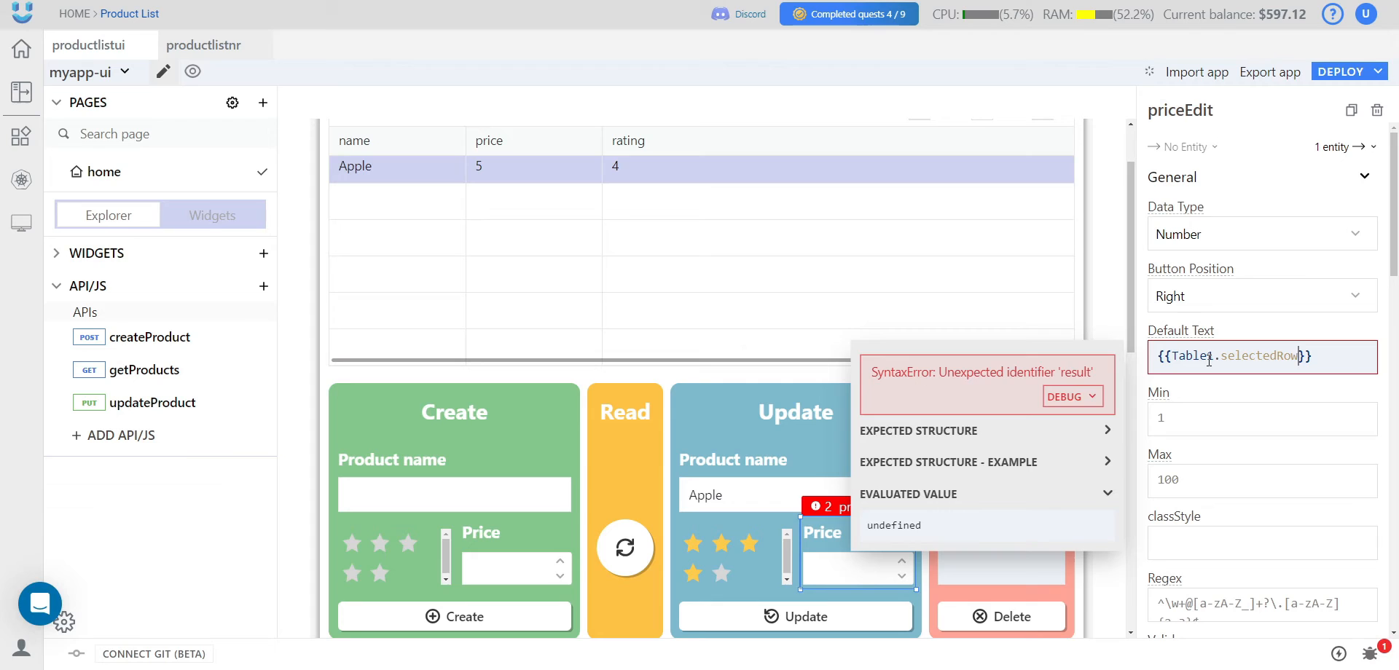
pyautogui.write('.price')
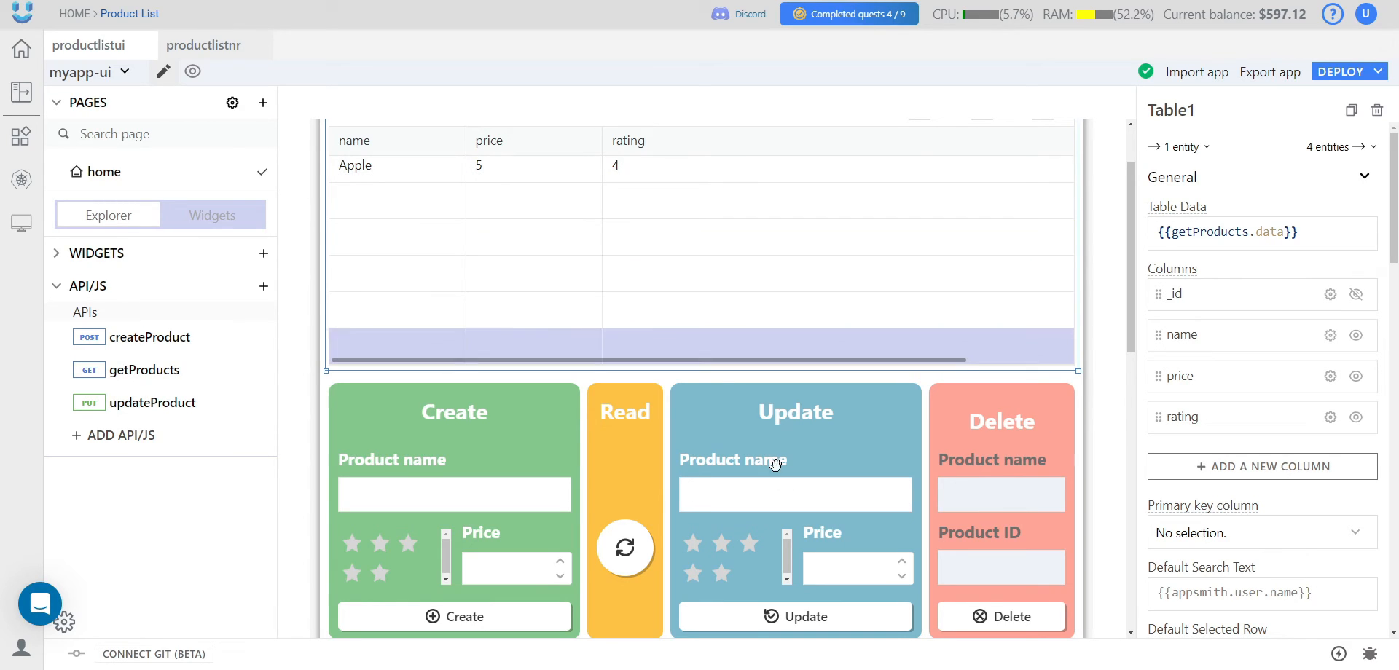
# - Make the Update button's onClick execute the updateProduct query
pyautogui.click(396, 166)
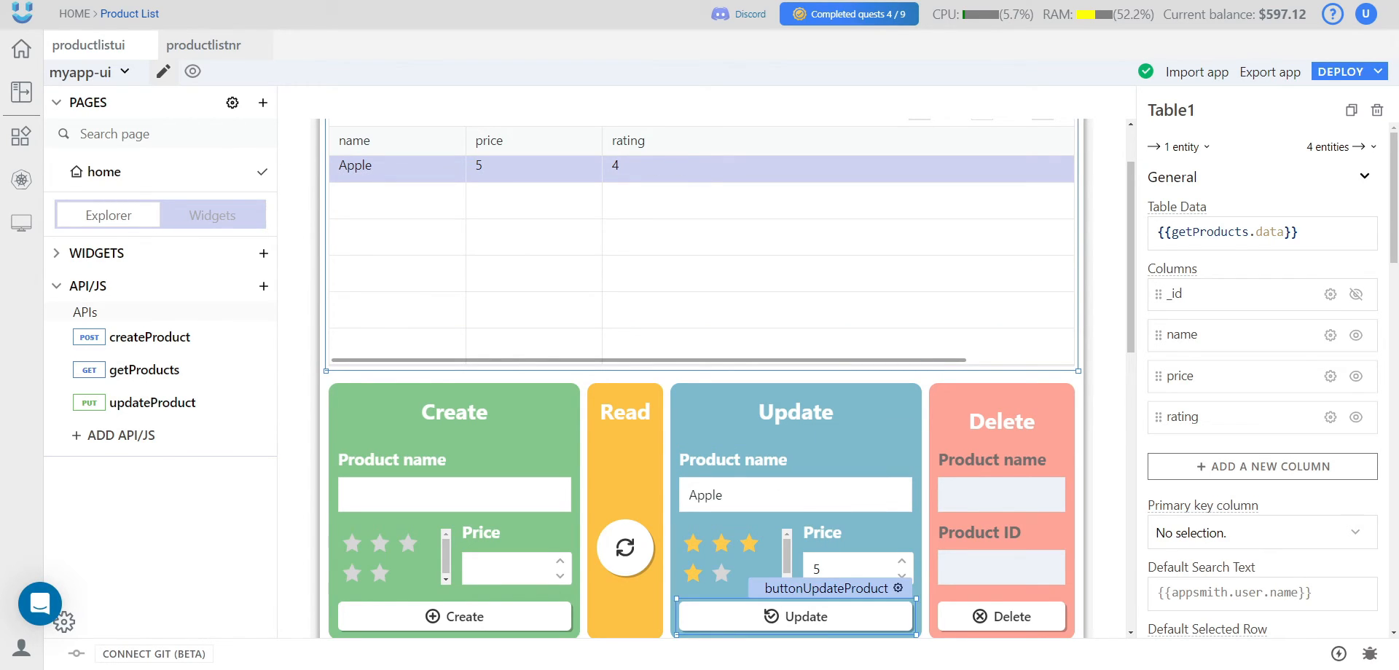
pyautogui.click(794, 616)
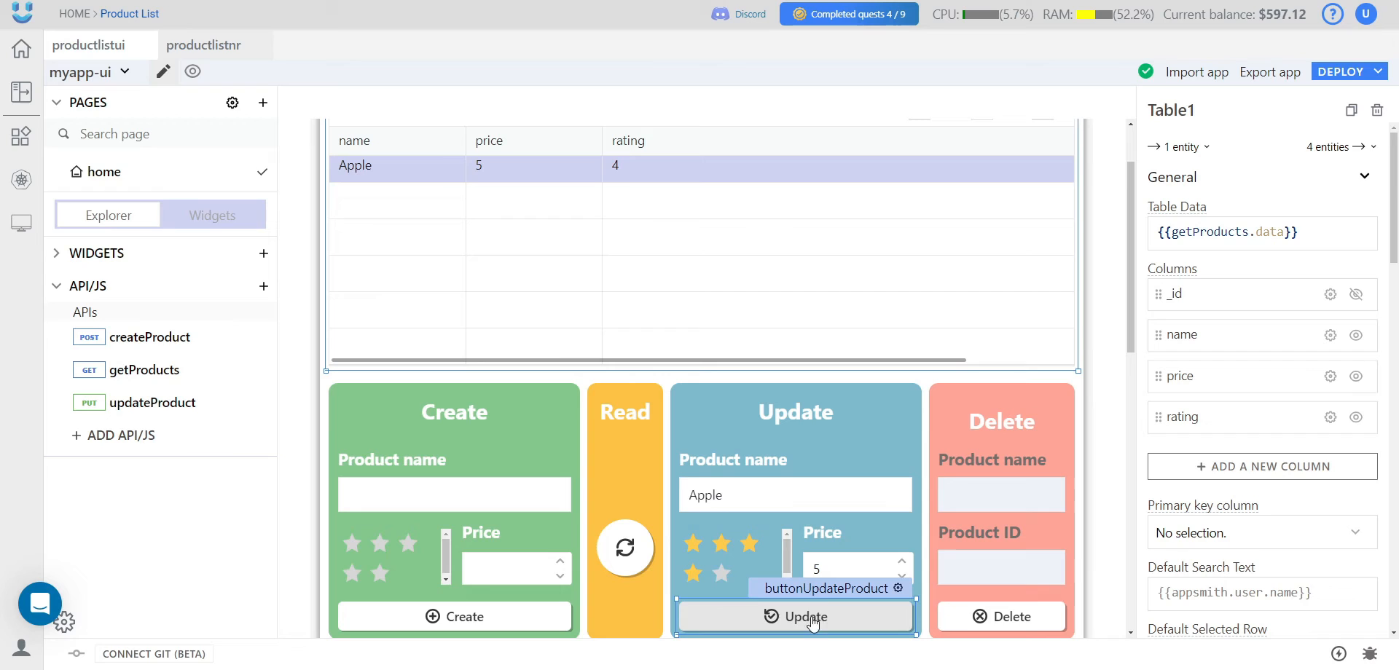
pyautogui.click(794, 616)
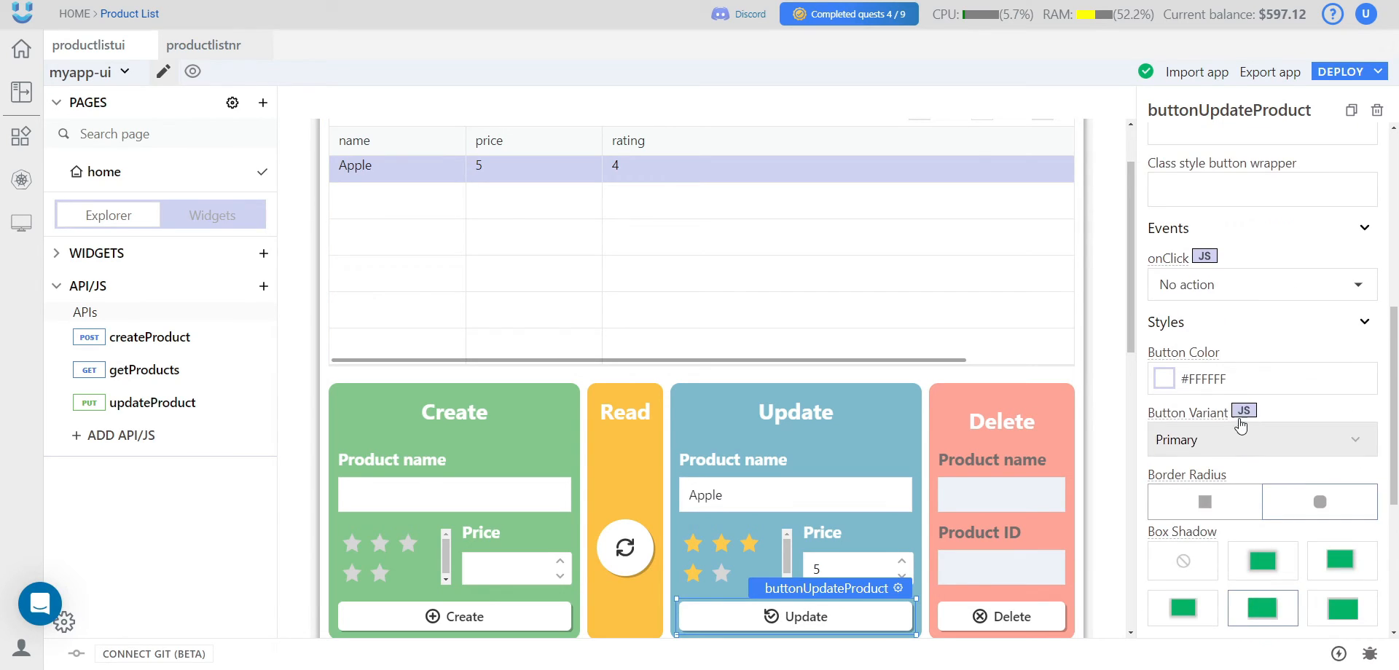
pyautogui.click(1257, 284)
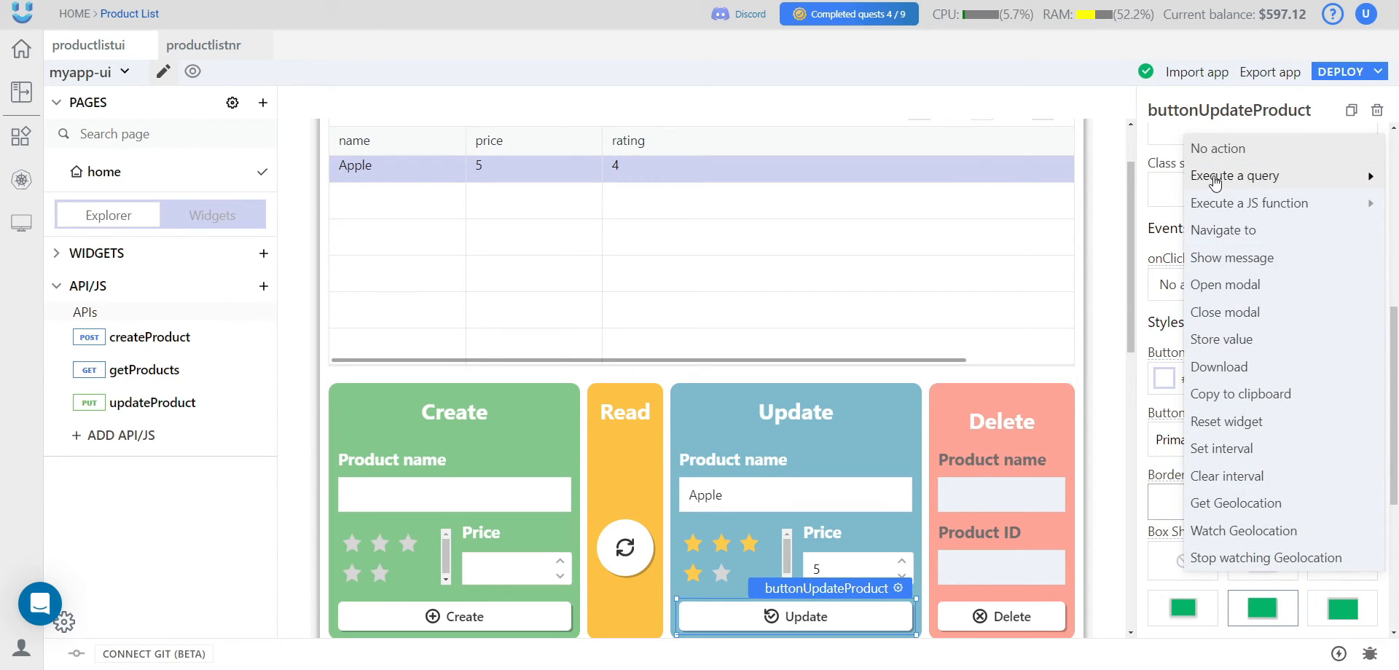
pyautogui.click(1237, 177)
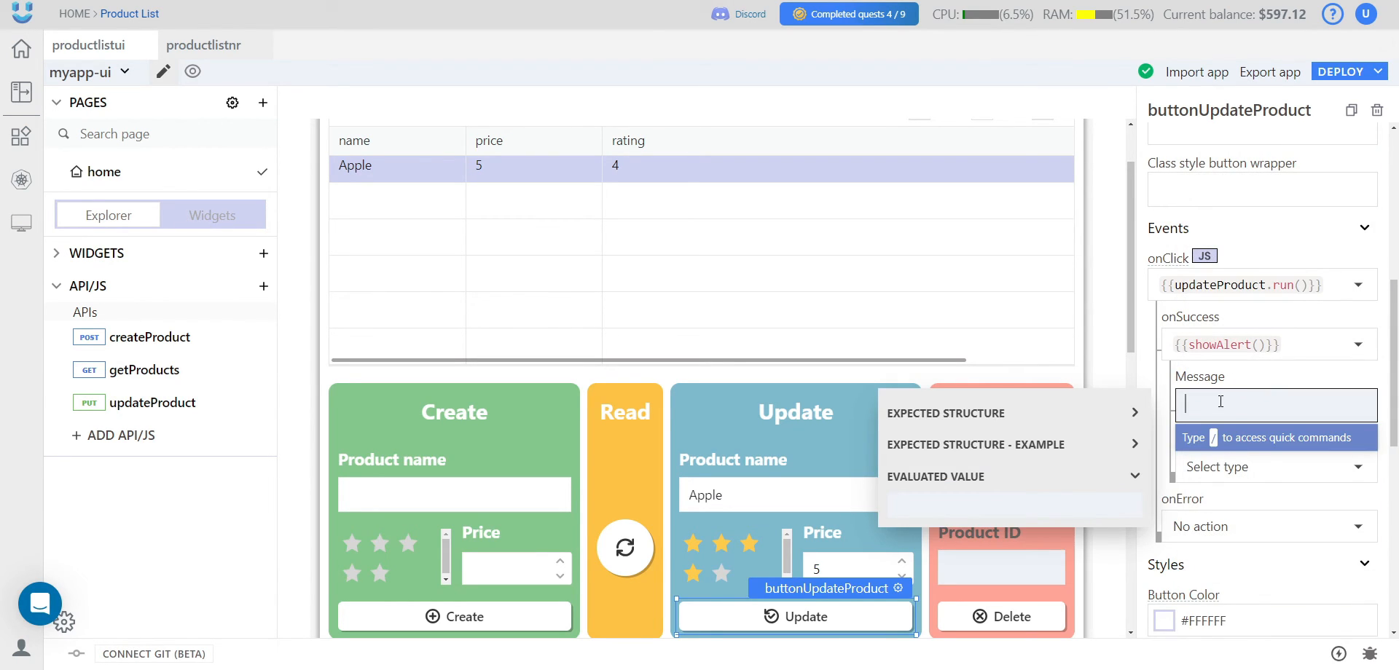
# - Add showAlert 'Updated!' as info onSuccess and 'Opps, try again!' as warning onError
pyautogui.write('Updated!')
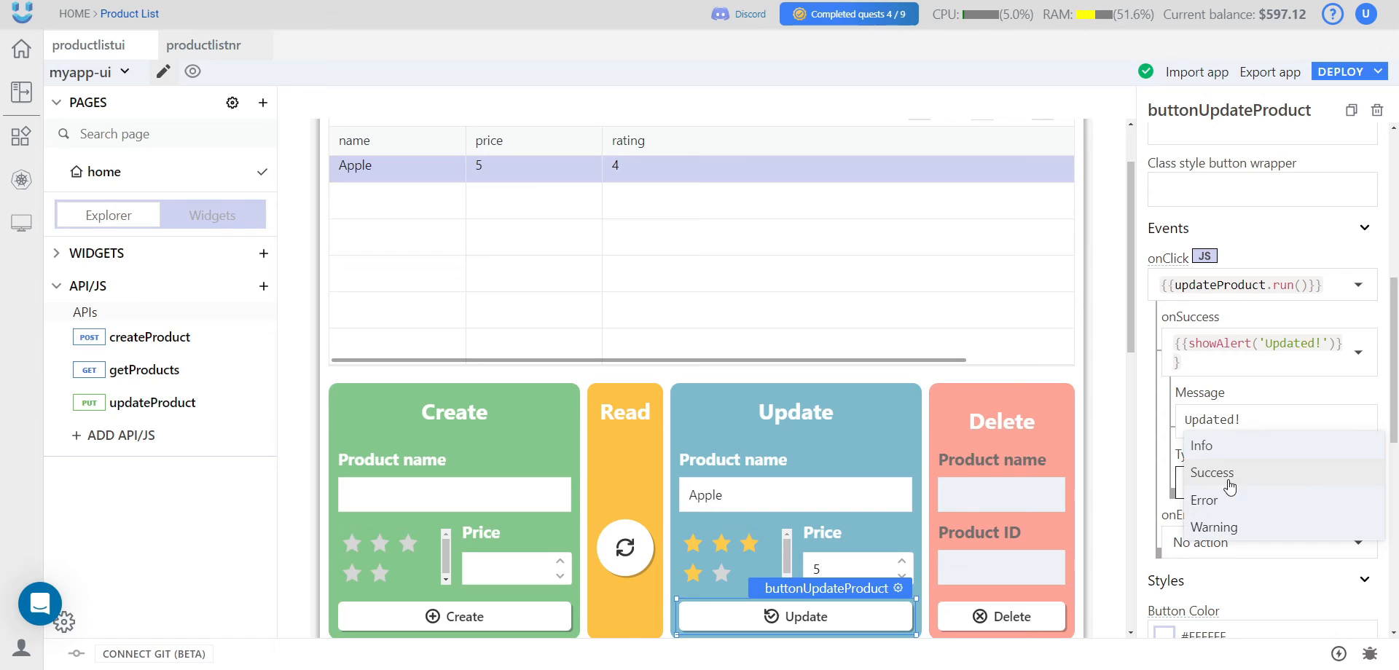
pyautogui.click(1202, 445)
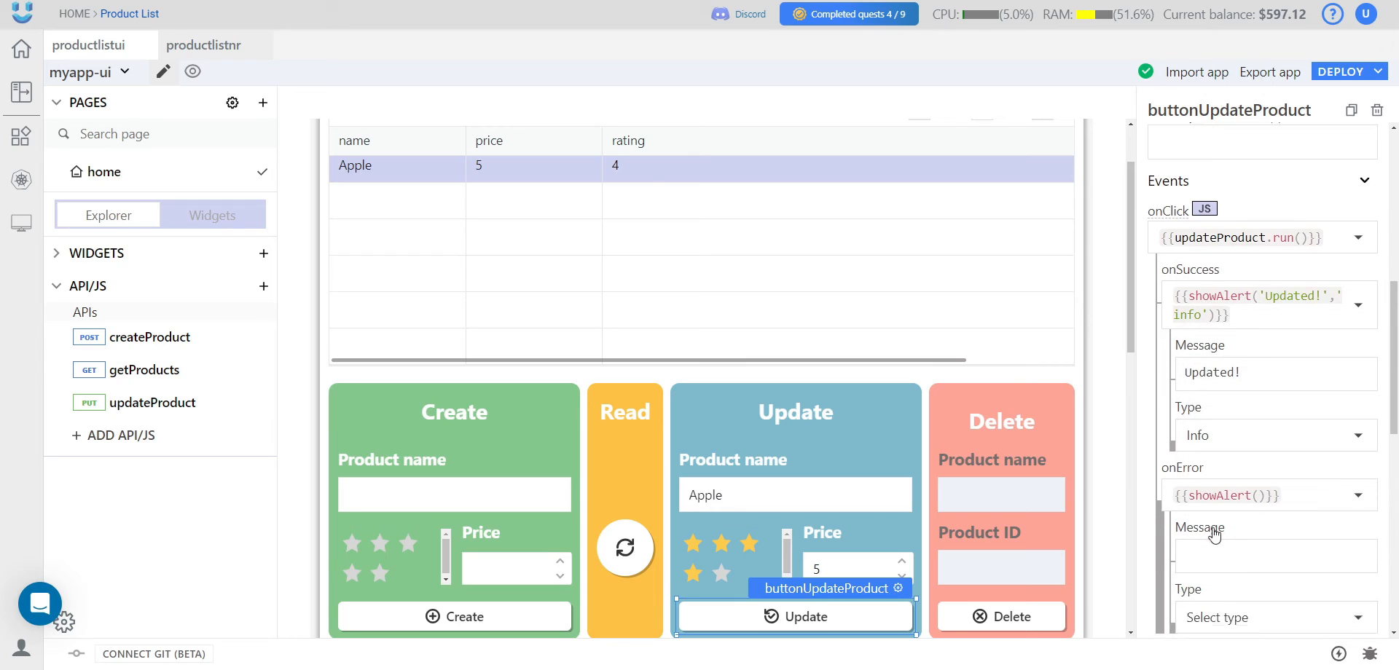
pyautogui.write('Opps, try a')
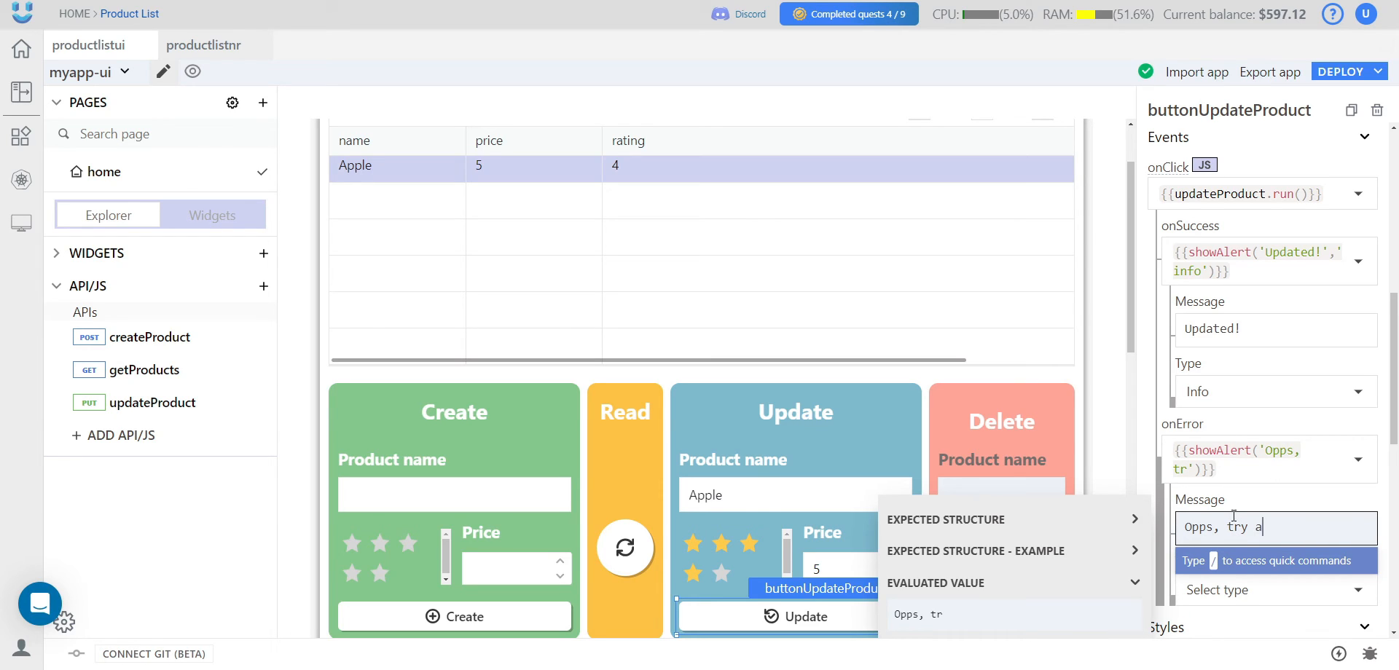
pyautogui.write('gain!')
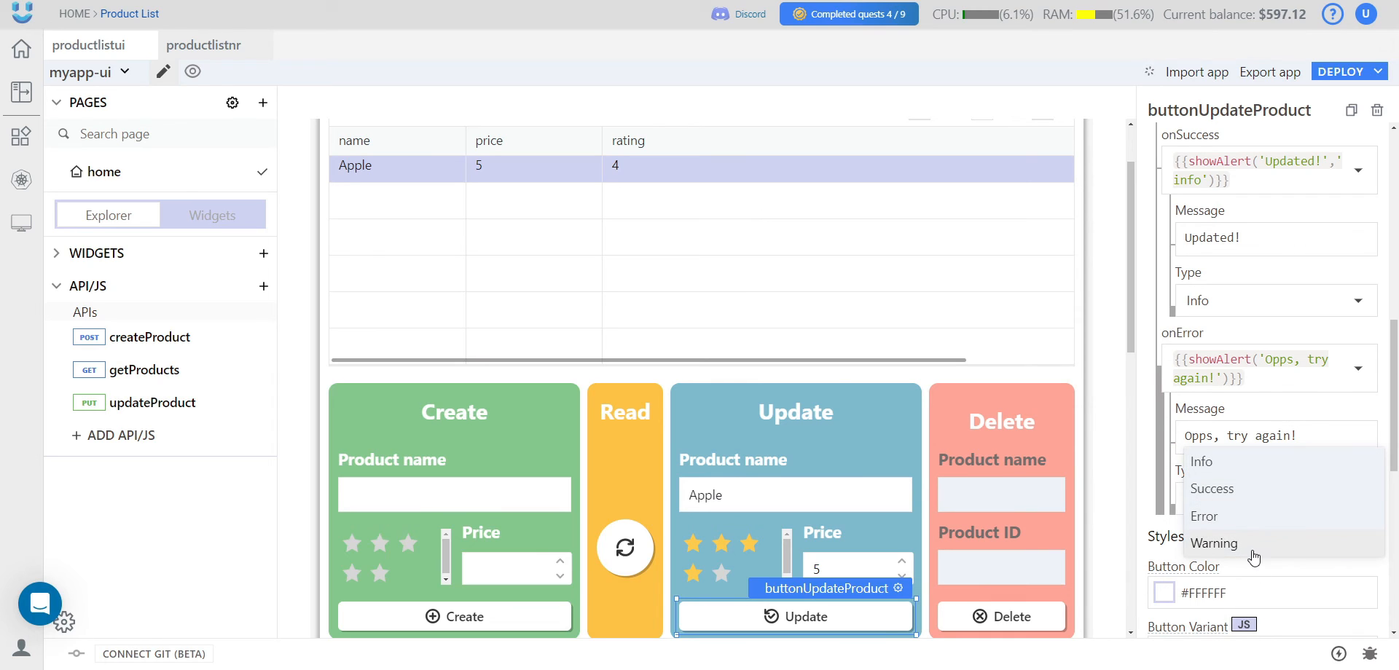
pyautogui.click(1215, 542)
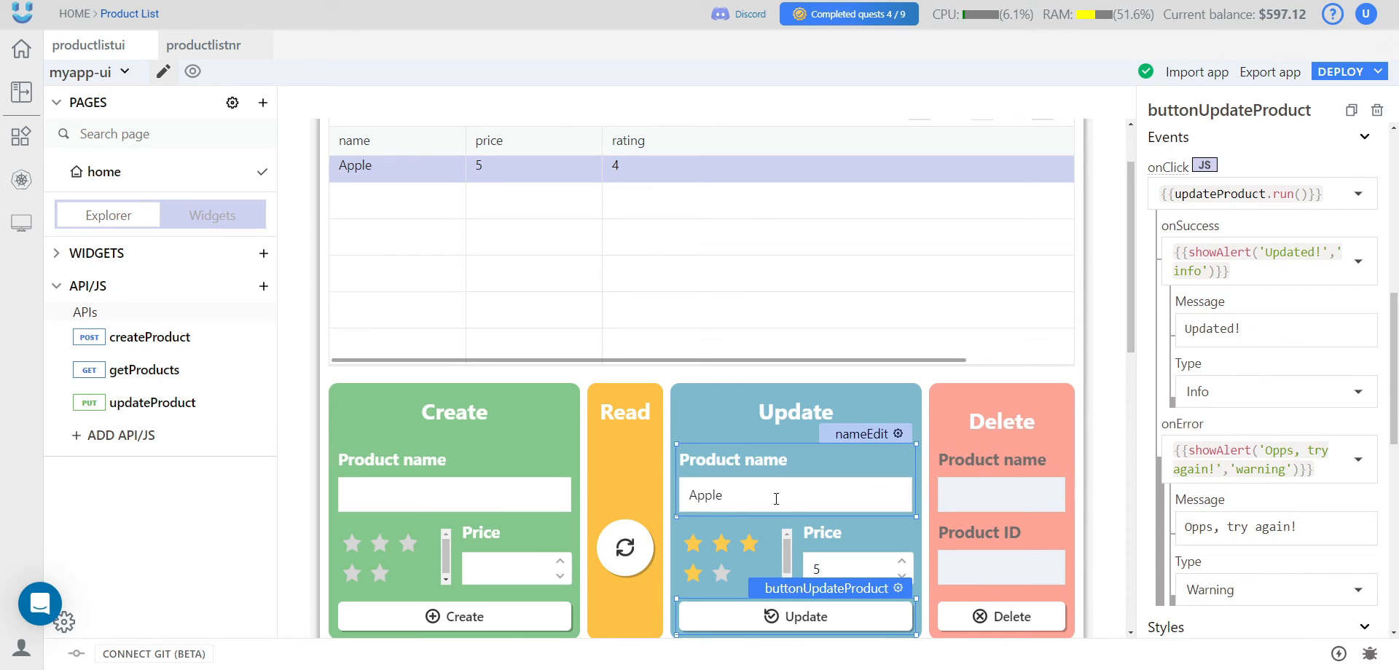
pyautogui.click(794, 616)
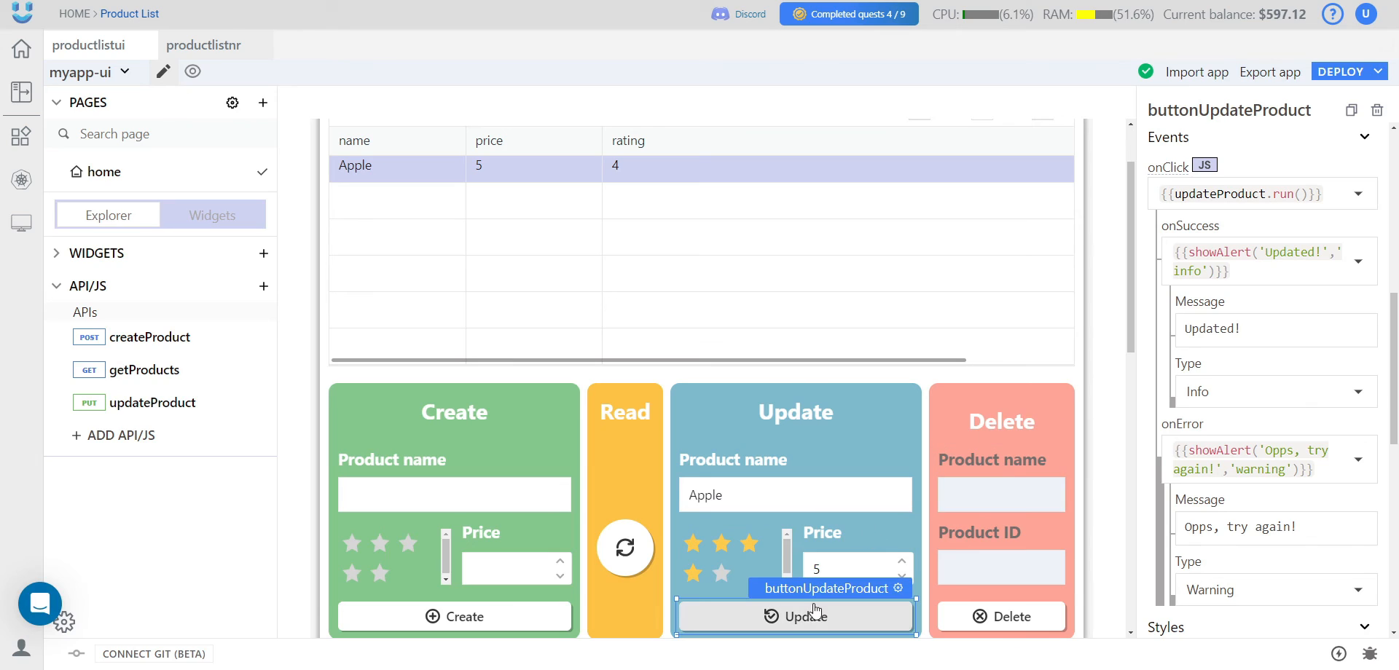
pyautogui.click(720, 542)
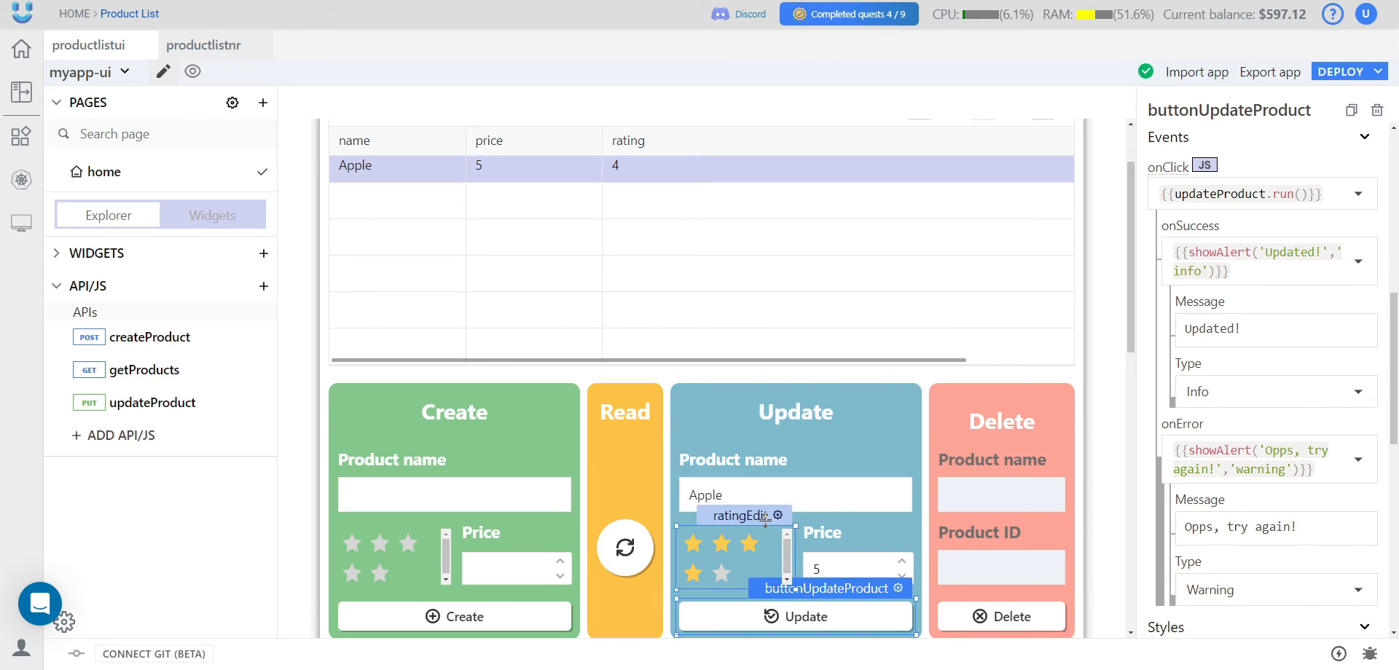
# - Change Apple's price to 15, adjust its star rating and submit the Update form
pyautogui.click(844, 570)
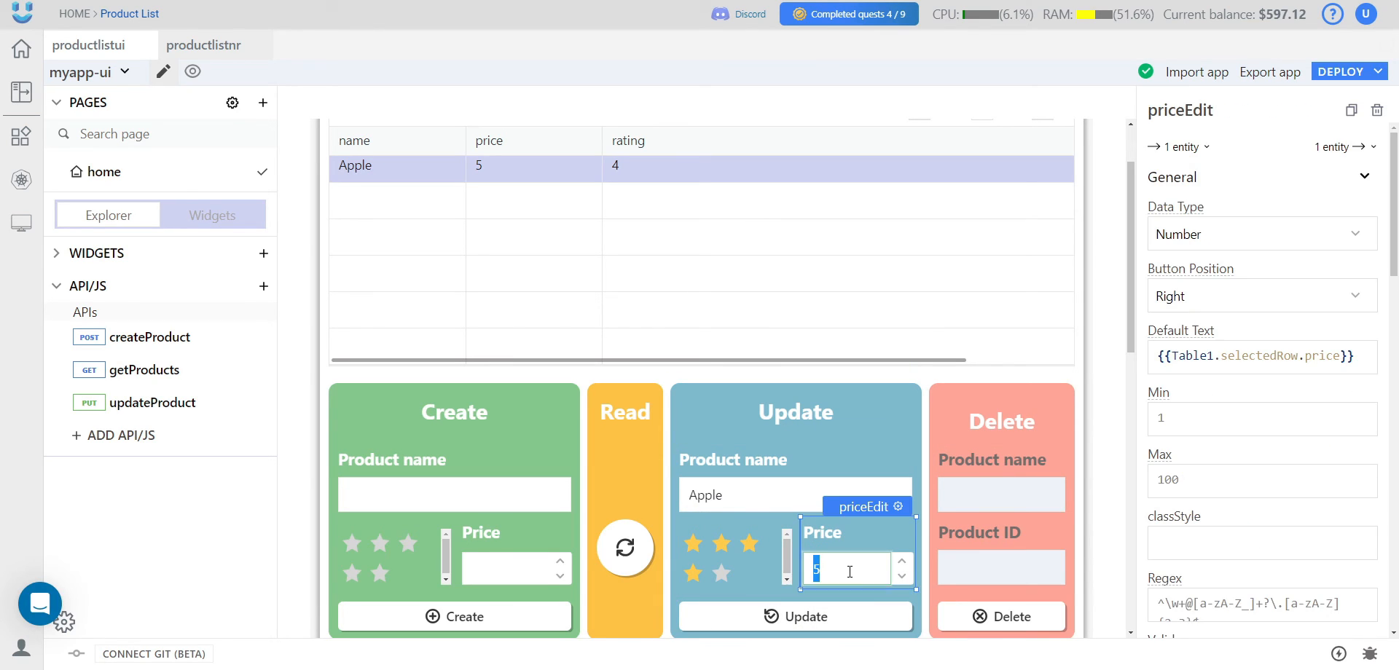
pyautogui.click(723, 553)
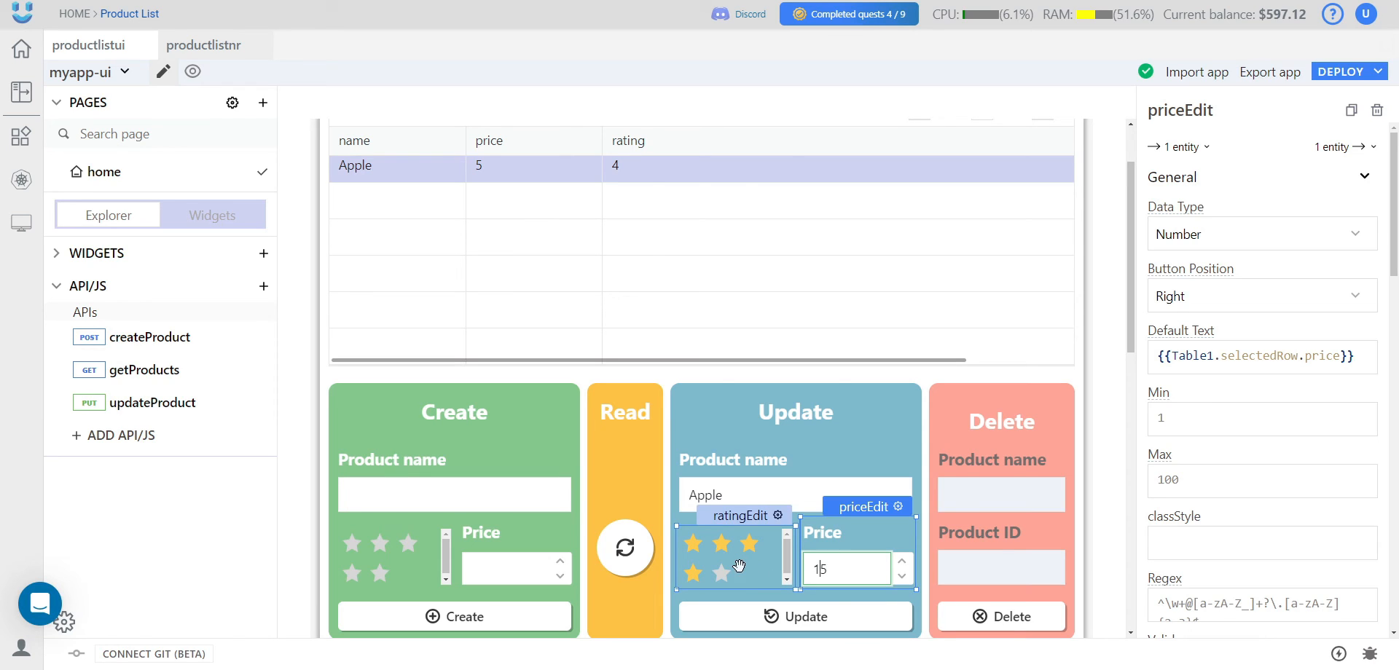
pyautogui.click(722, 545)
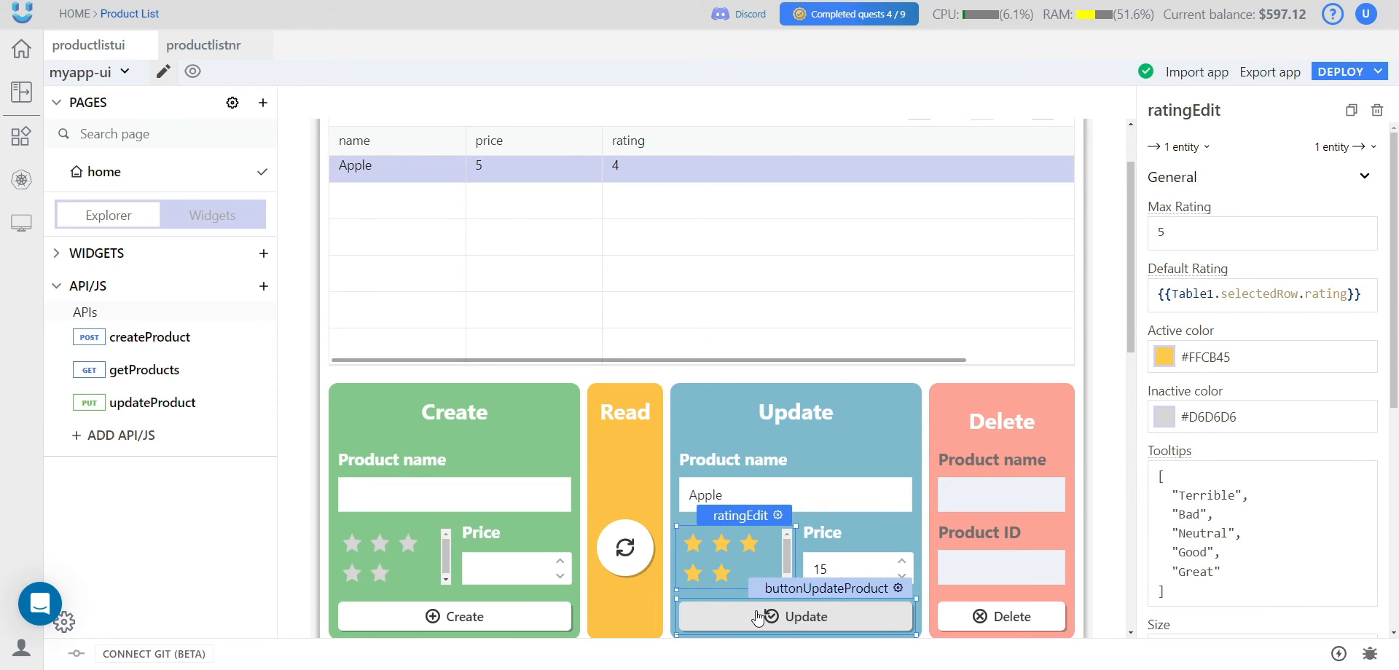
pyautogui.click(793, 616)
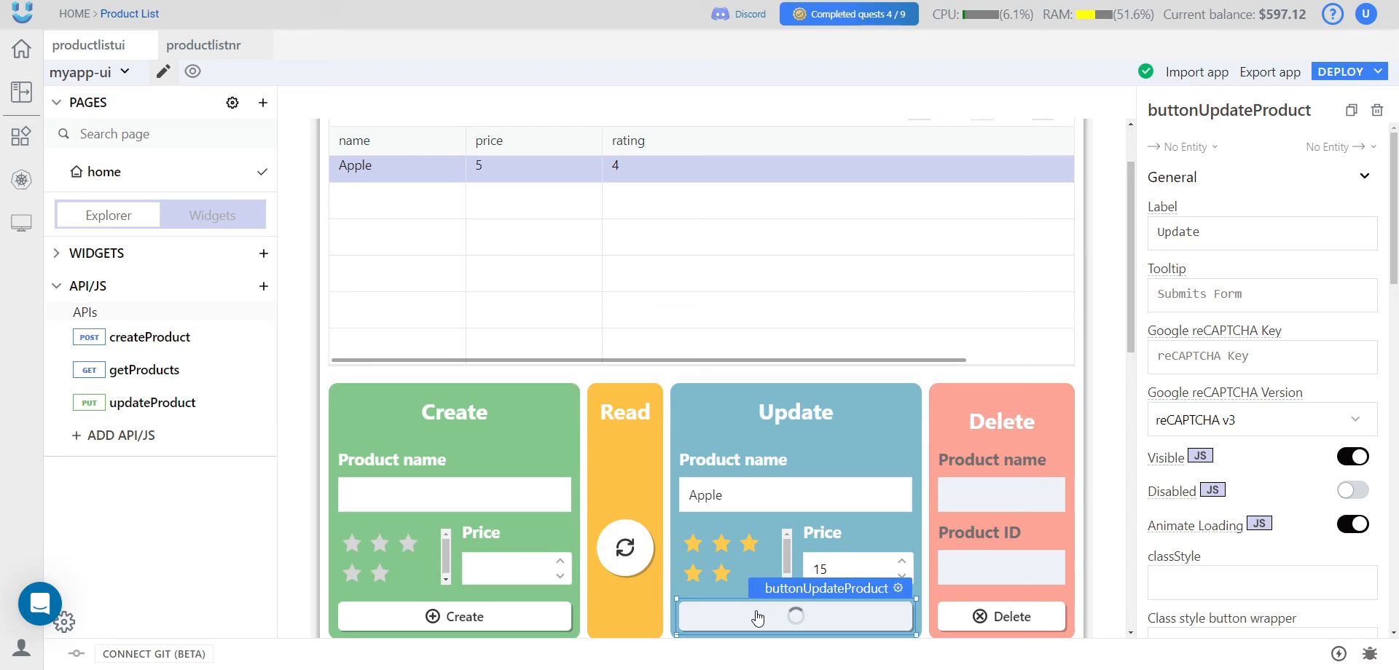
pyautogui.click(792, 616)
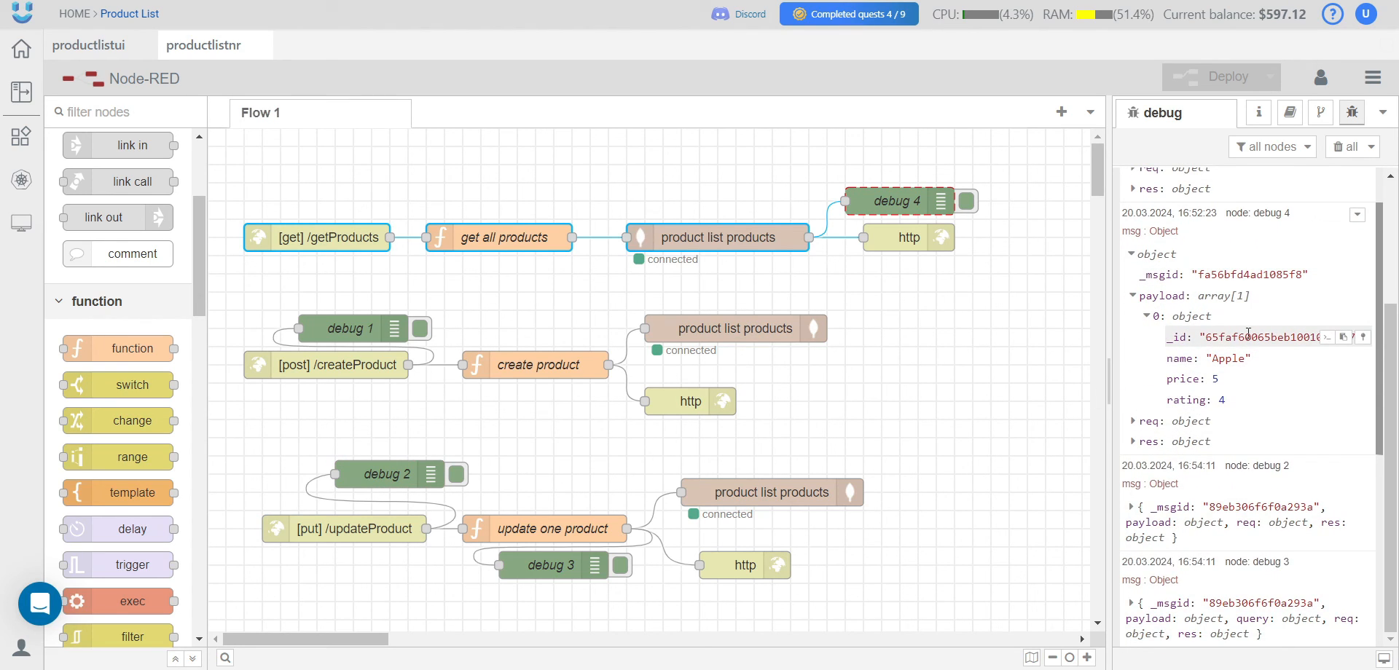
# - Expand the debug 2 message showing Apple's payload with price 15, rating 5, then return to the UI editor
pyautogui.doubleClick(1282, 338)
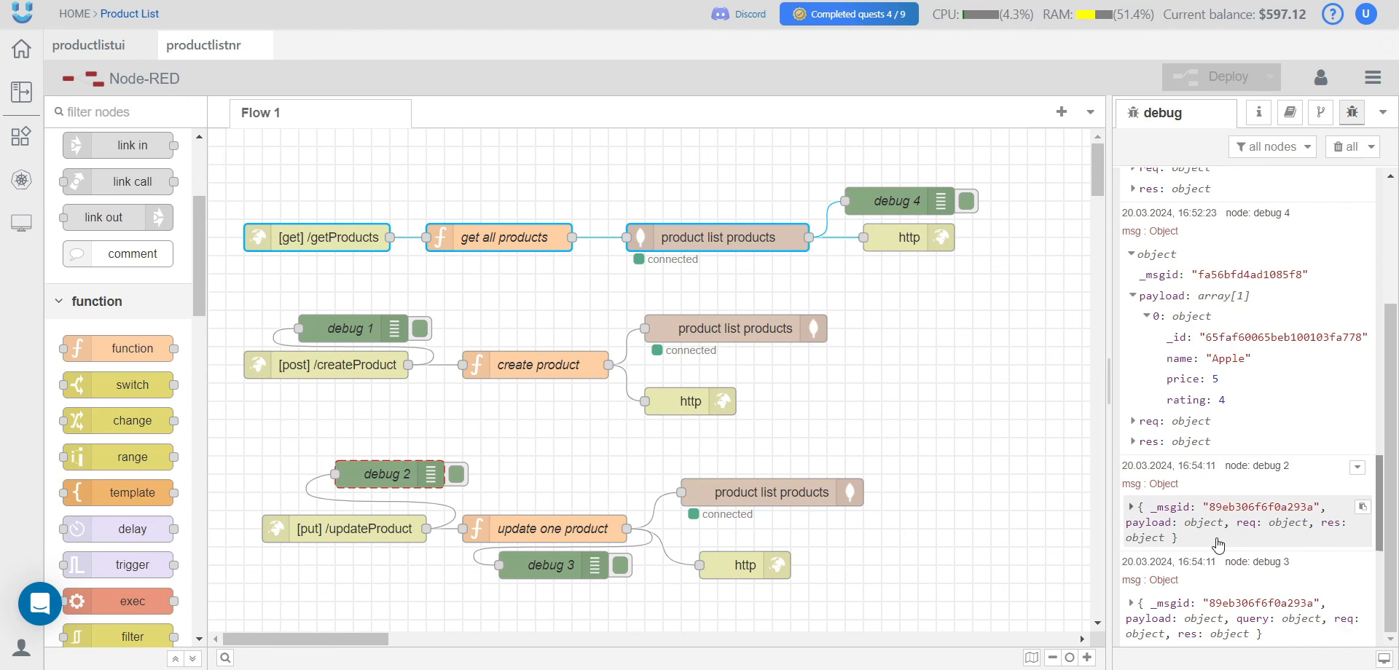
pyautogui.moveTo(277, 442); pyautogui.dragTo(396, 584)
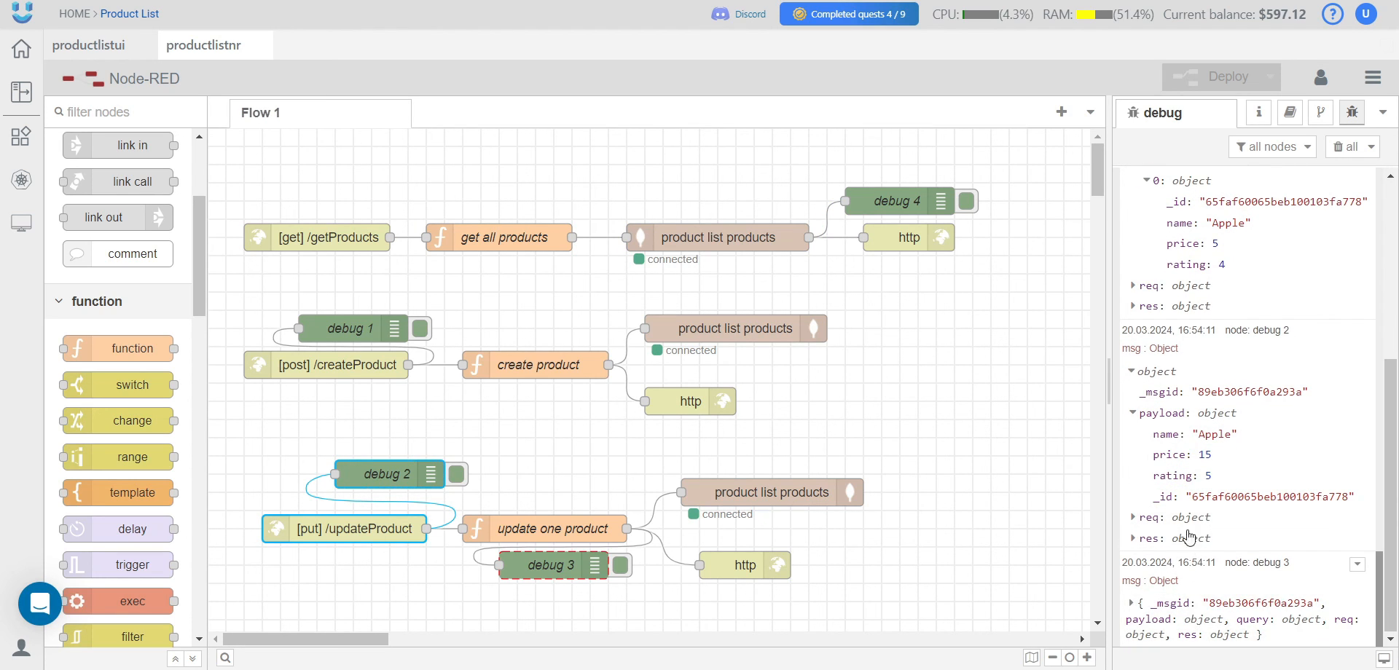
pyautogui.moveTo(1230, 481)
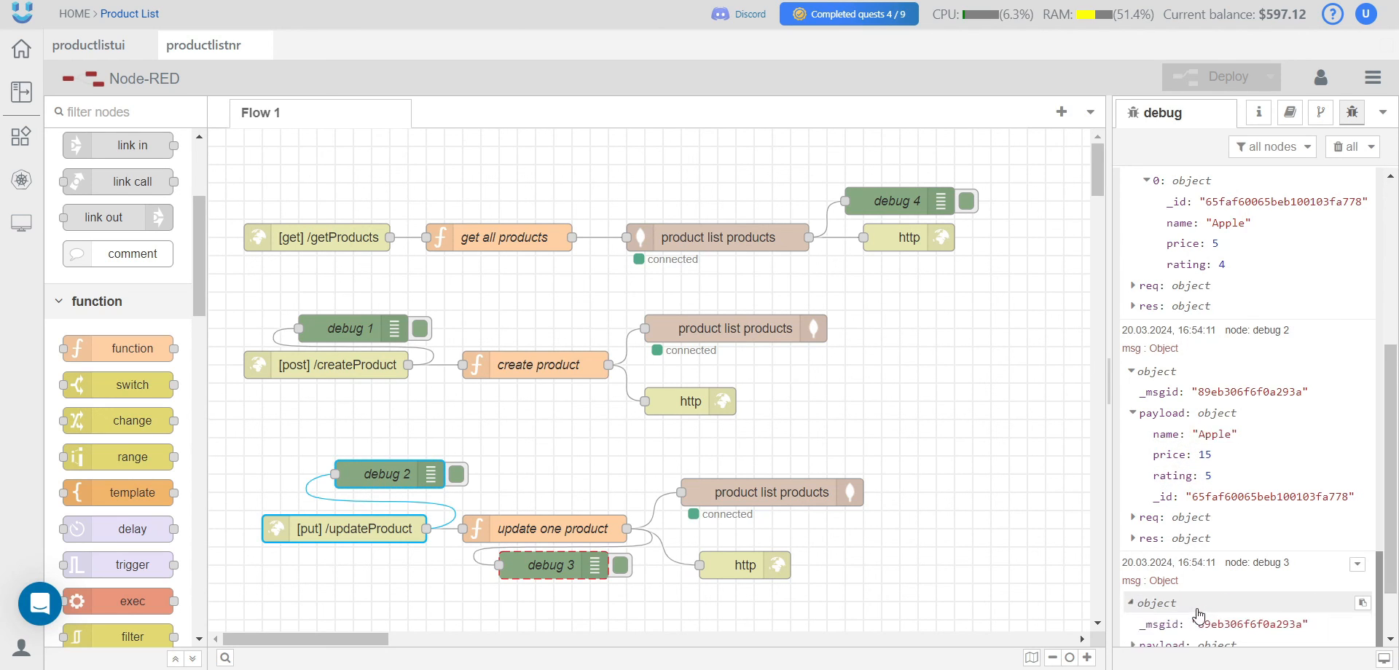
pyautogui.click(89, 45)
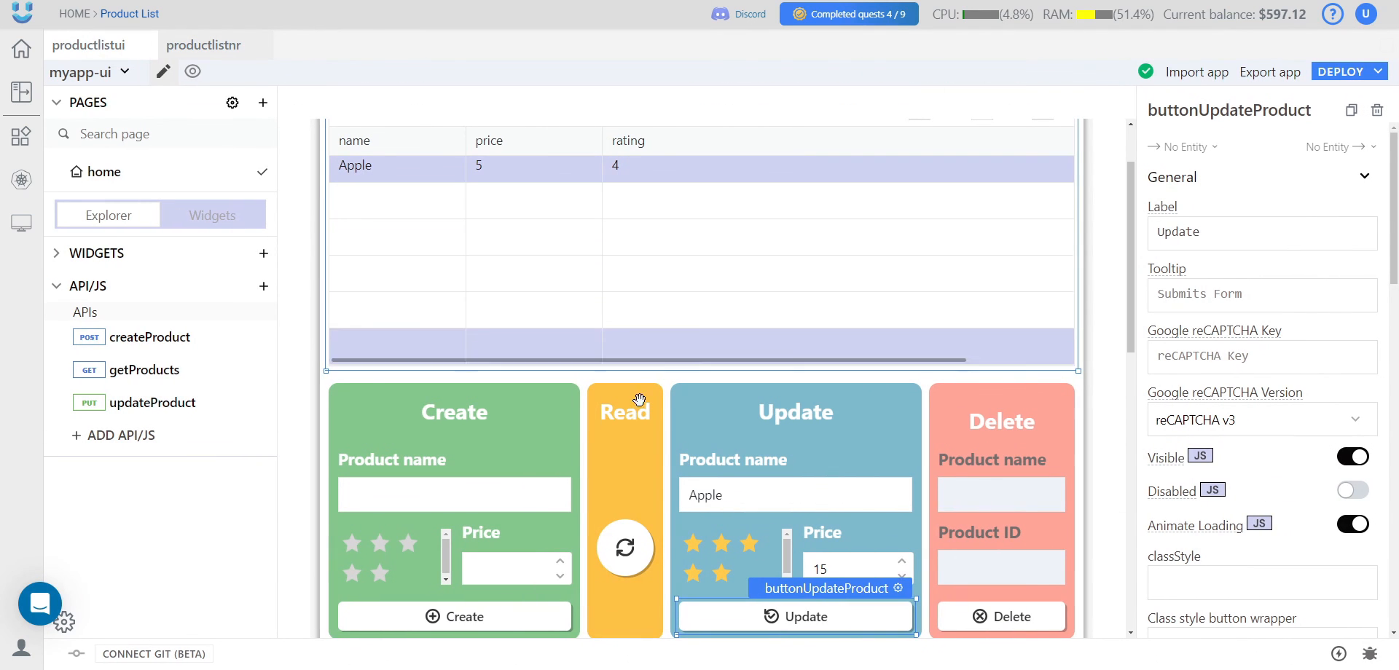
# - Refresh the Read card so the table lists Apple at price 15, rating 5
pyautogui.click(625, 548)
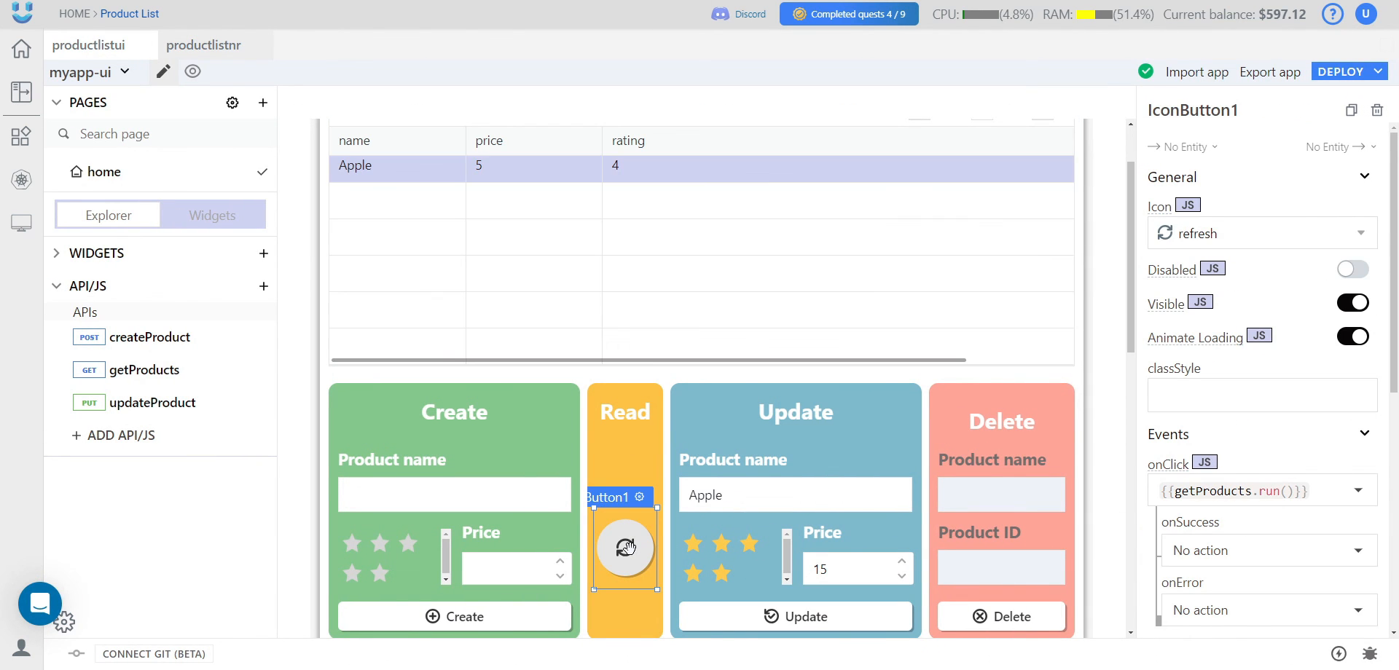
pyautogui.click(625, 546)
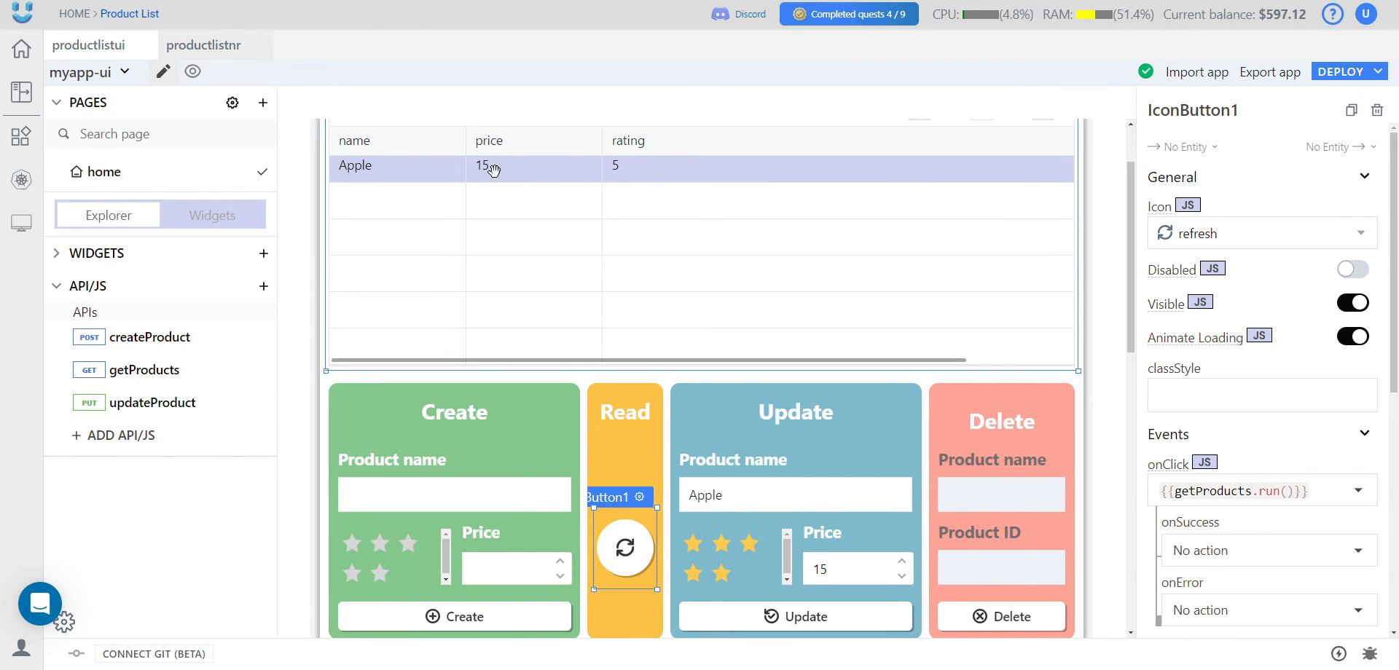